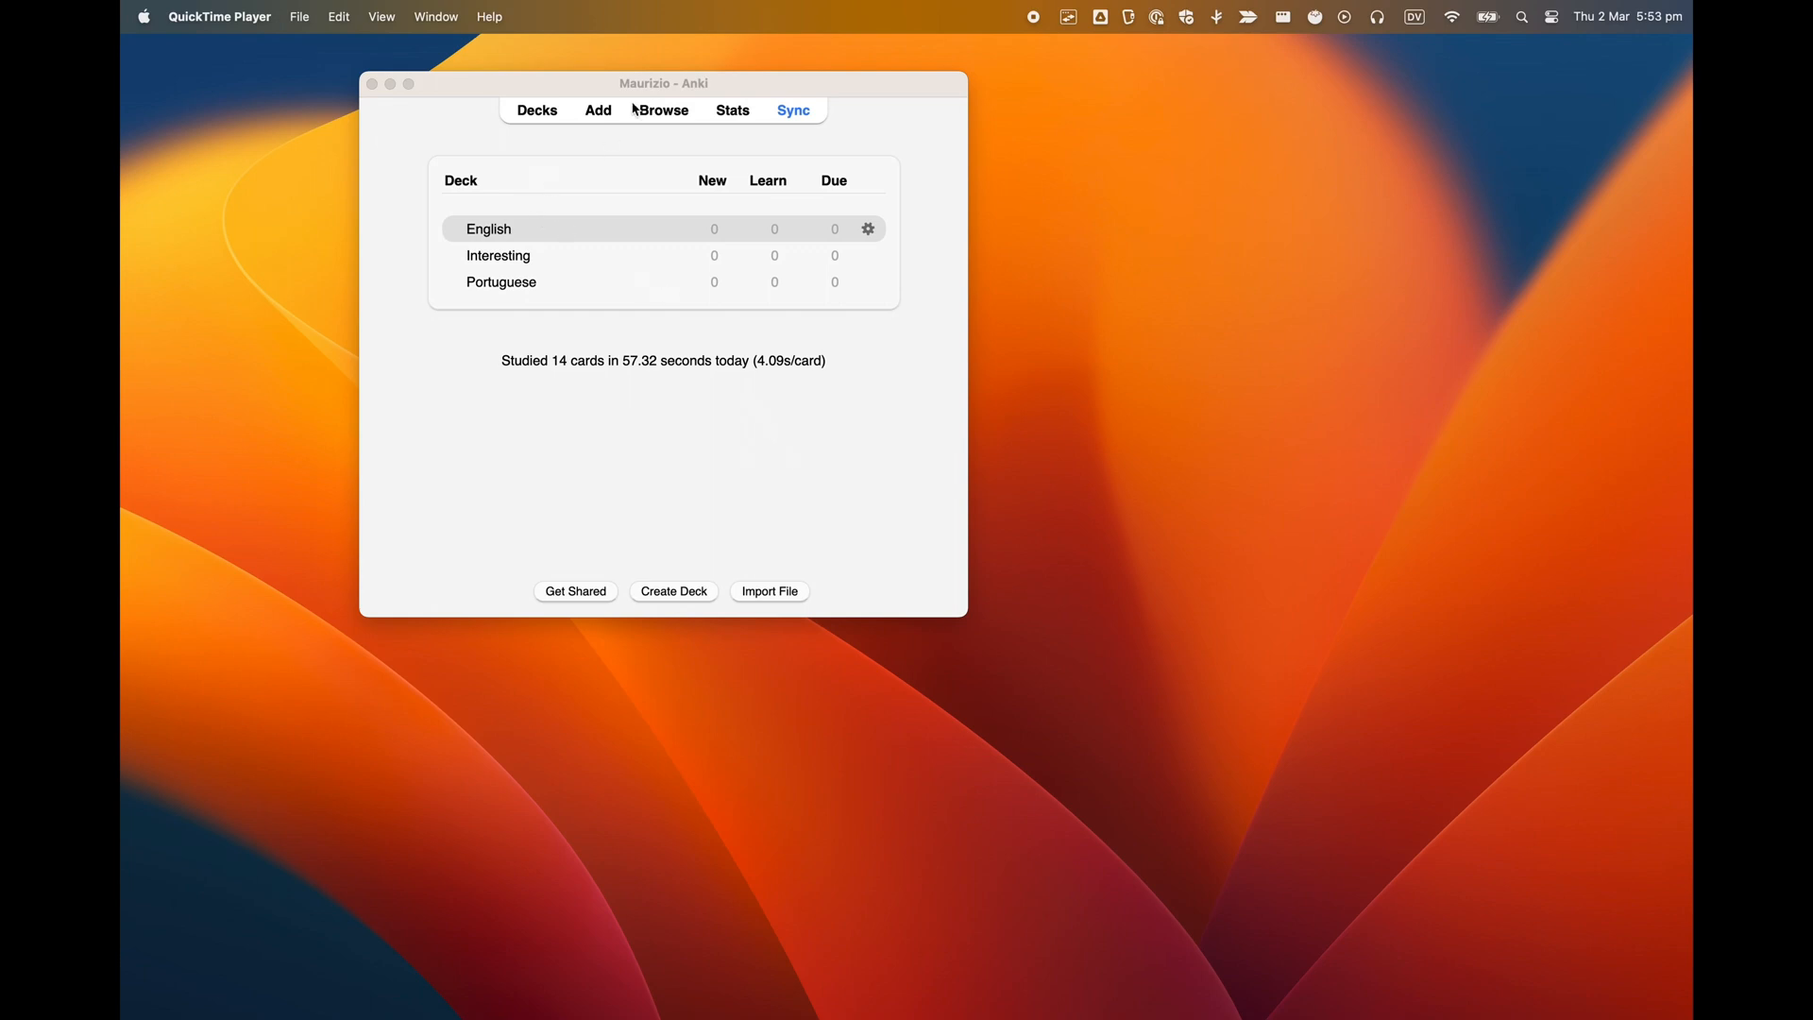
# Step: Bring Anki to the front and open the Add-ons manager from the Tools menu
pyautogui.click(663, 82)
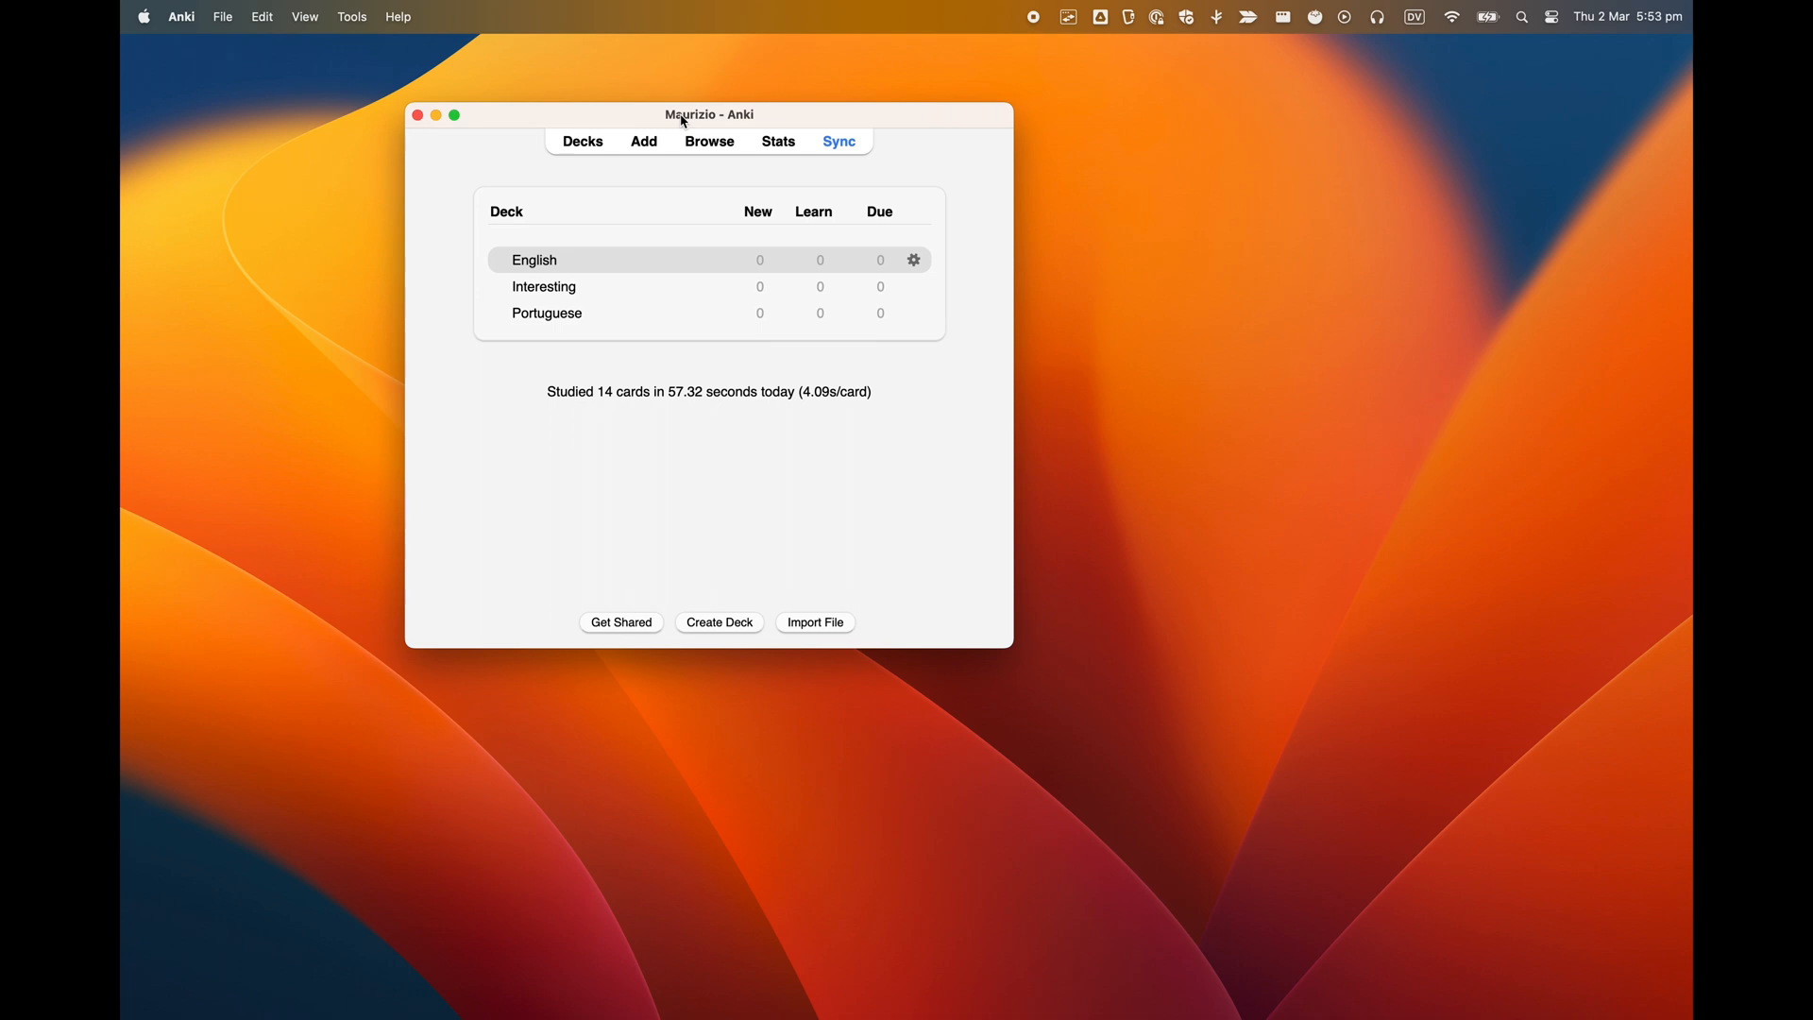
pyautogui.click(398, 16)
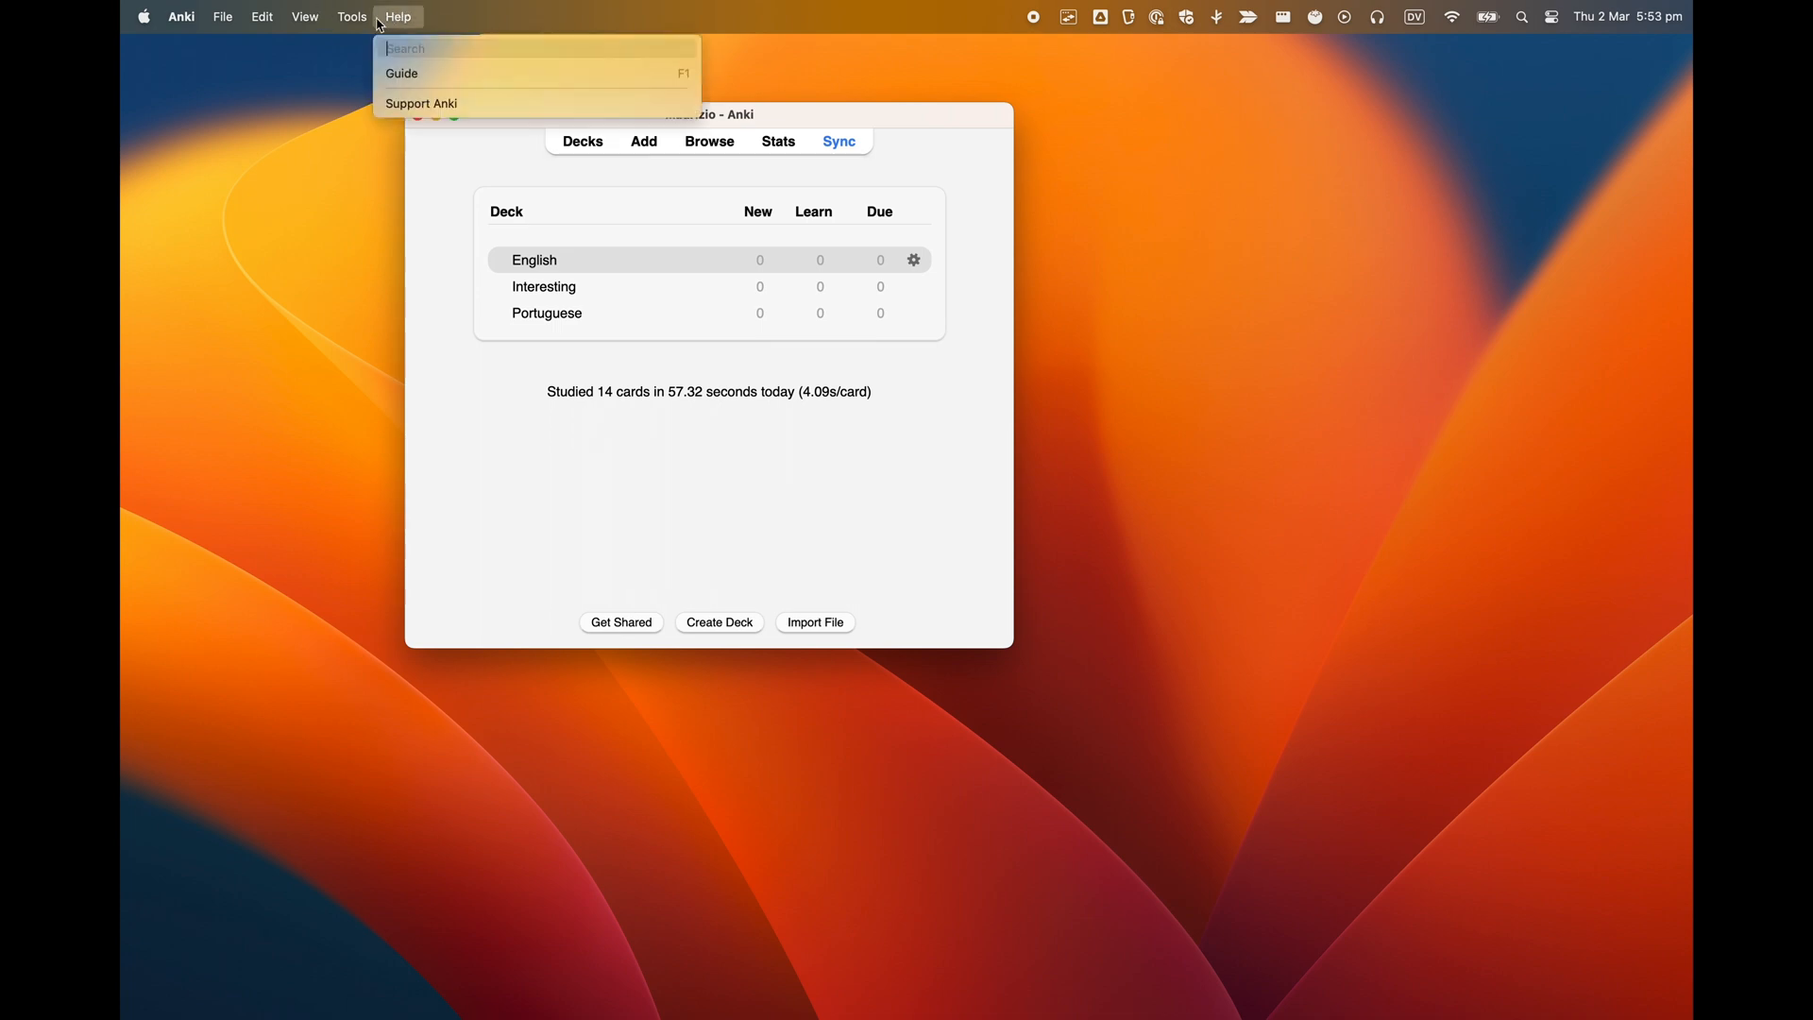
pyautogui.click(351, 16)
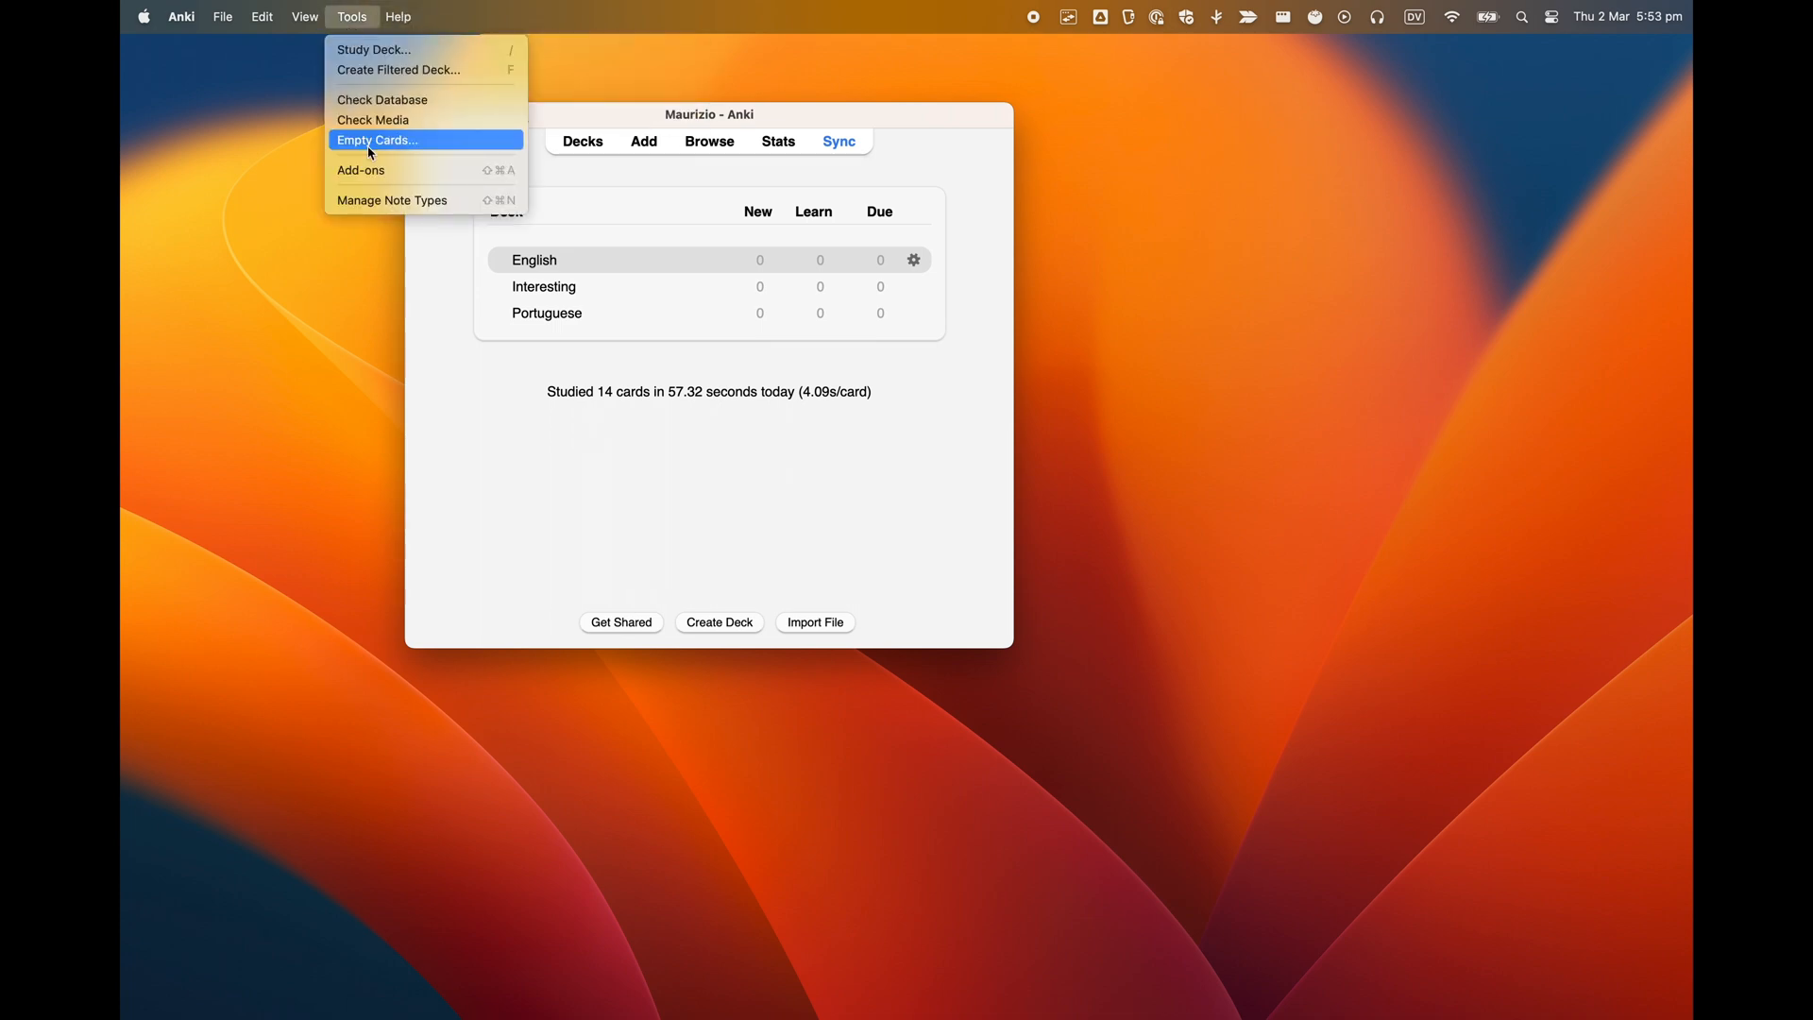
pyautogui.click(361, 170)
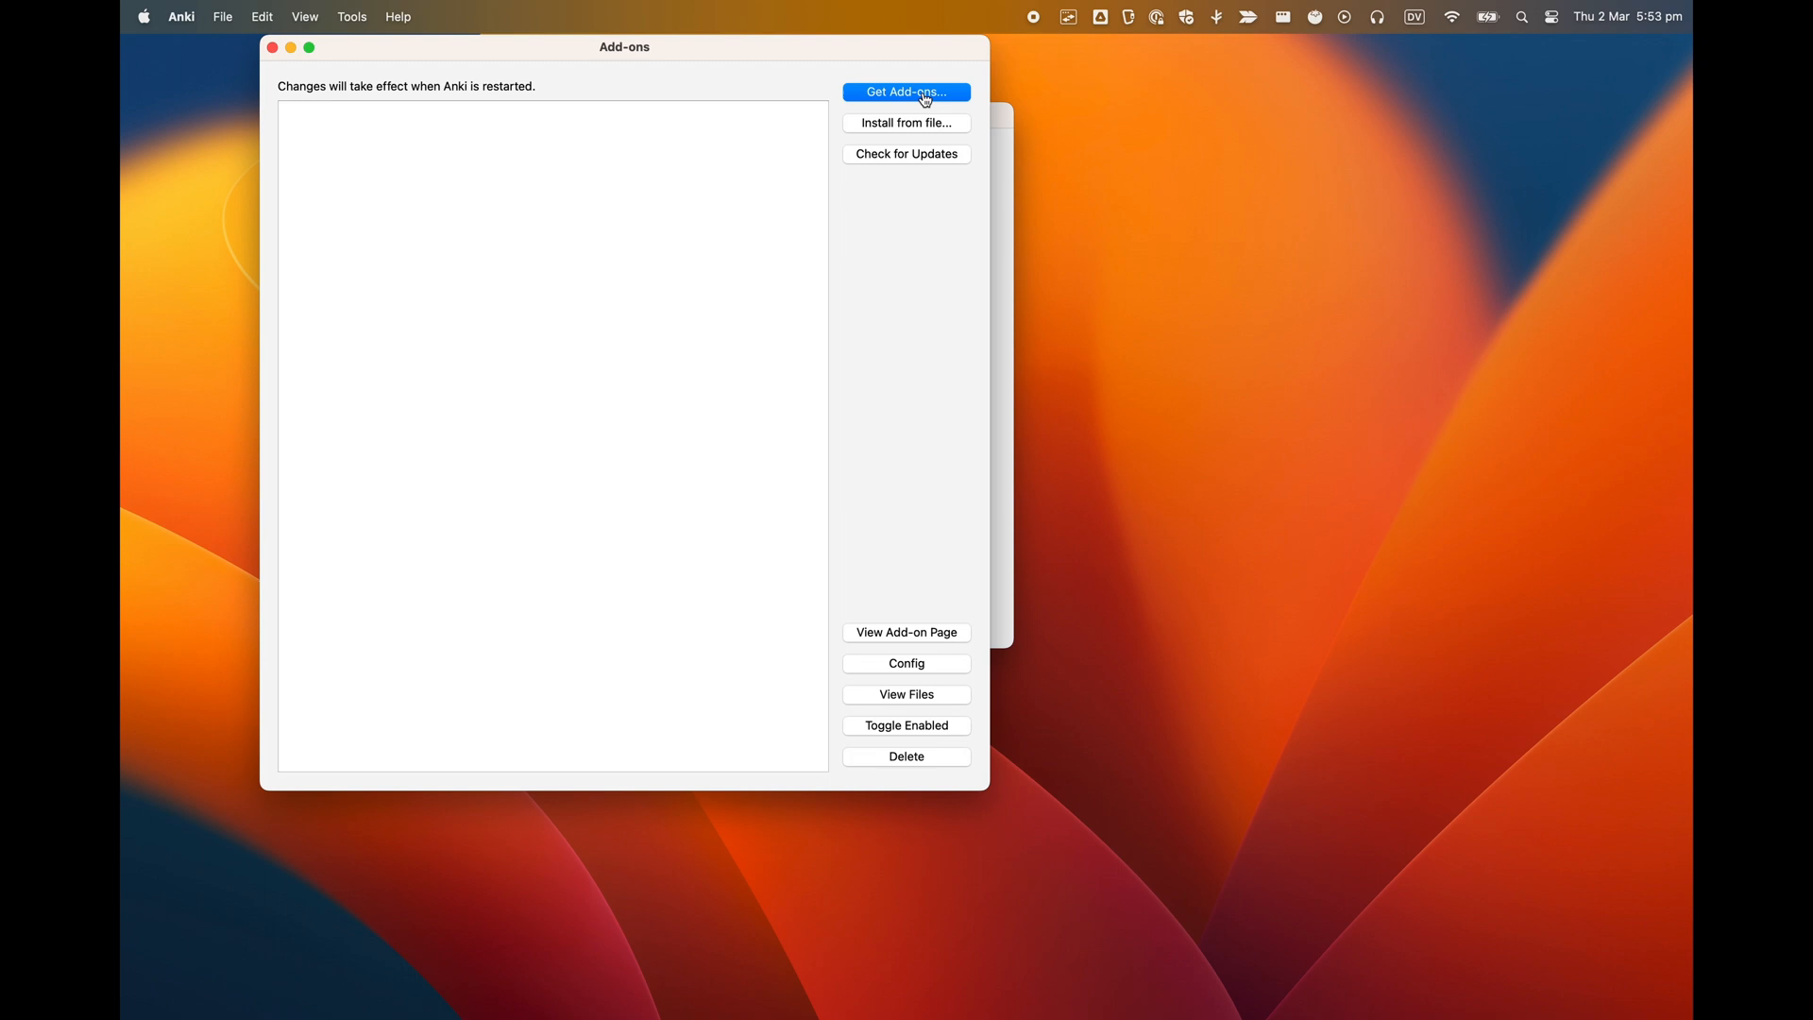
pyautogui.click(906, 92)
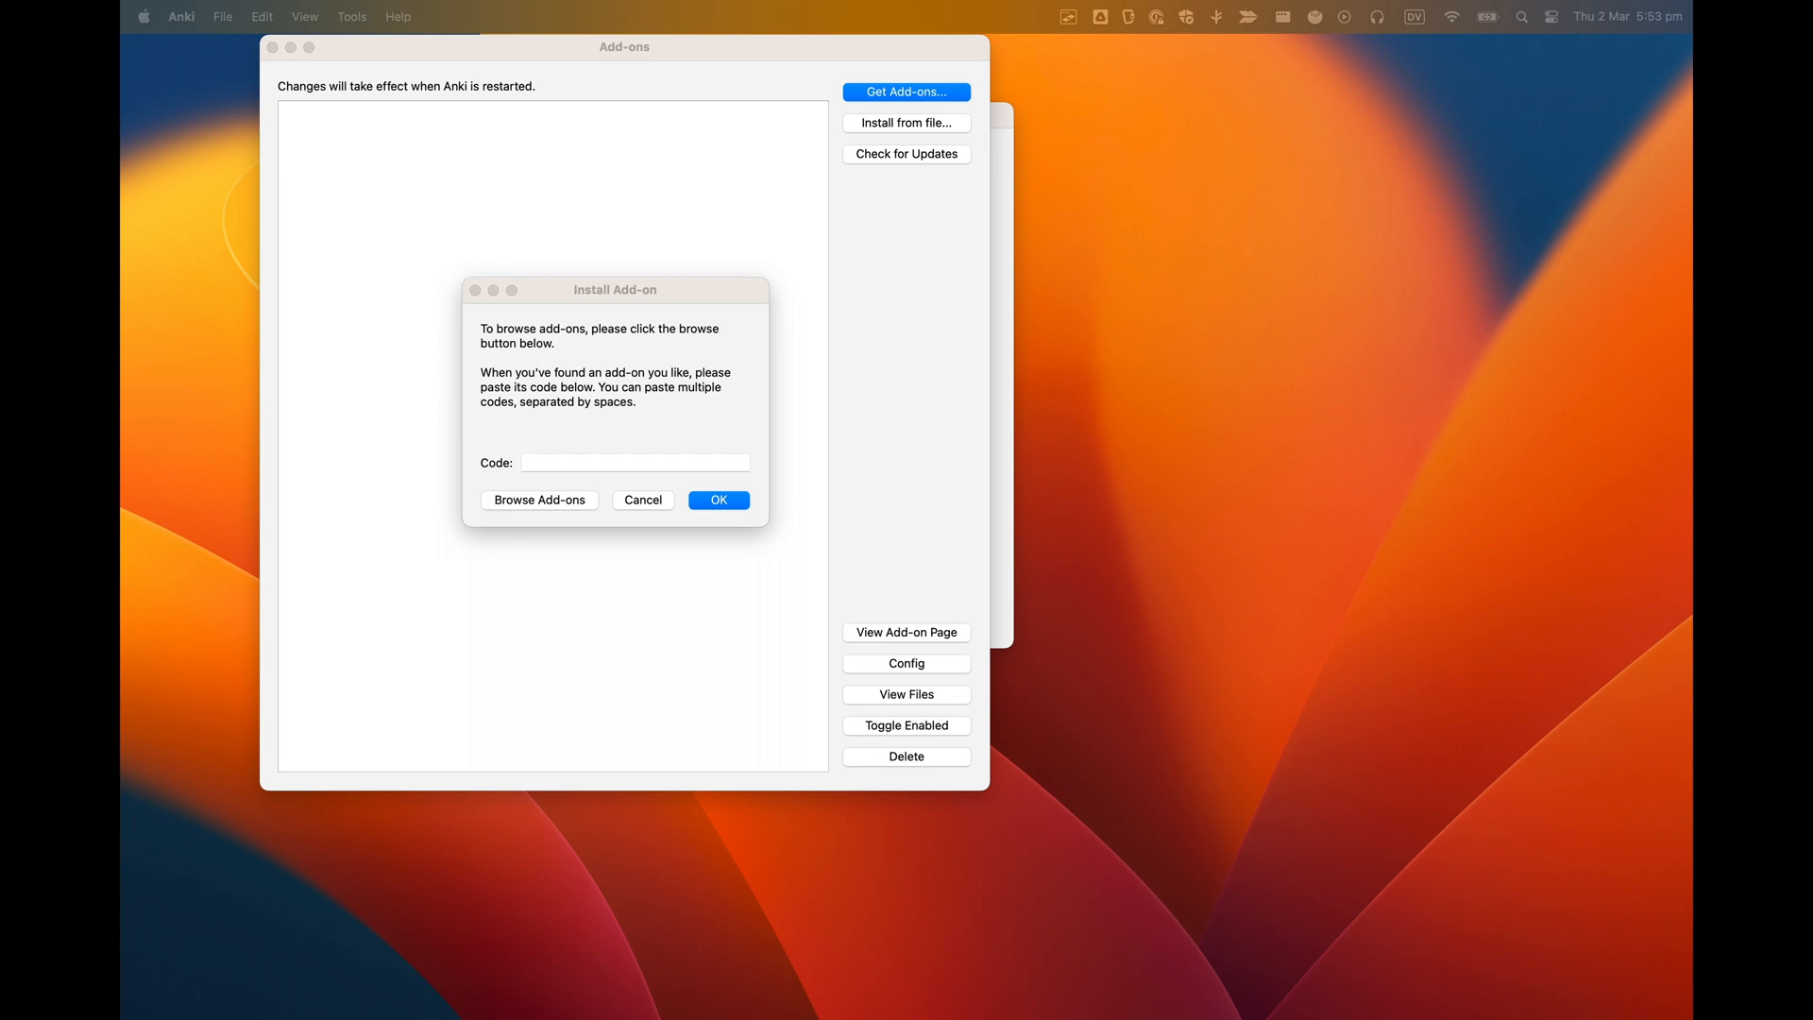
pyautogui.click(539, 499)
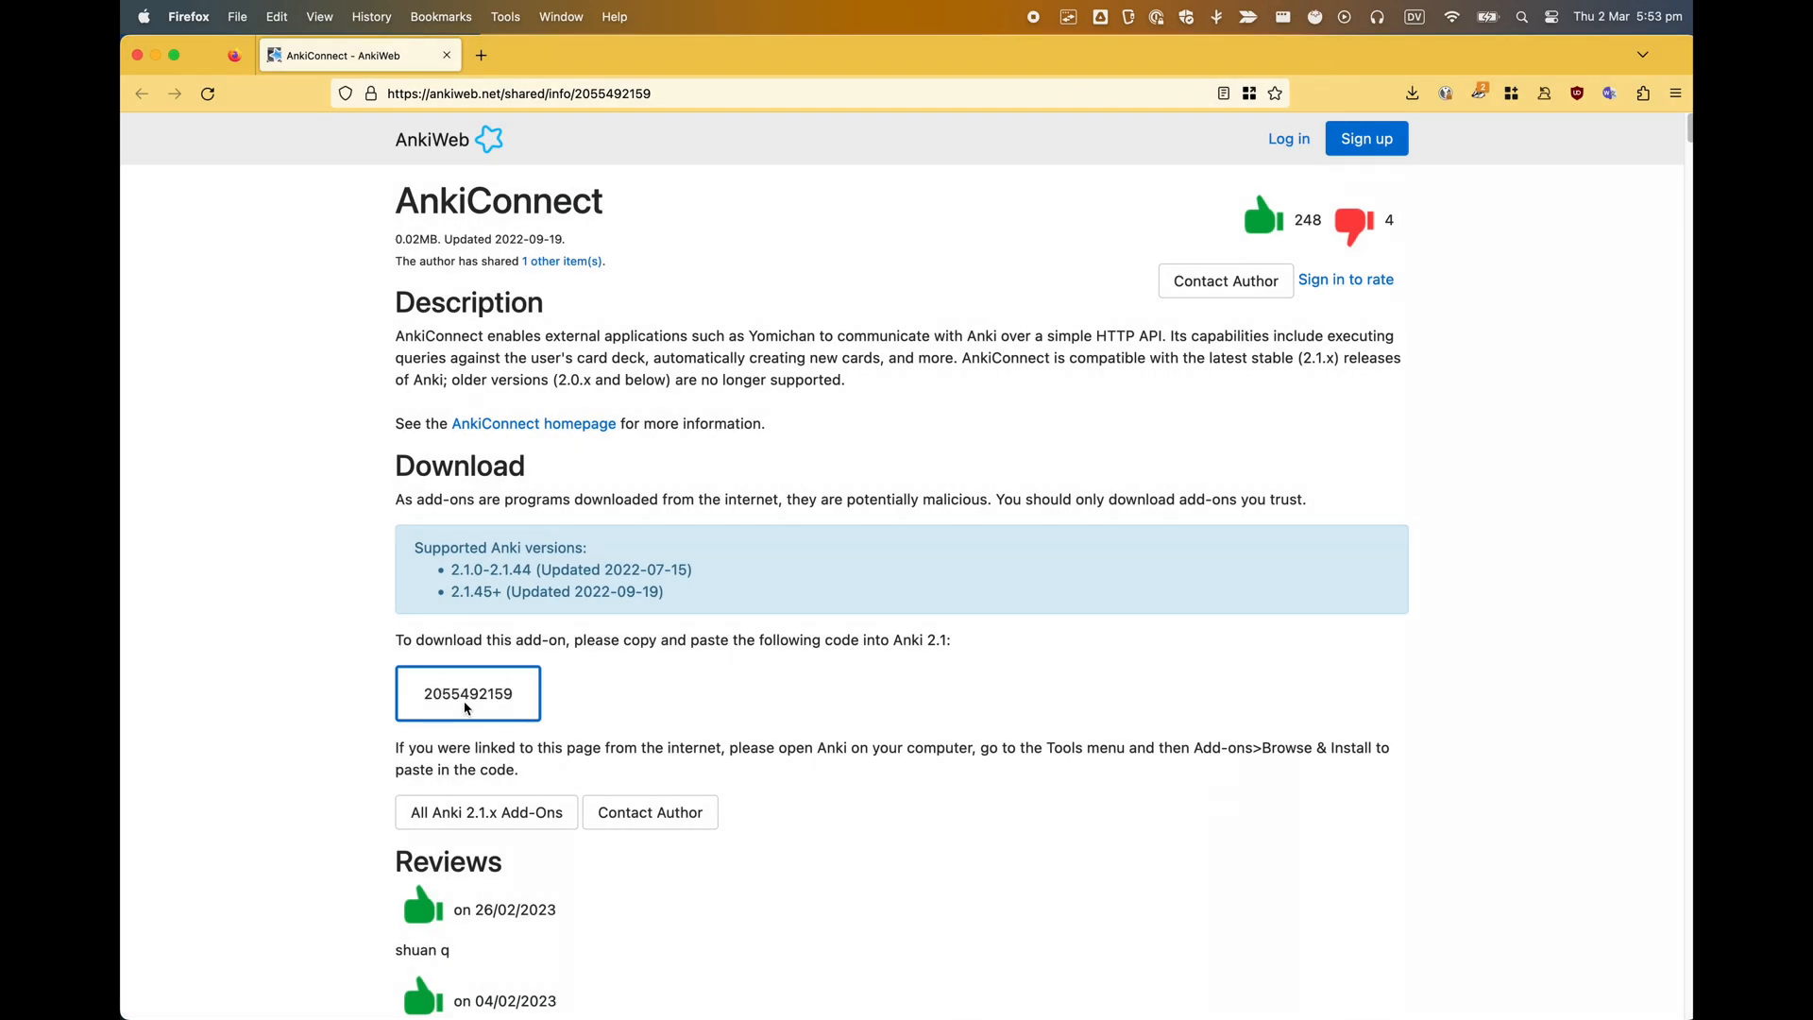
pyautogui.rightClick(469, 692)
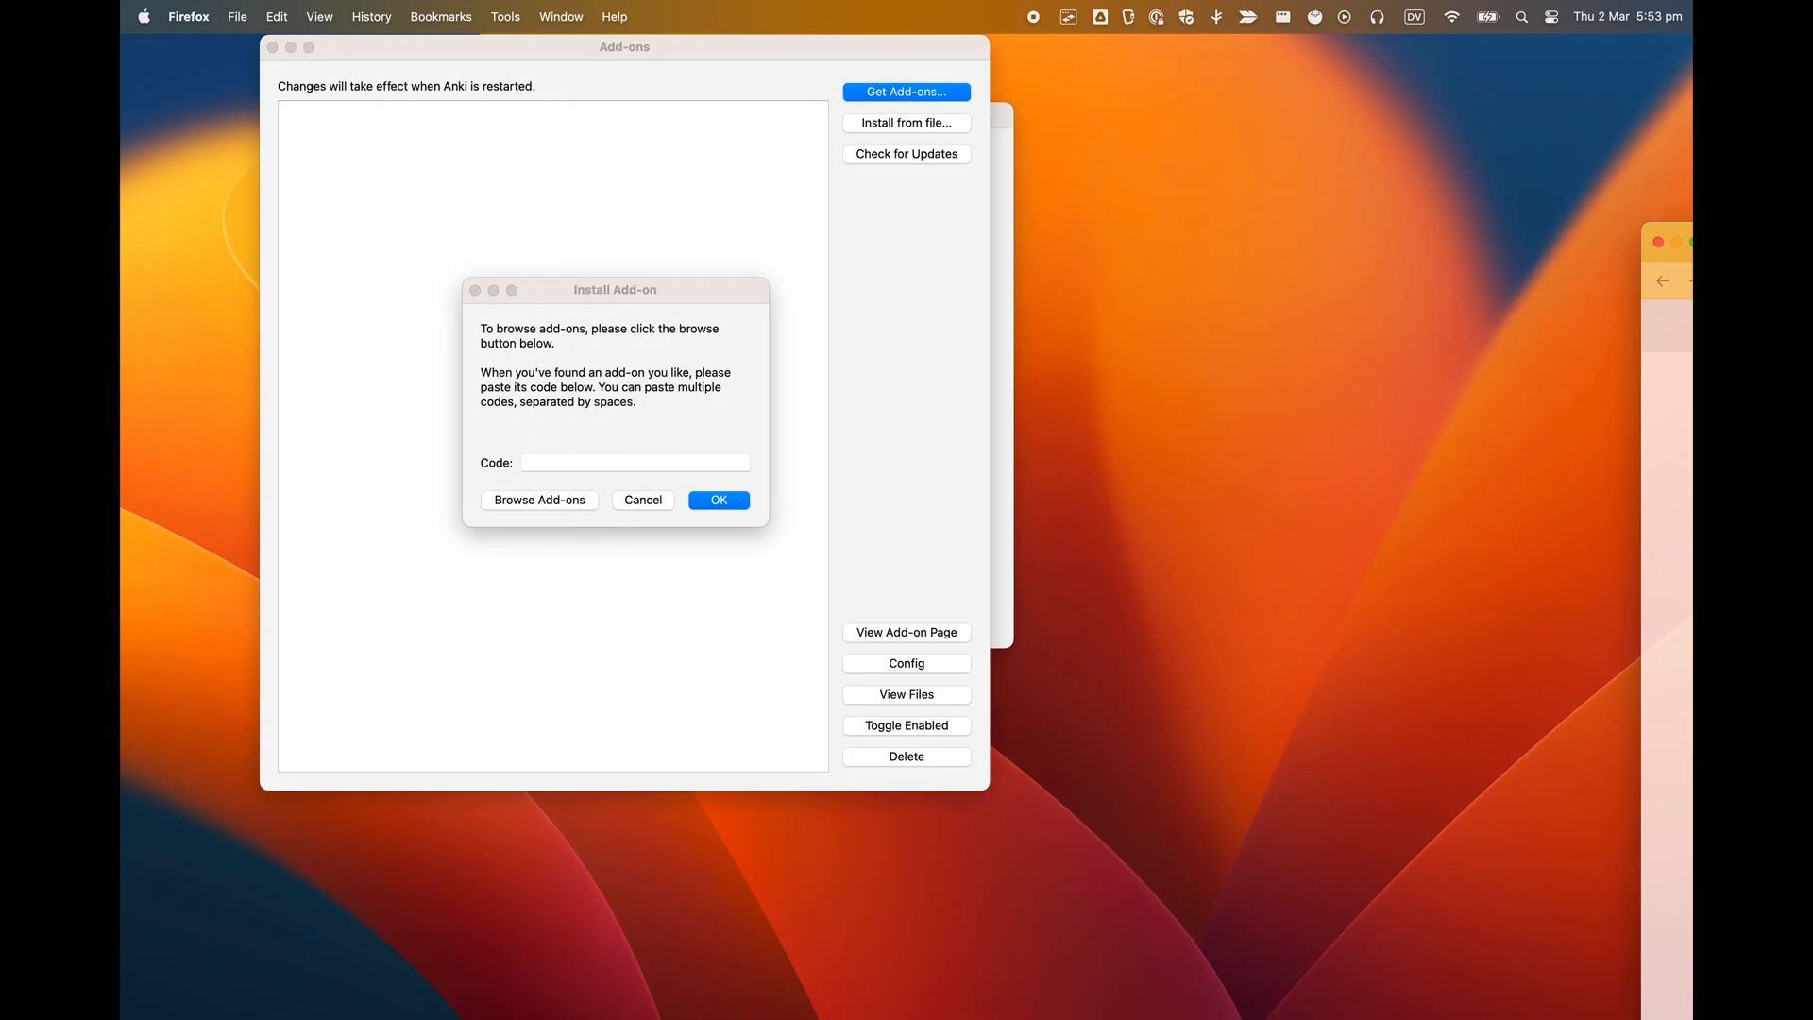
pyautogui.rightClick(634, 462)
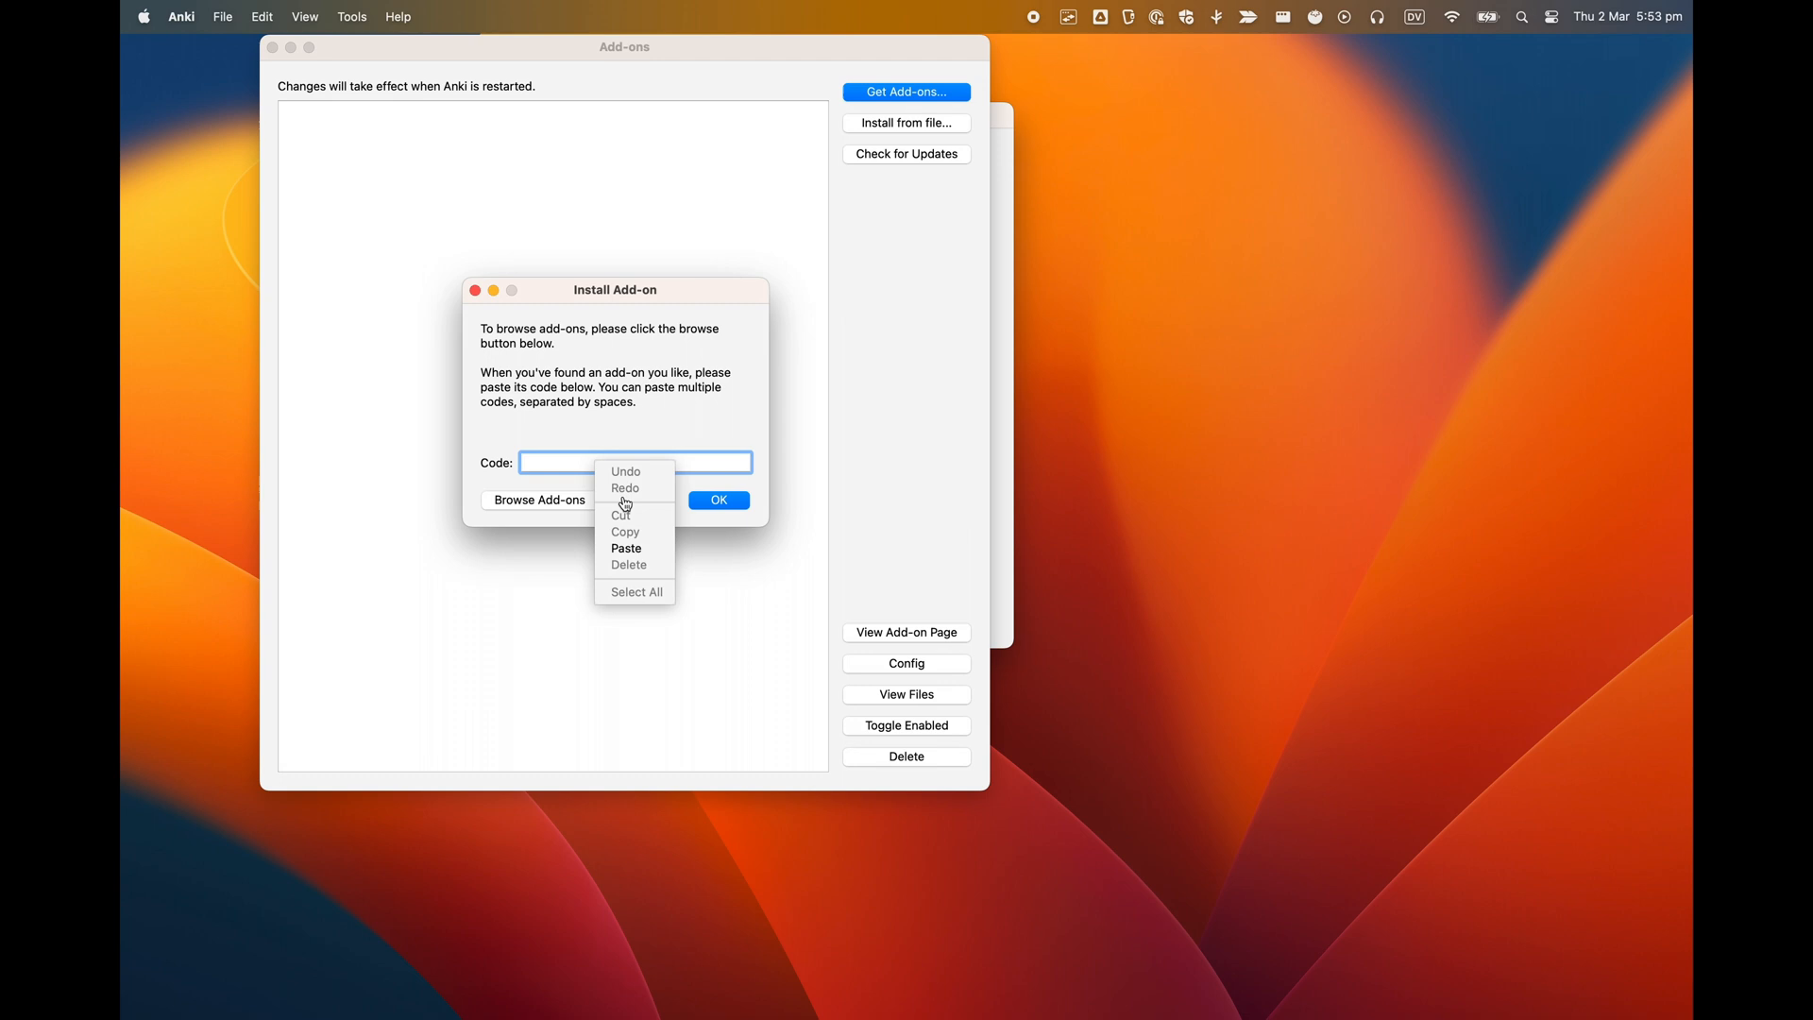
pyautogui.click(626, 547)
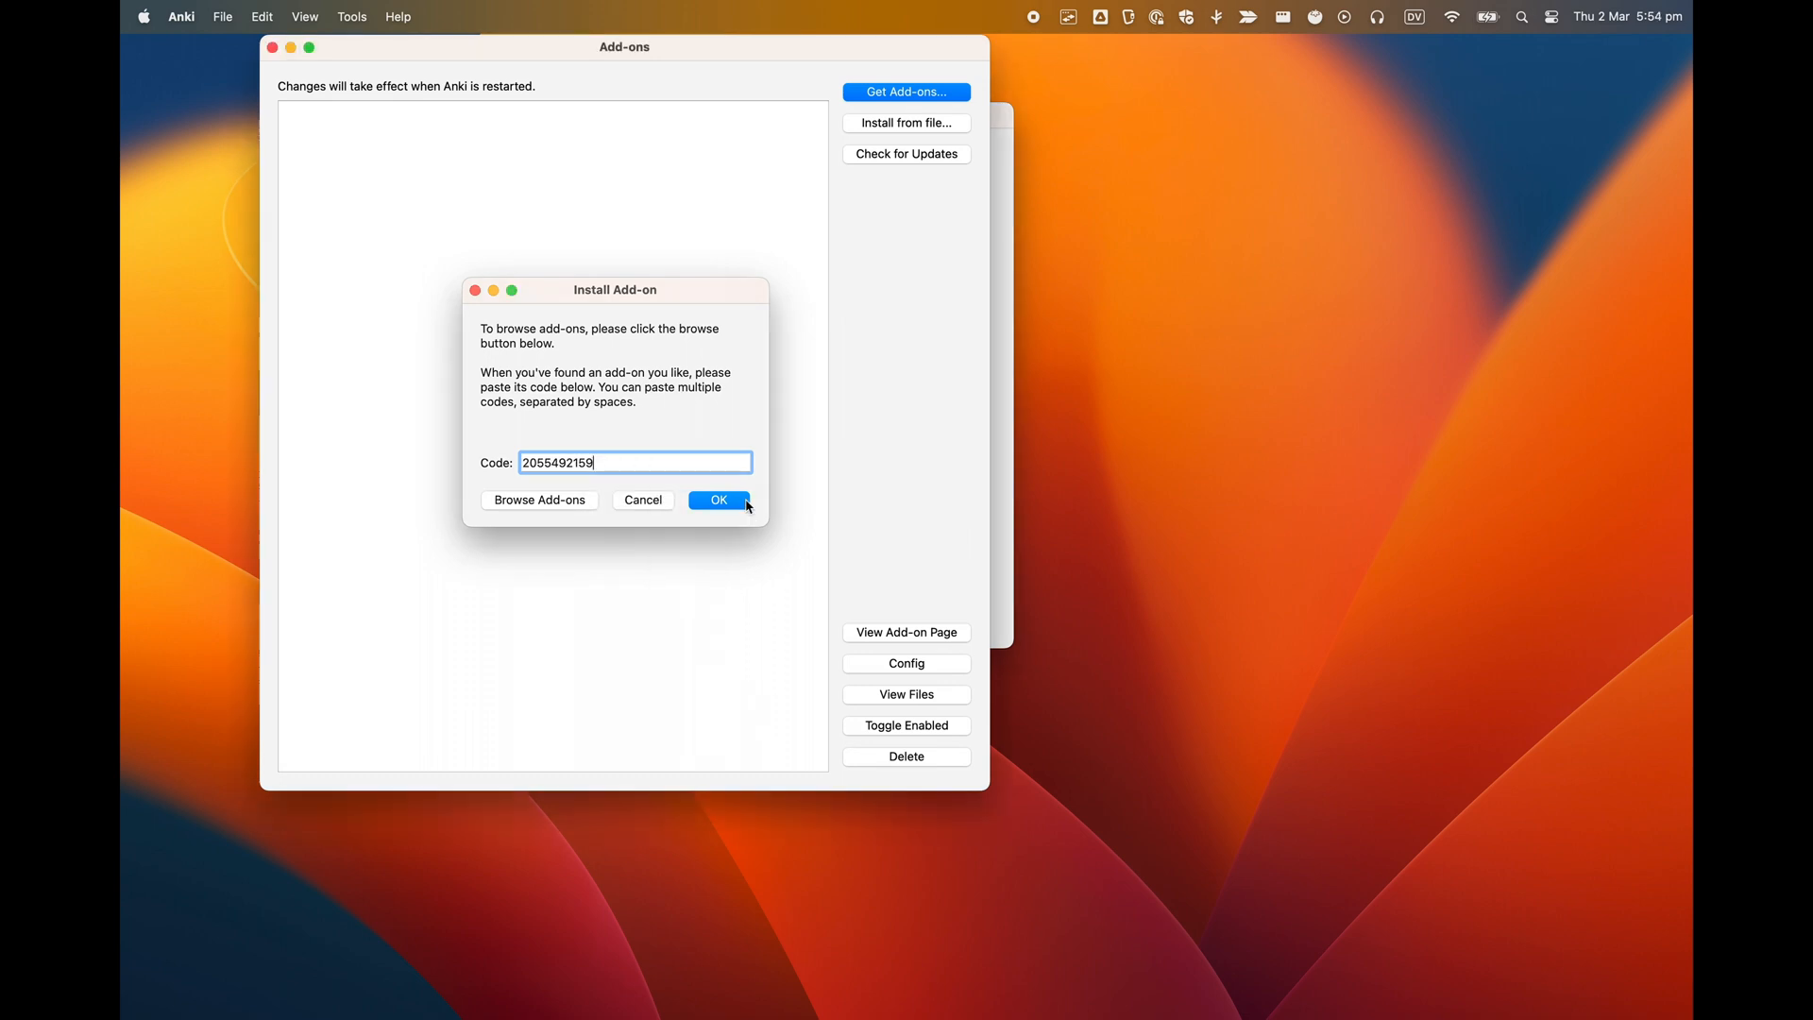
pyautogui.click(717, 499)
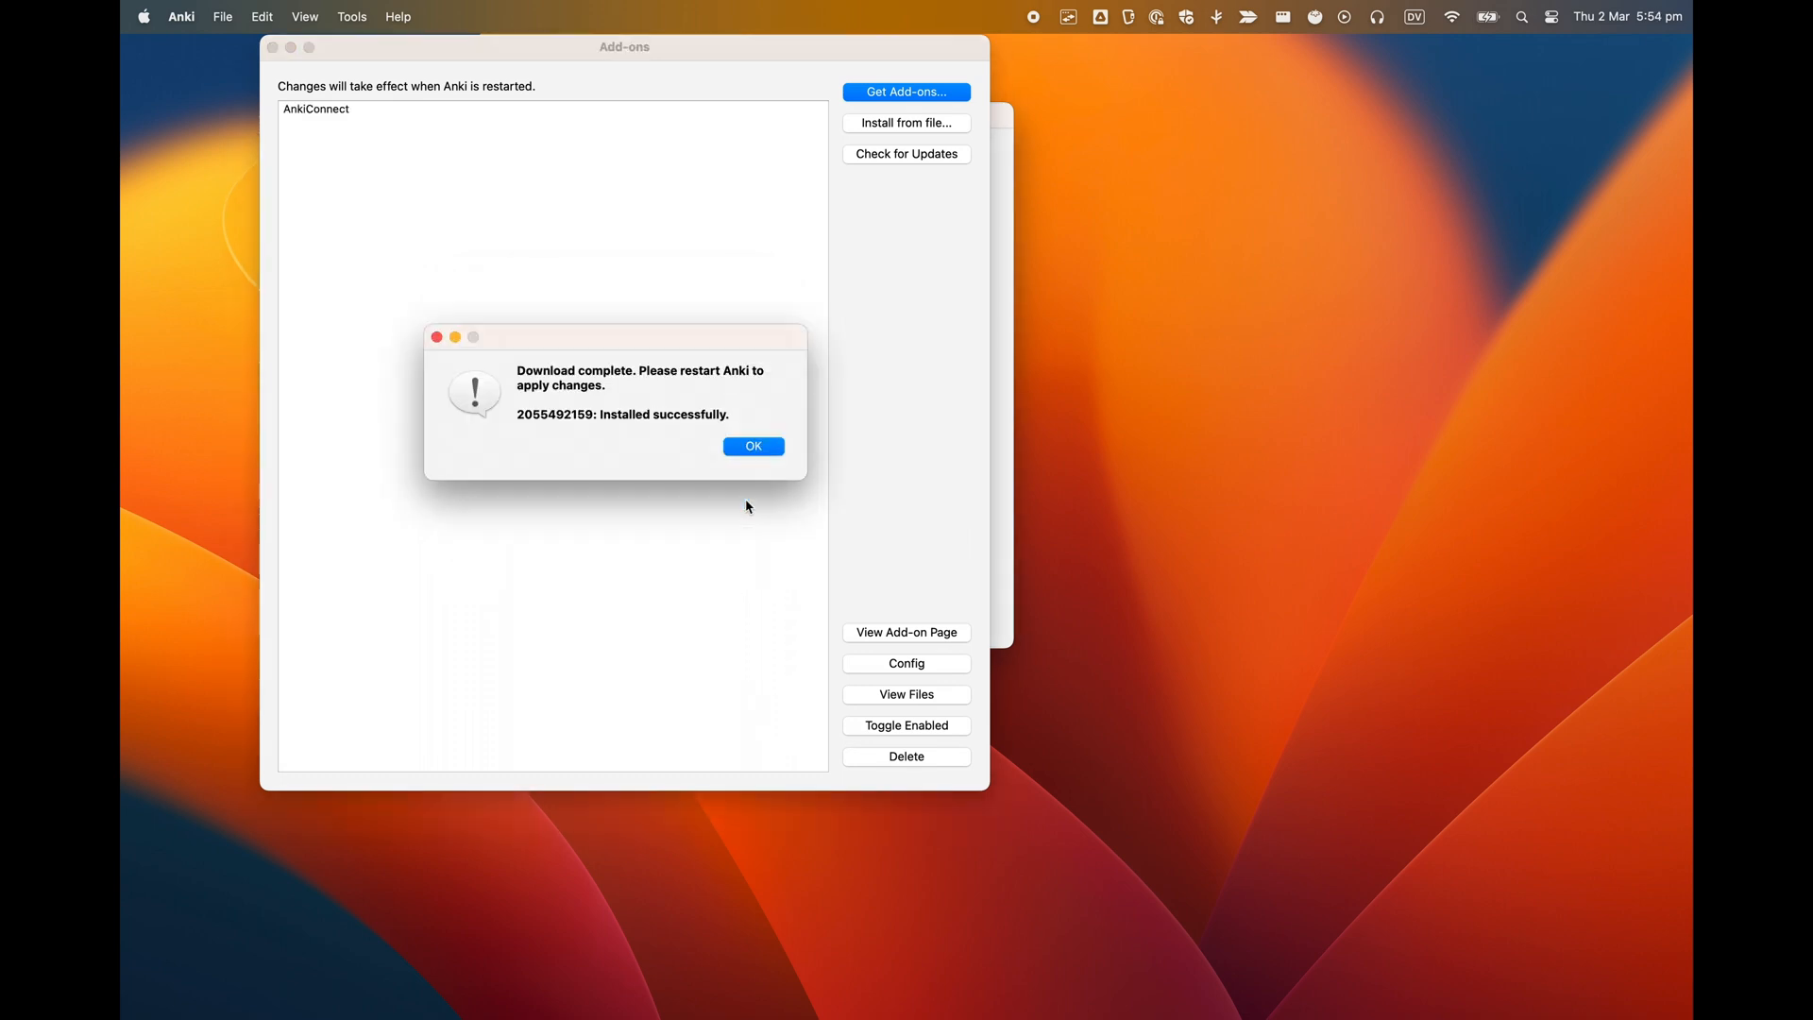
pyautogui.click(753, 447)
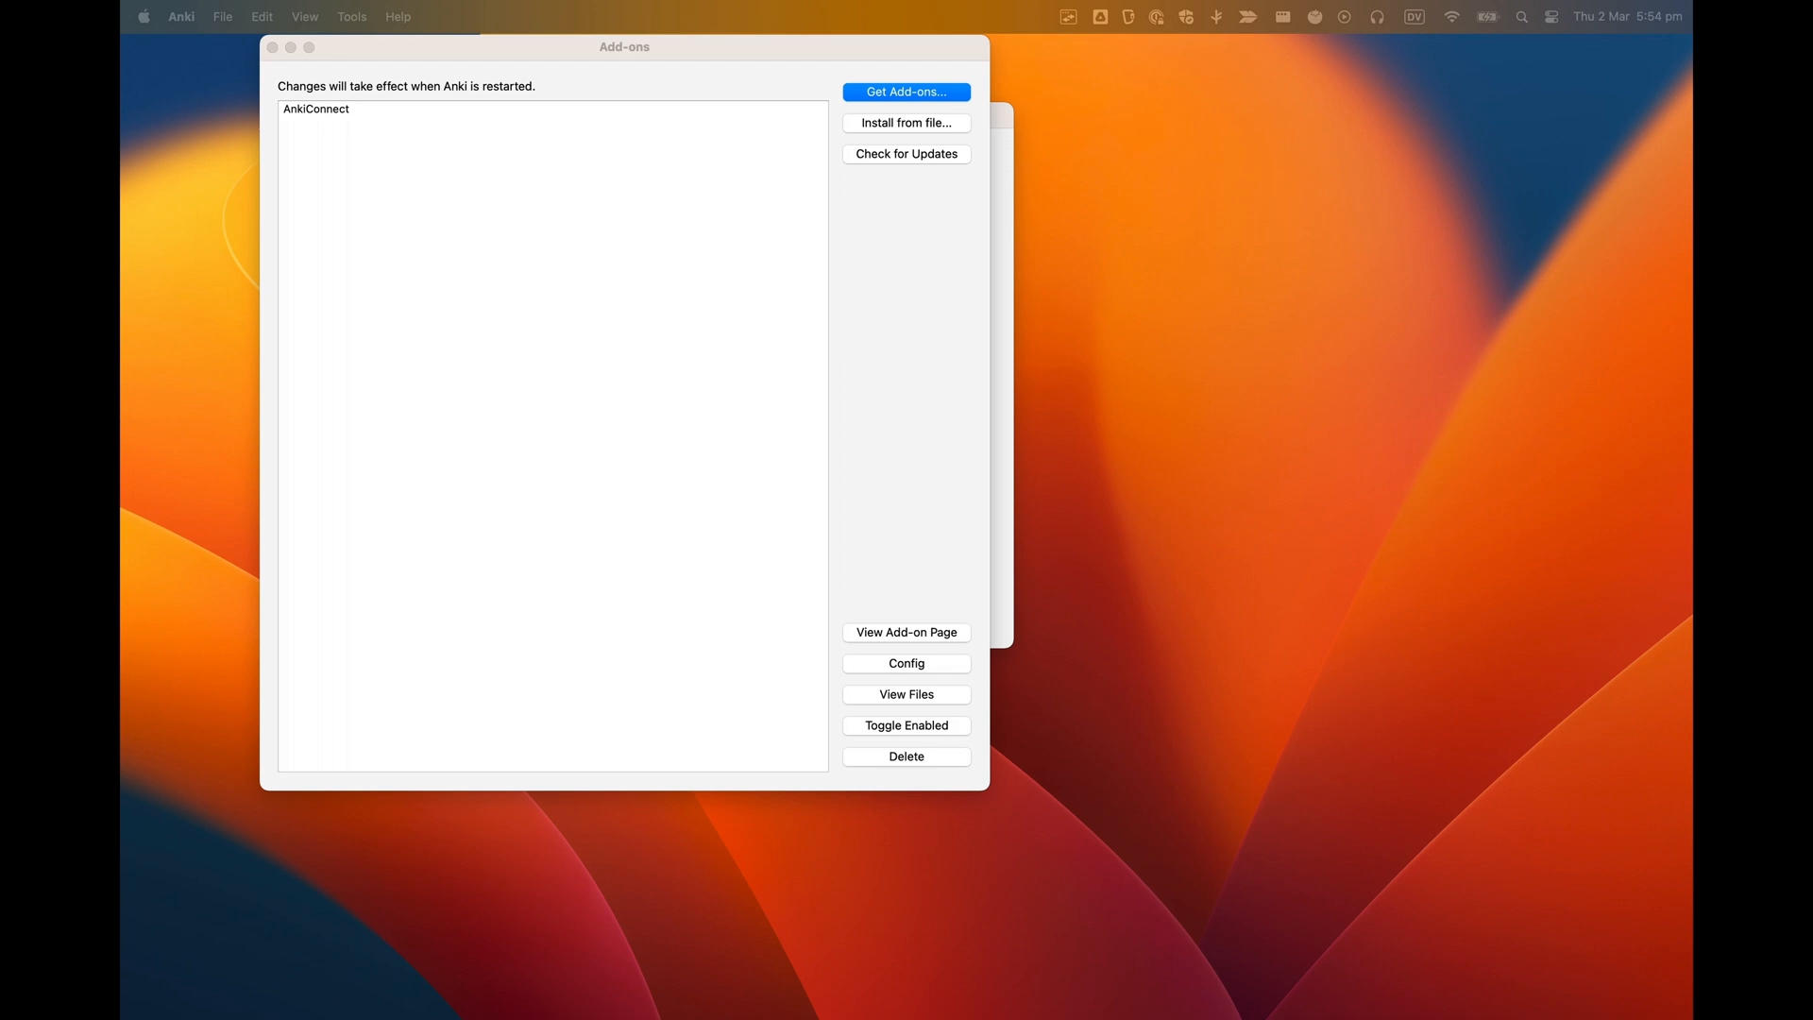
pyautogui.click(905, 633)
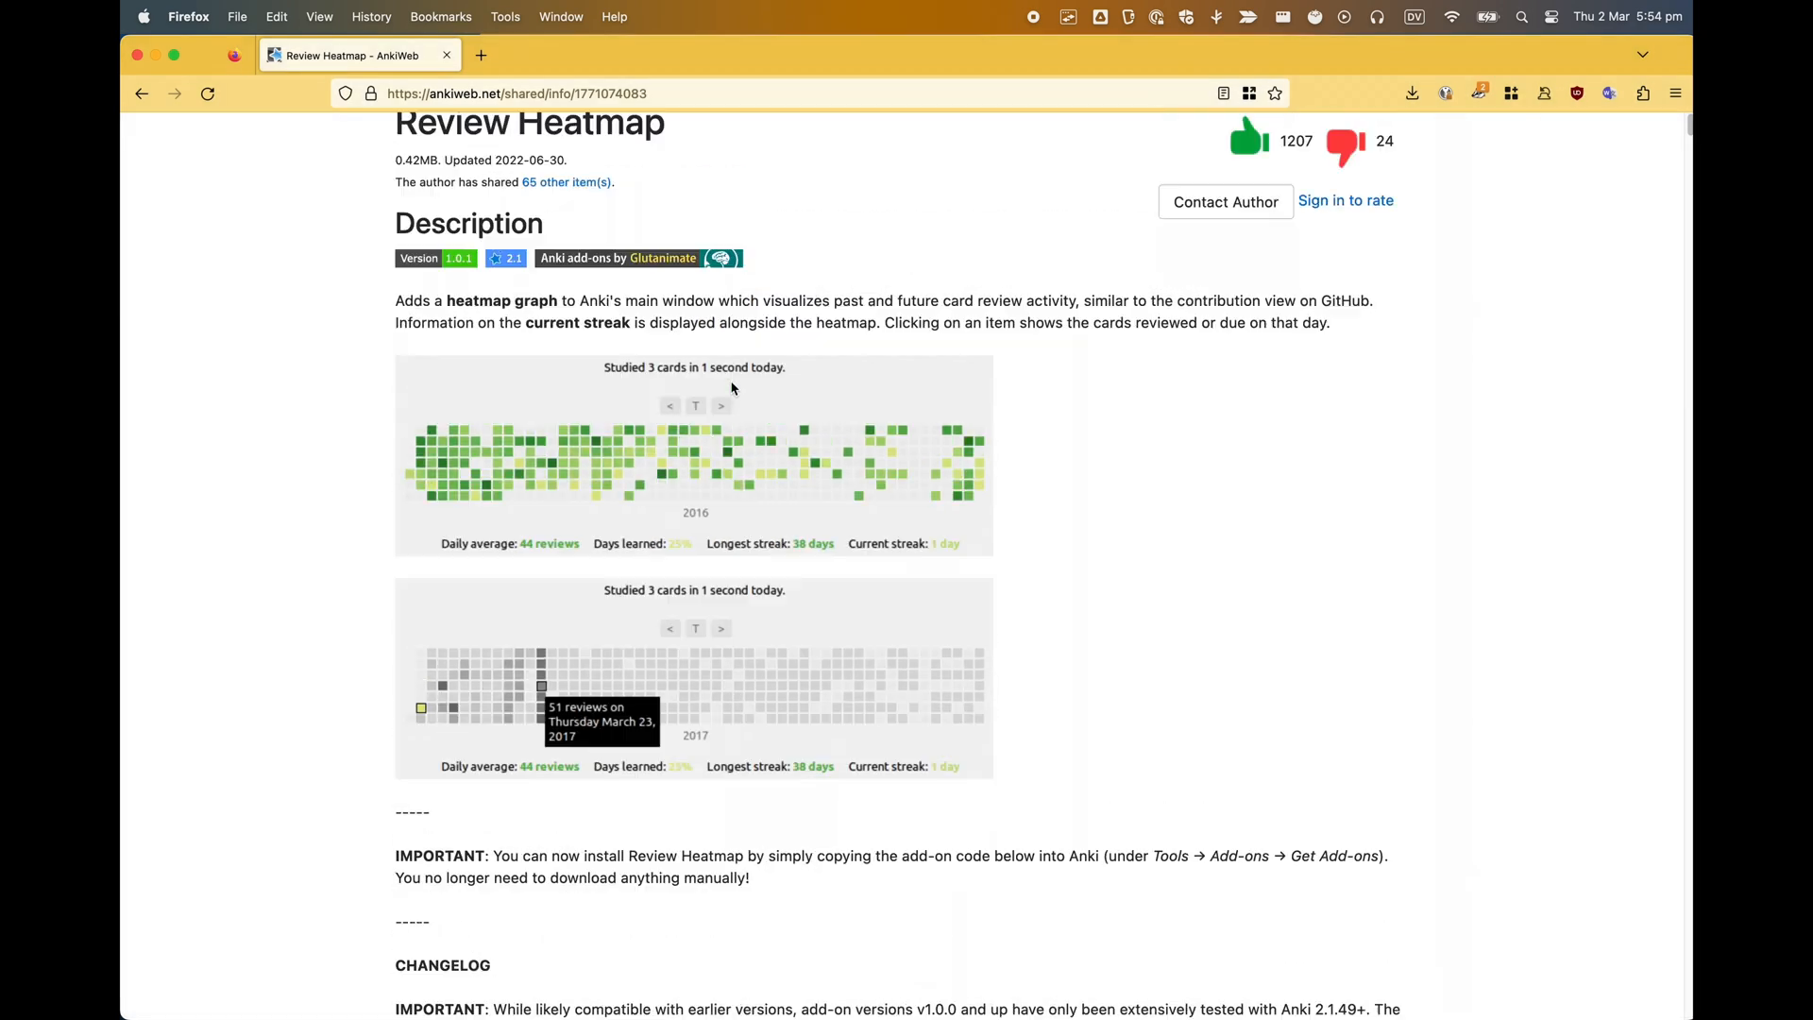
pyautogui.scroll(-3)
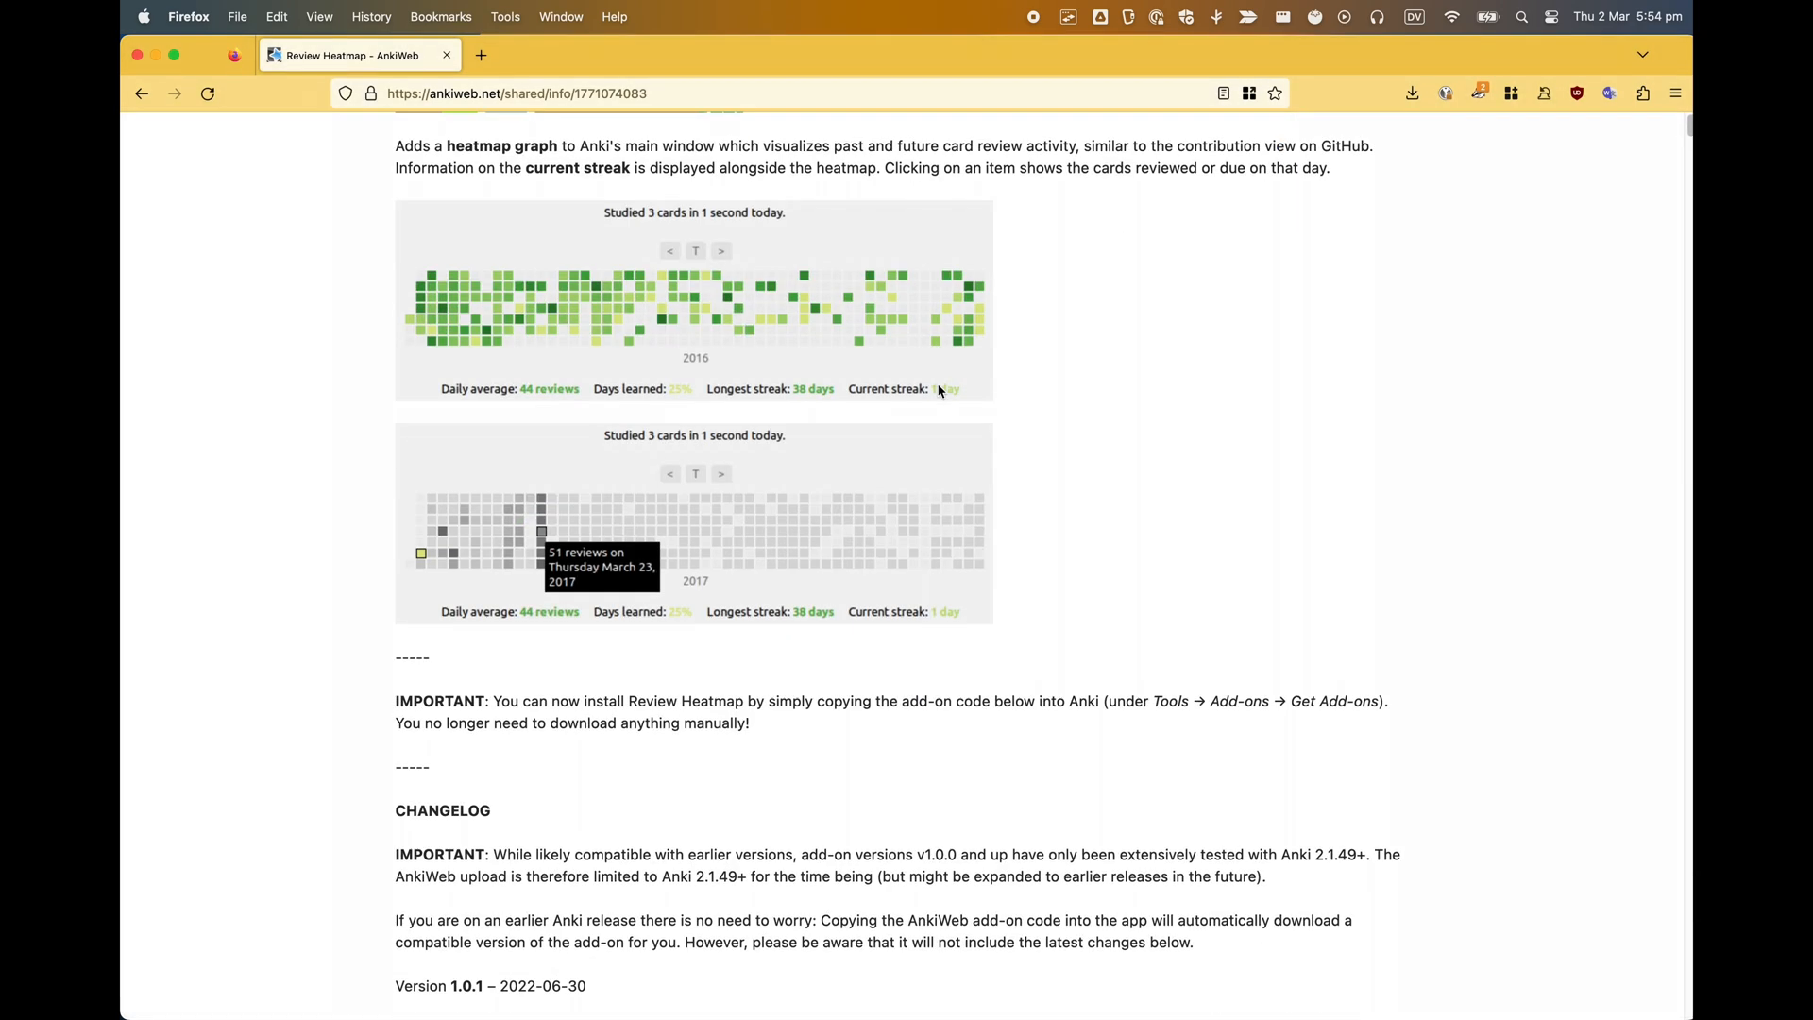
pyautogui.scroll(-3)
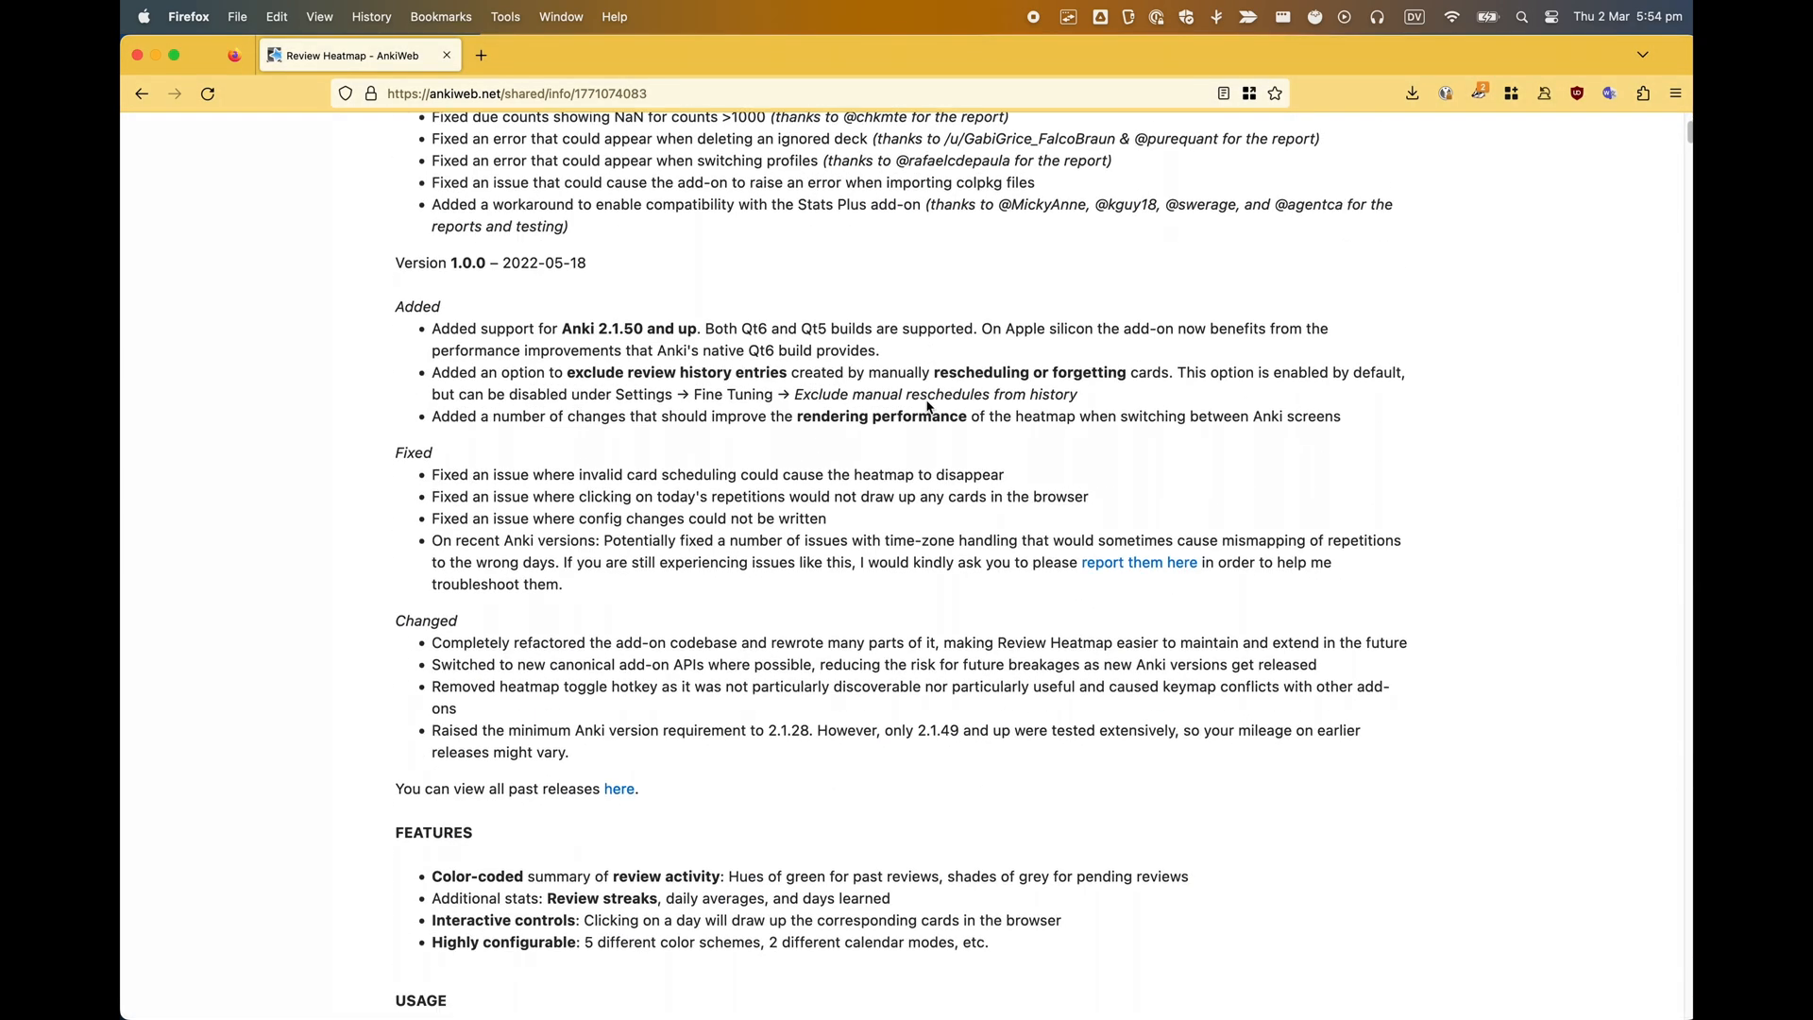
pyautogui.scroll(-3)
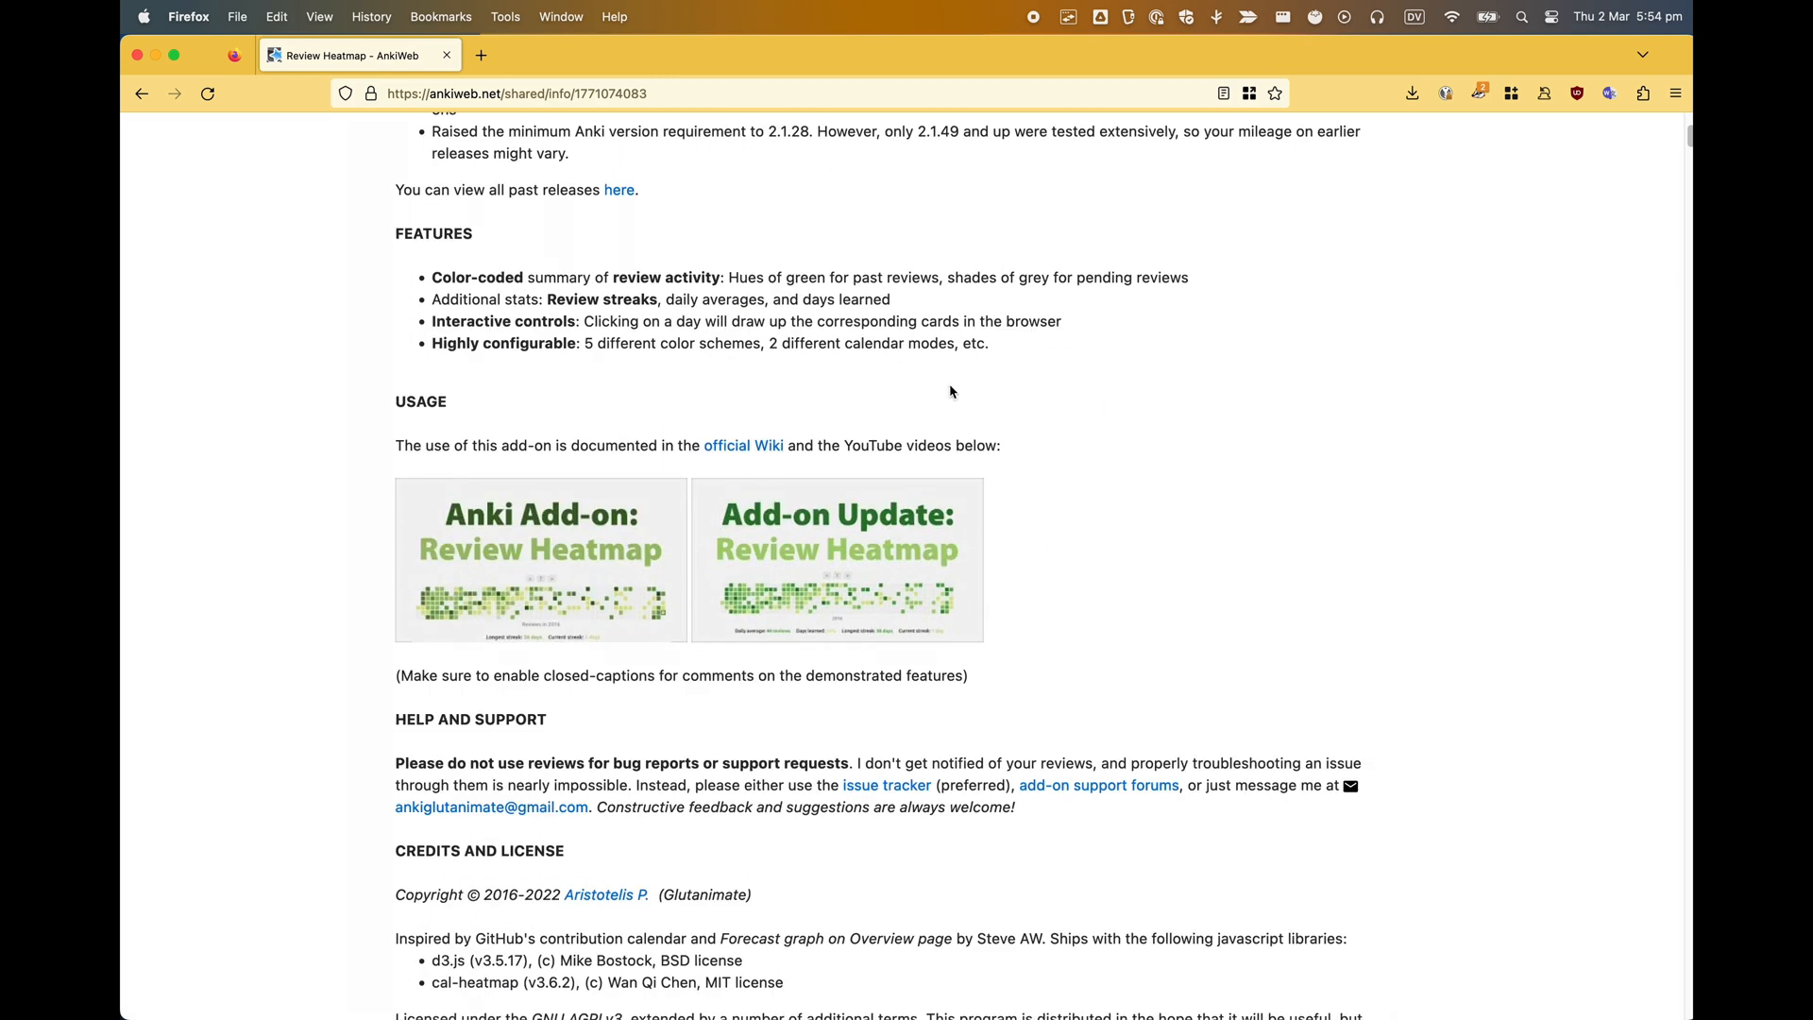
pyautogui.moveTo(1224, 452)
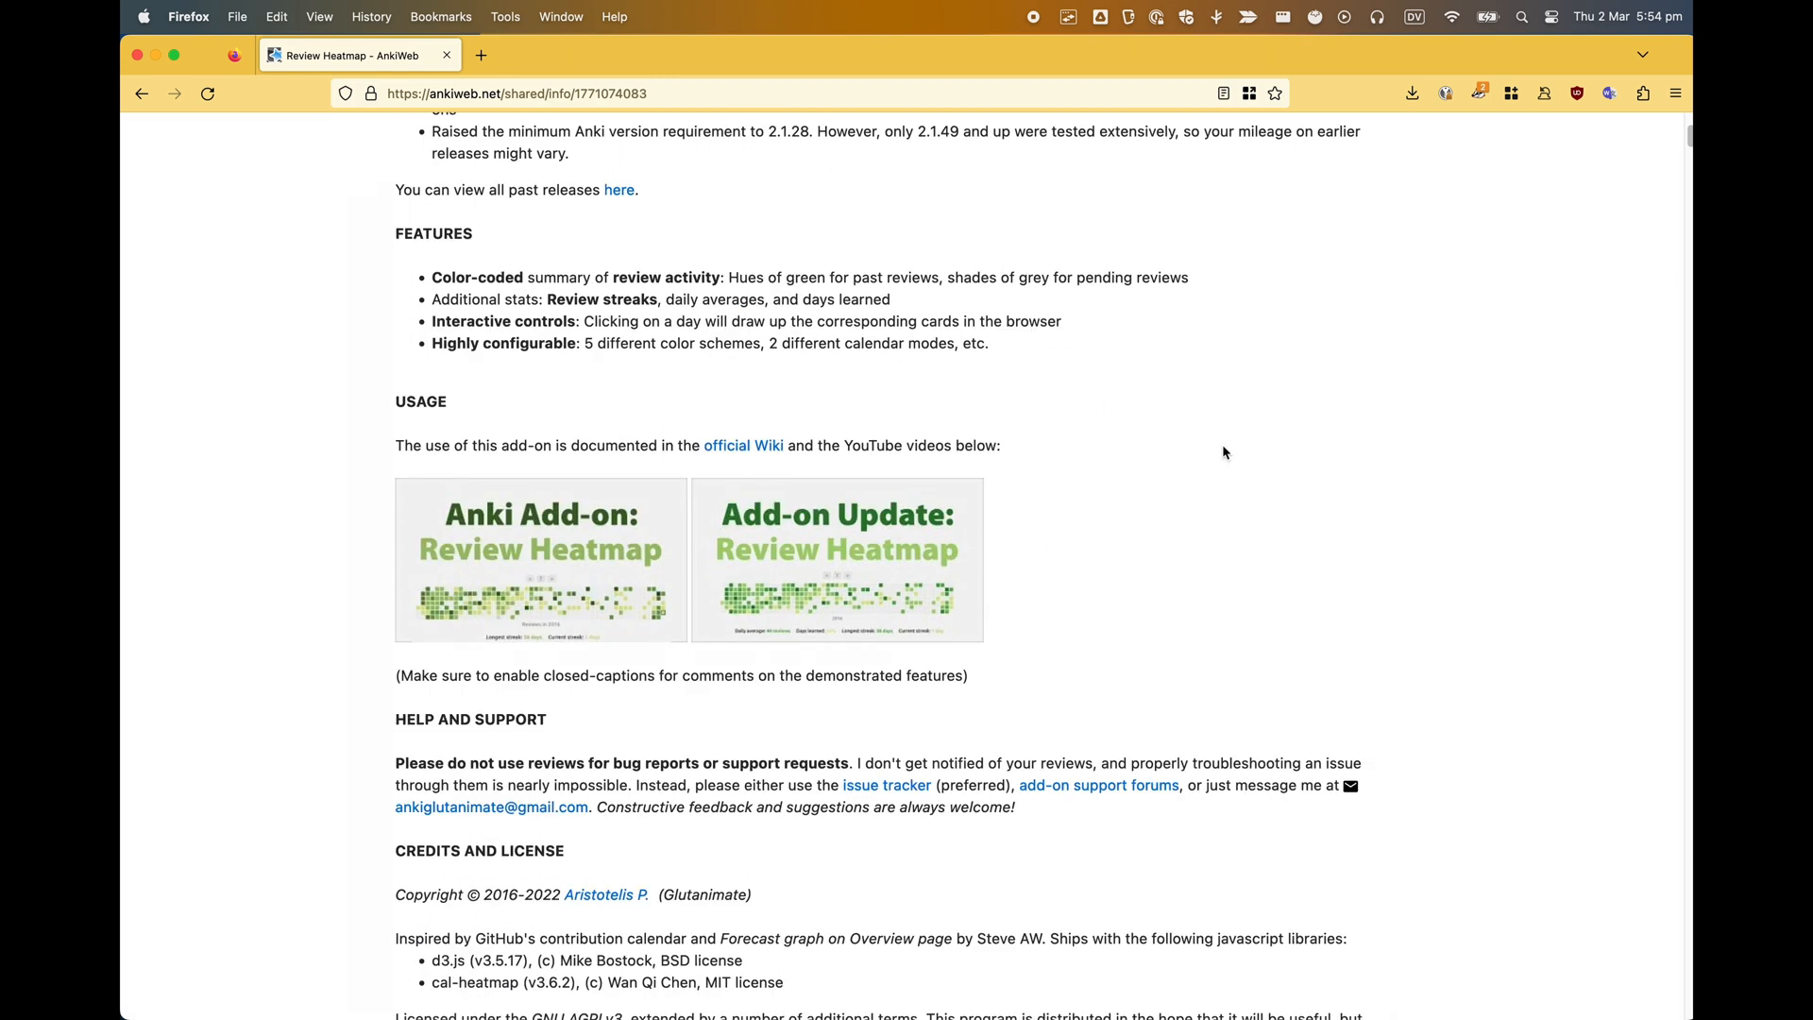
pyautogui.scroll(-3)
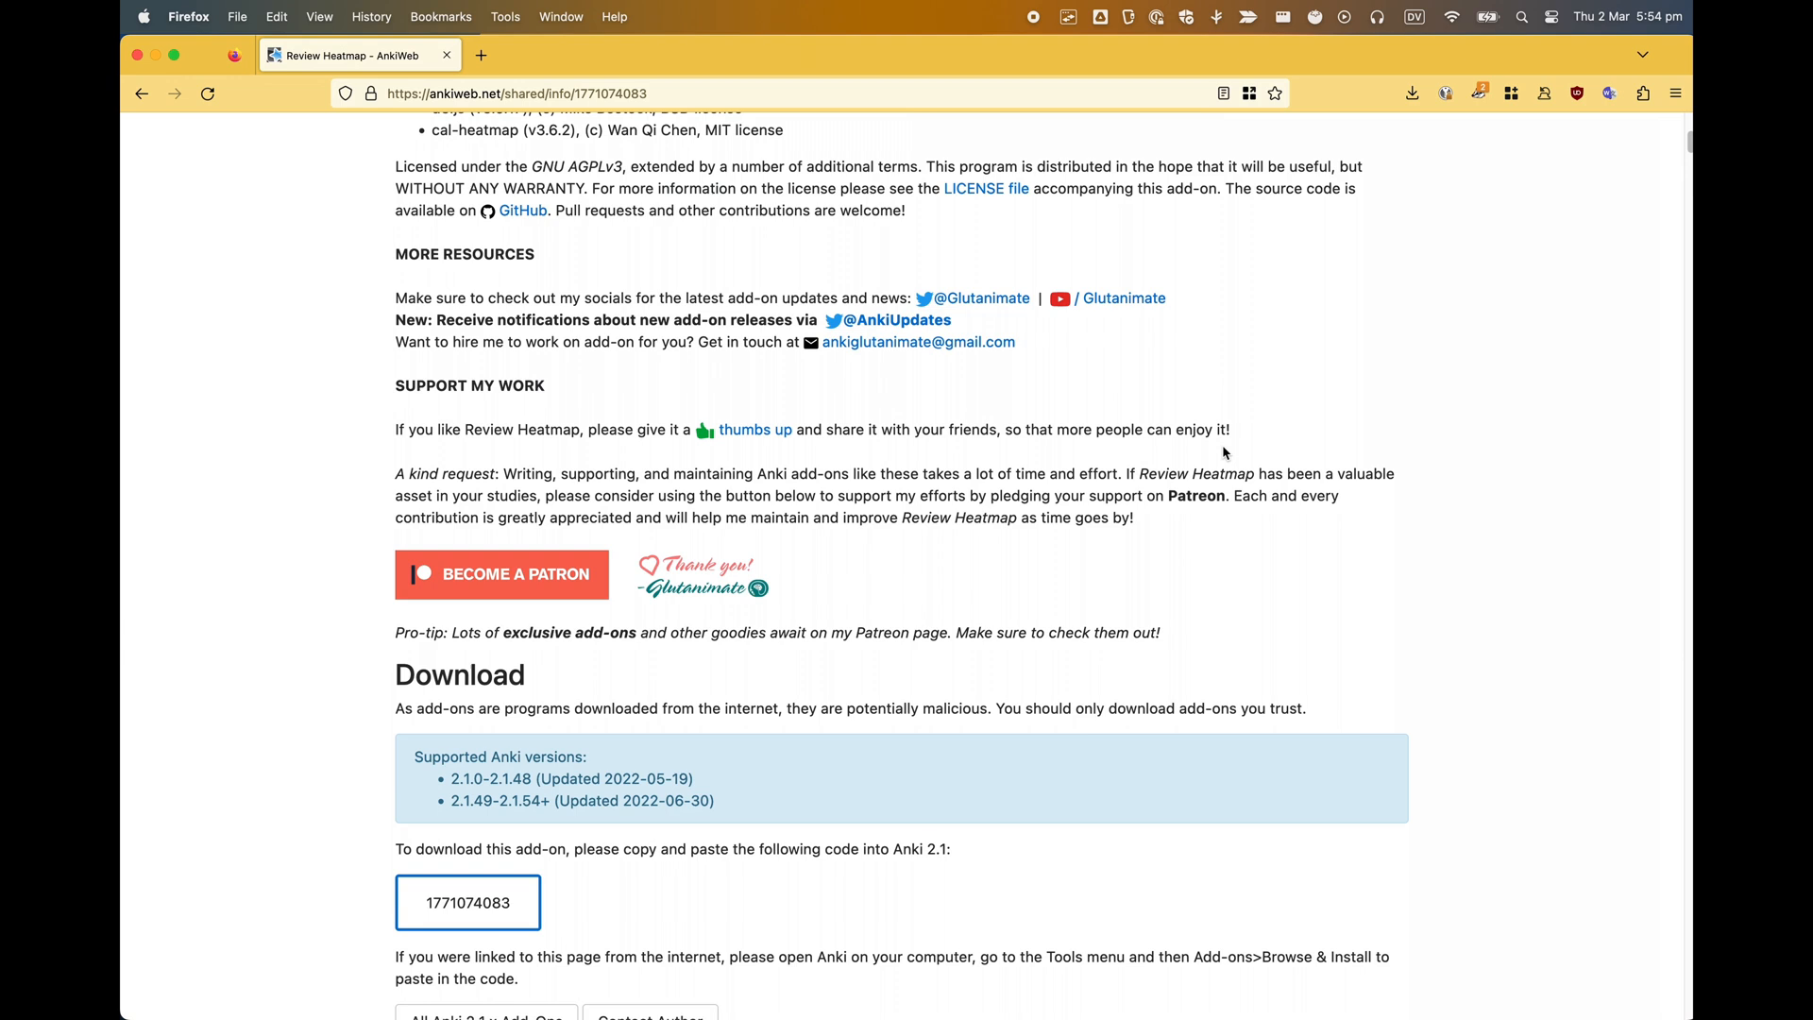
pyautogui.scroll(-3)
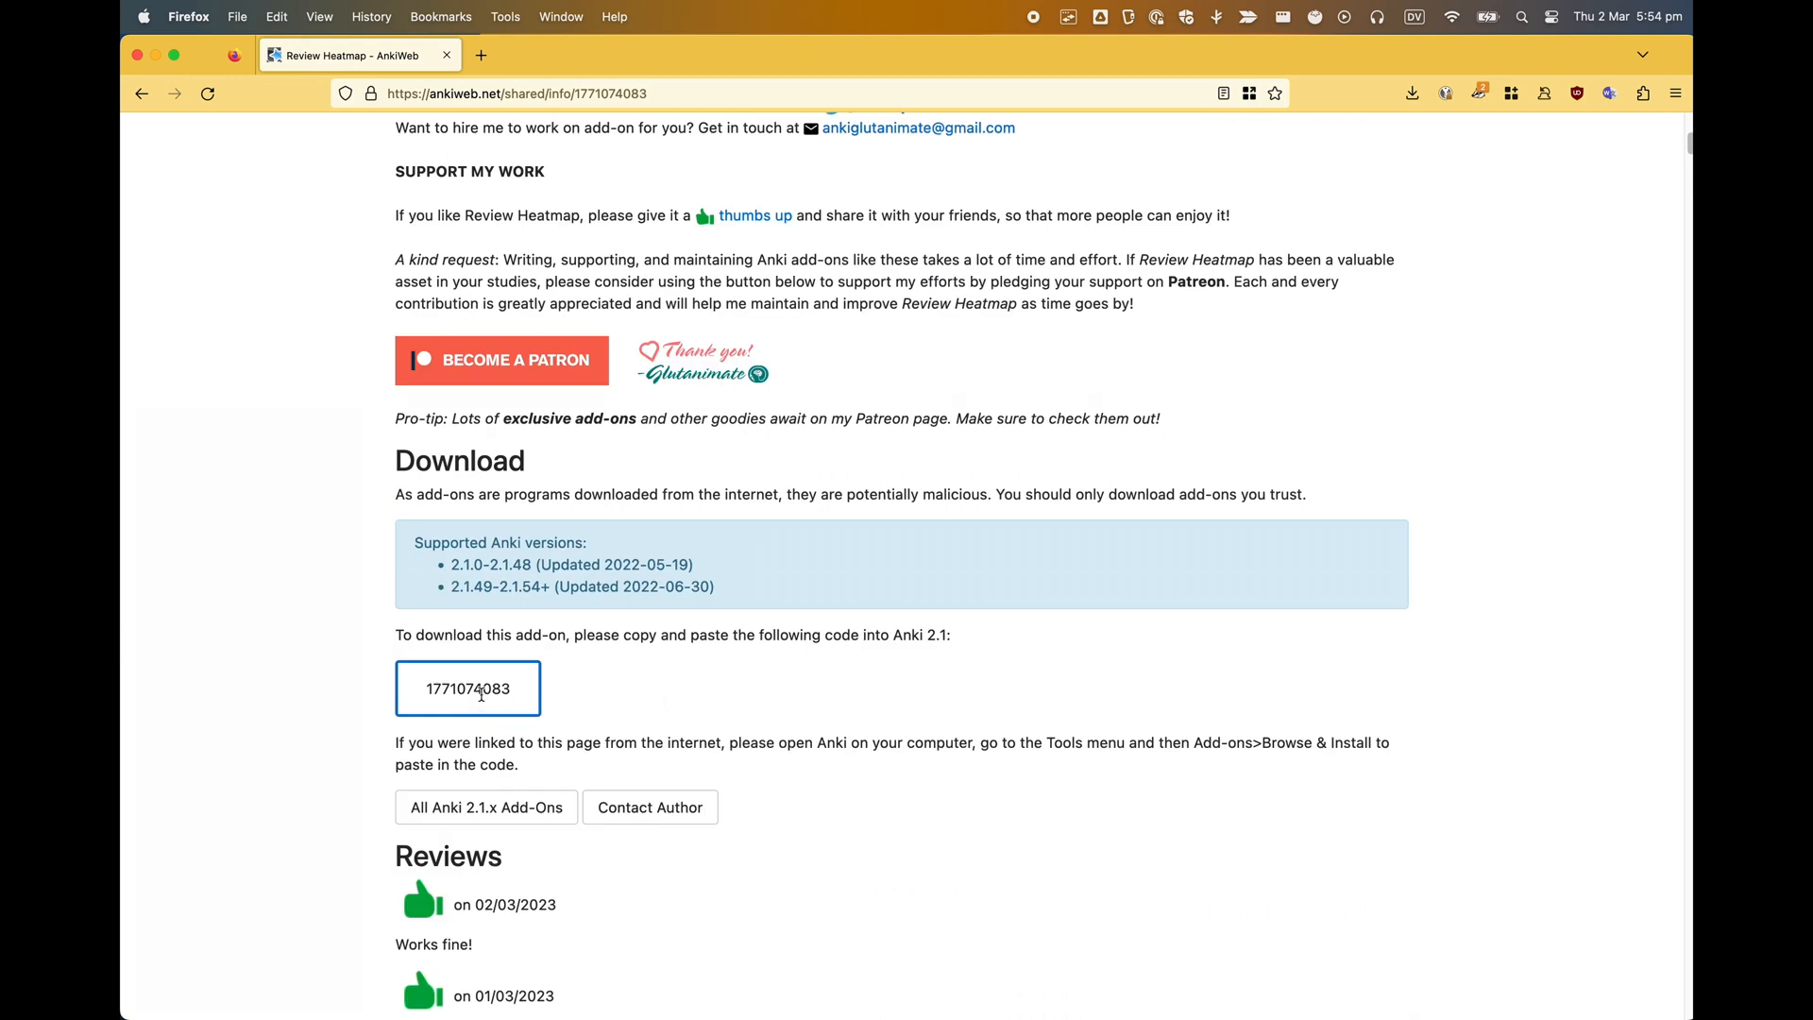
pyautogui.tripleClick(469, 688)
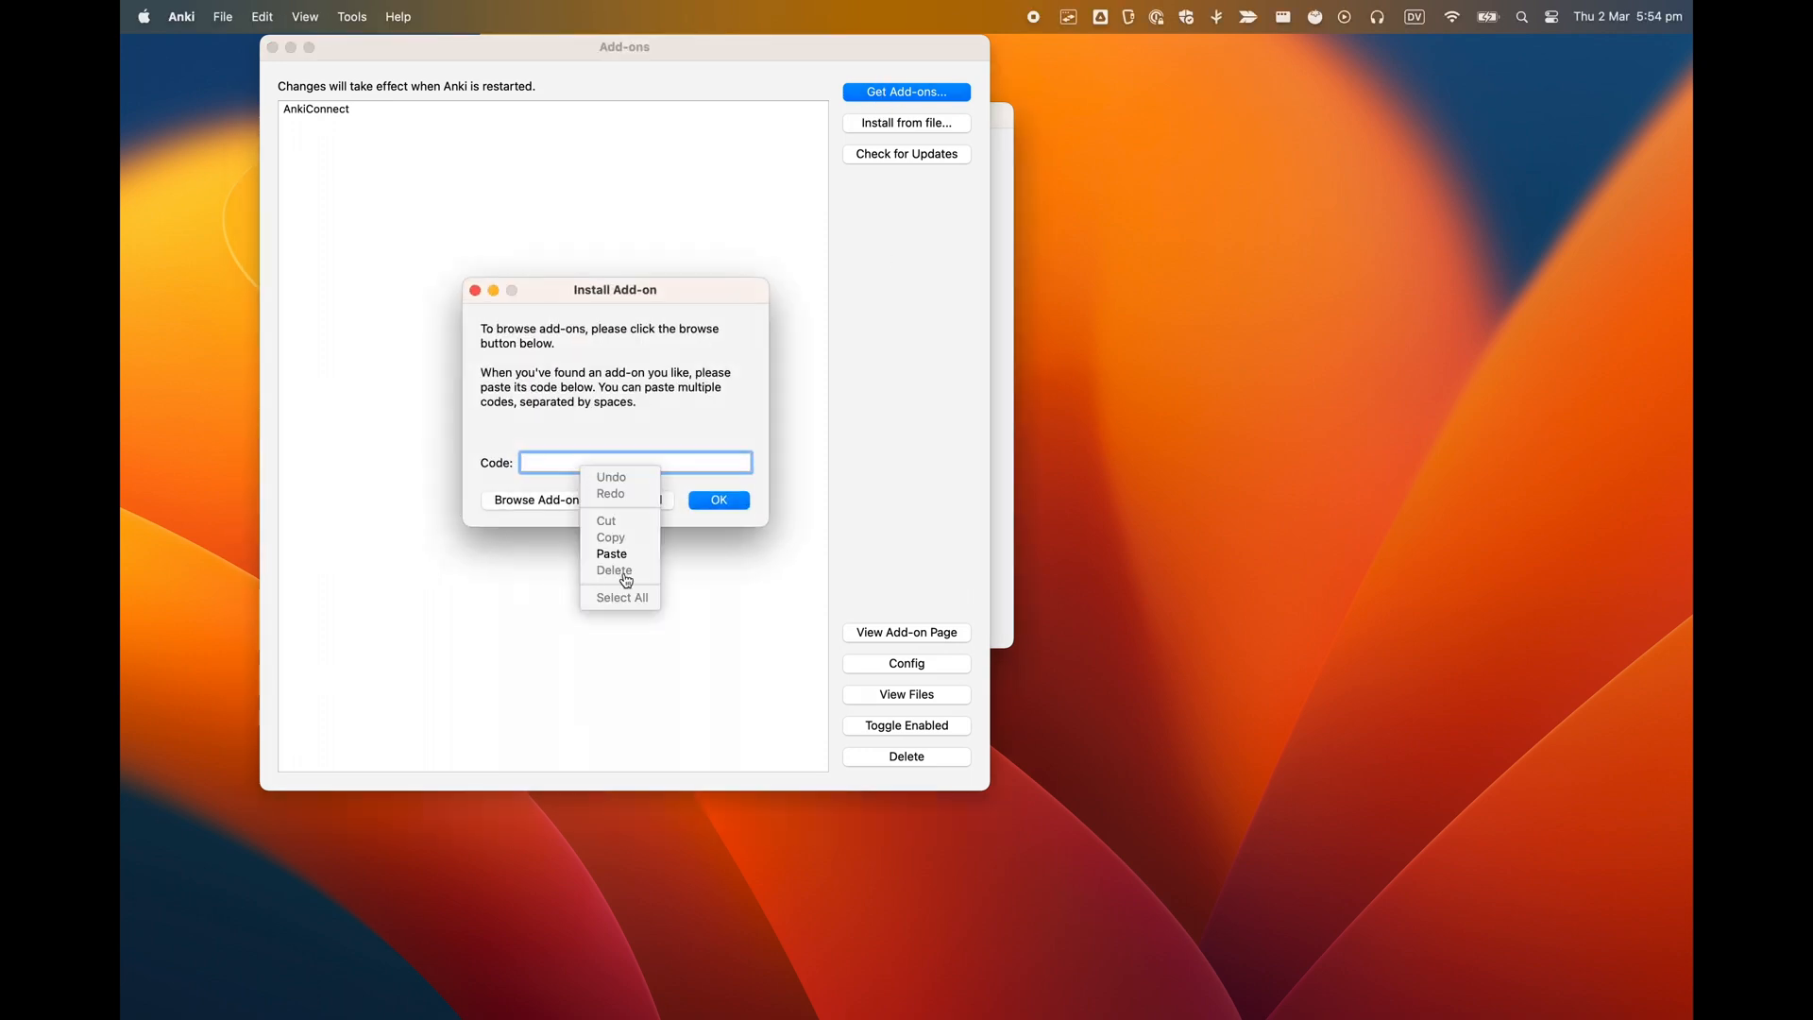
# Step: Paste the Review Heatmap code, confirm the install, and close the Add-ons window
pyautogui.click(612, 553)
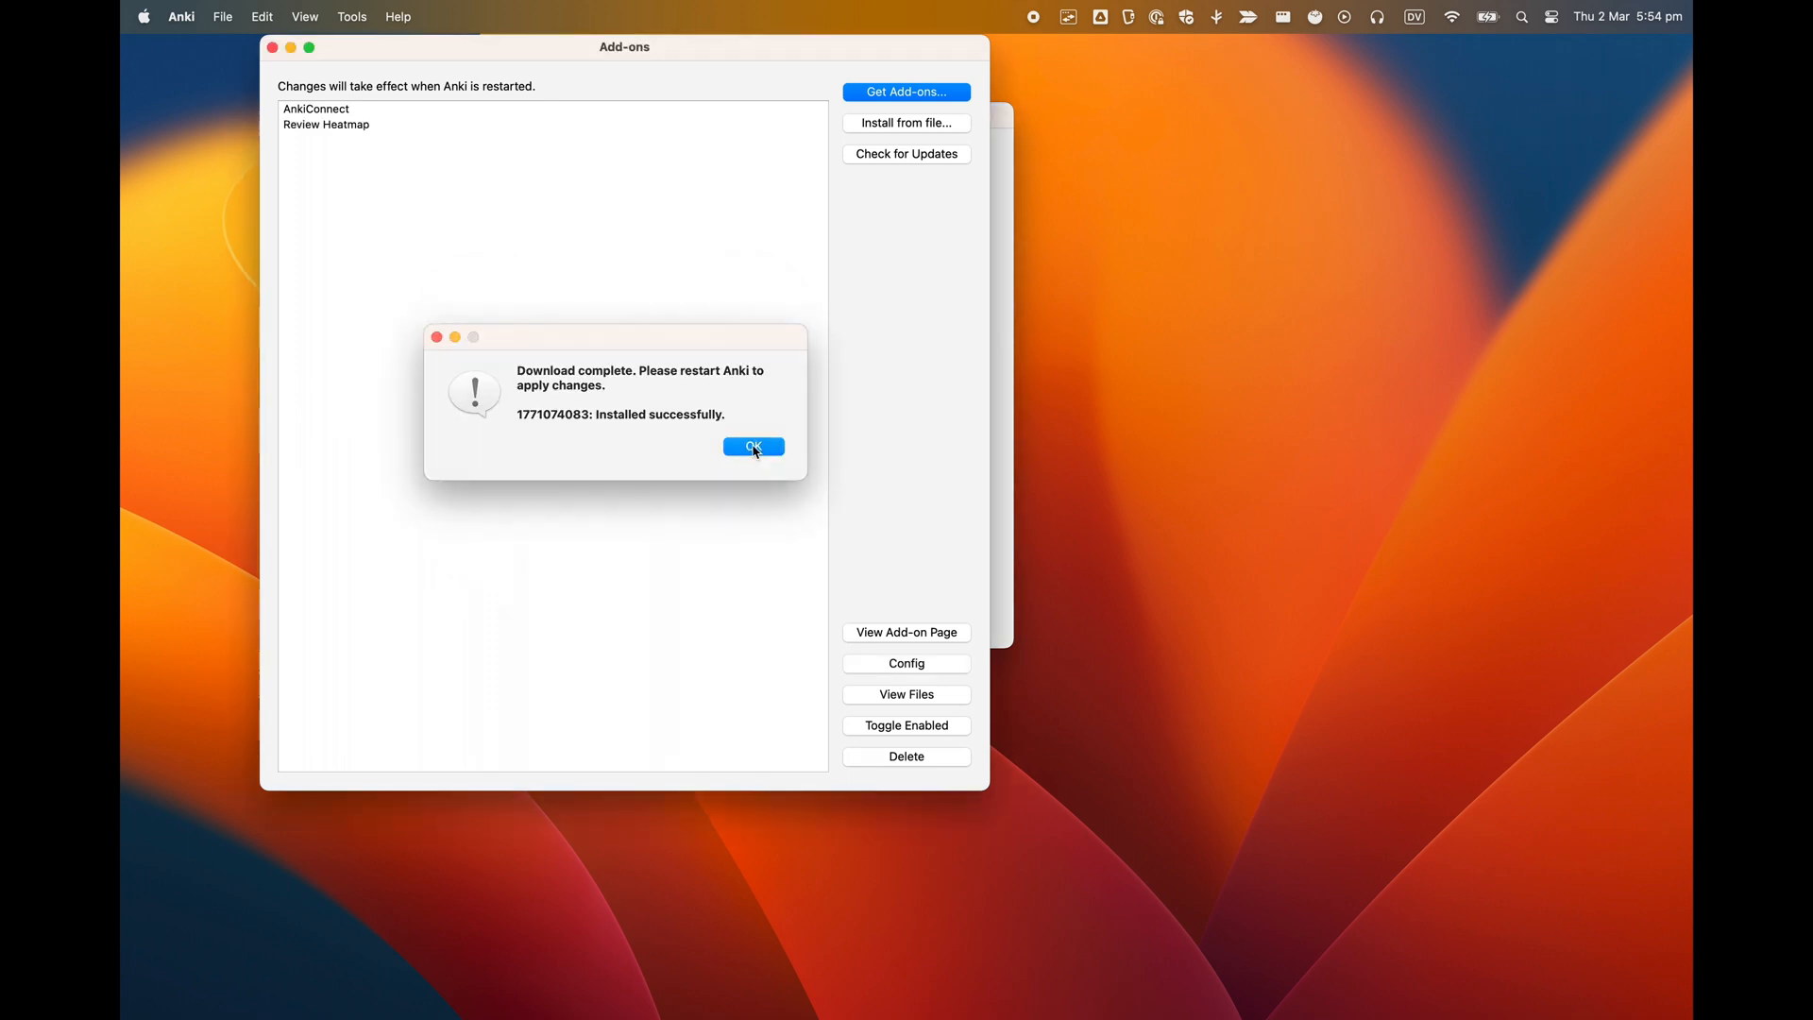
pyautogui.click(752, 448)
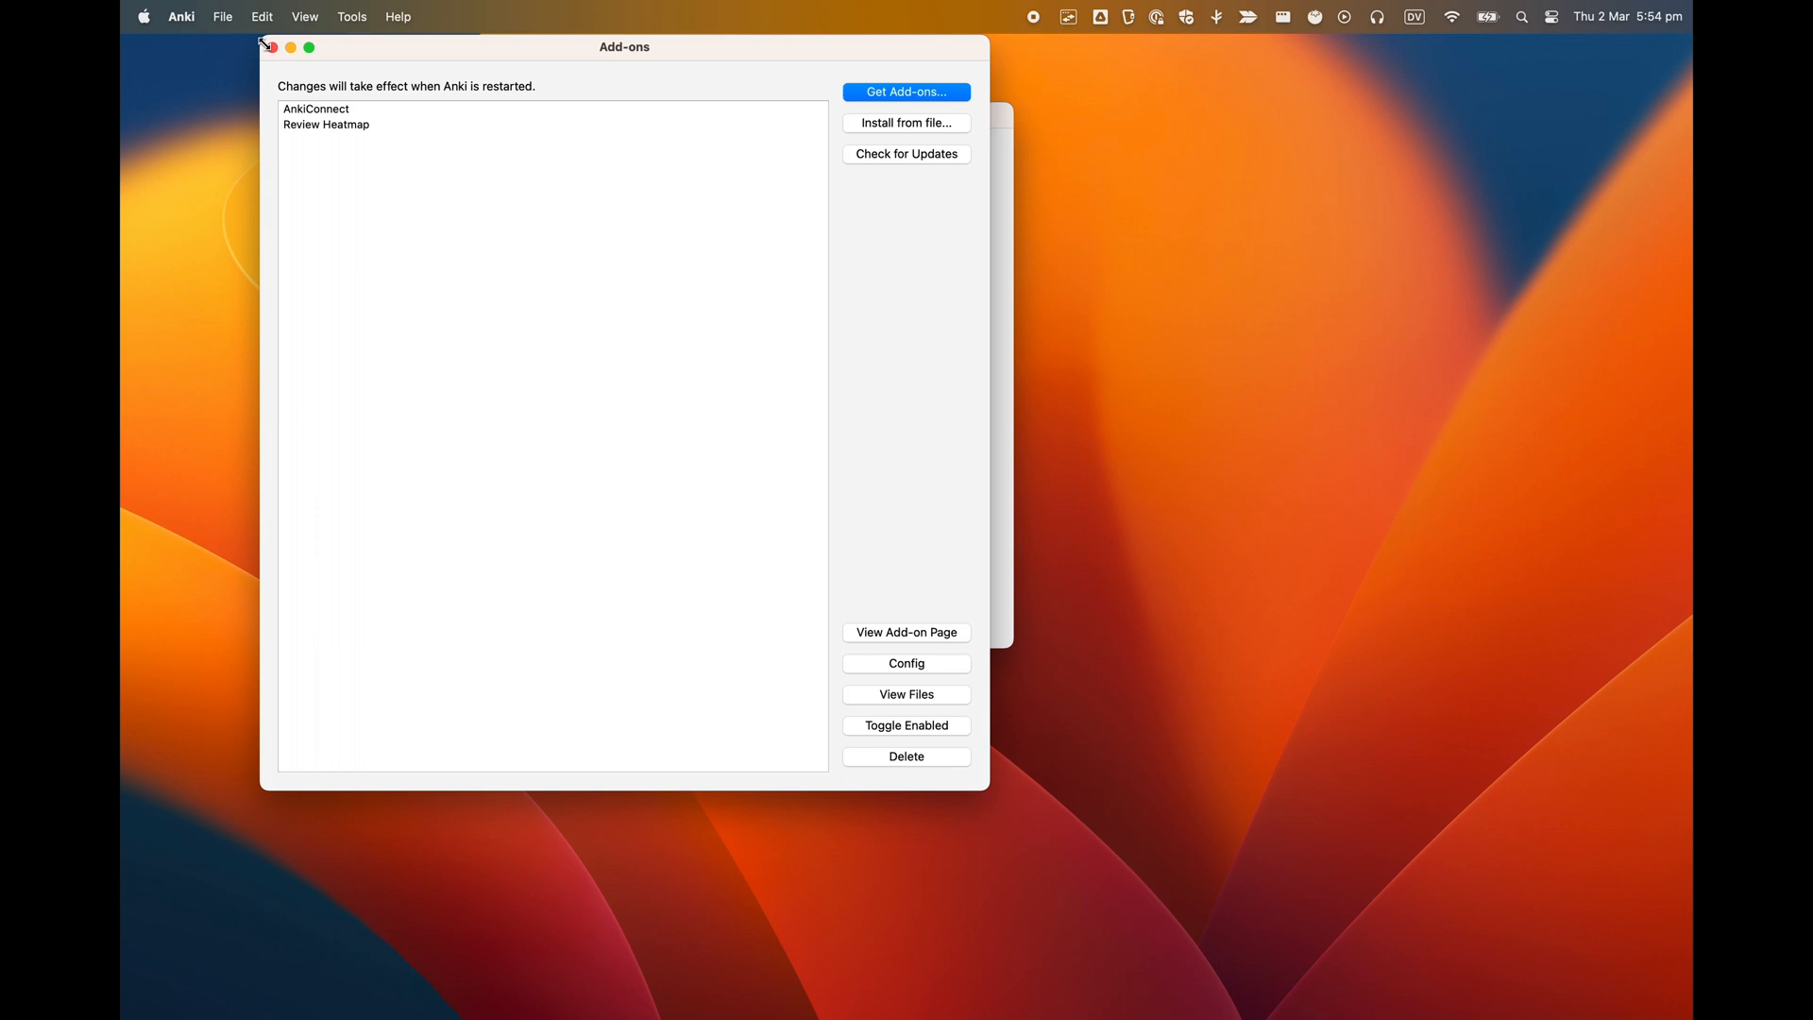
pyautogui.click(272, 46)
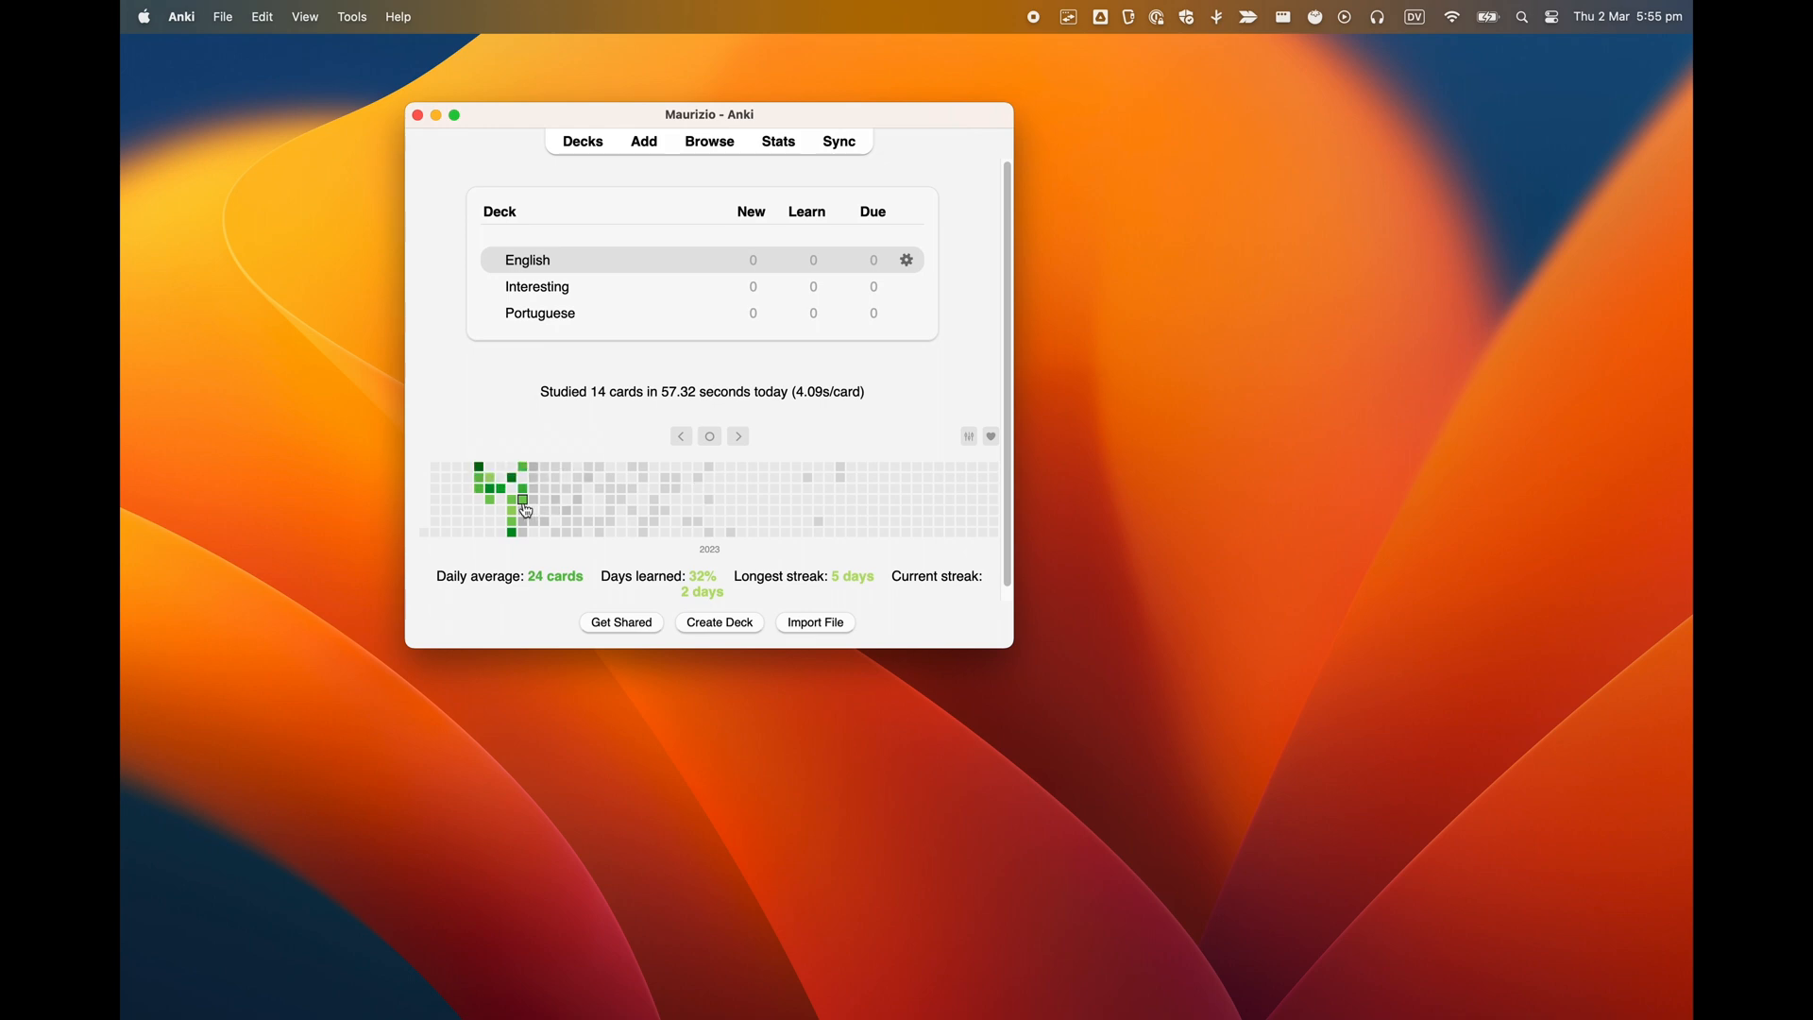
pyautogui.moveTo(454, 398)
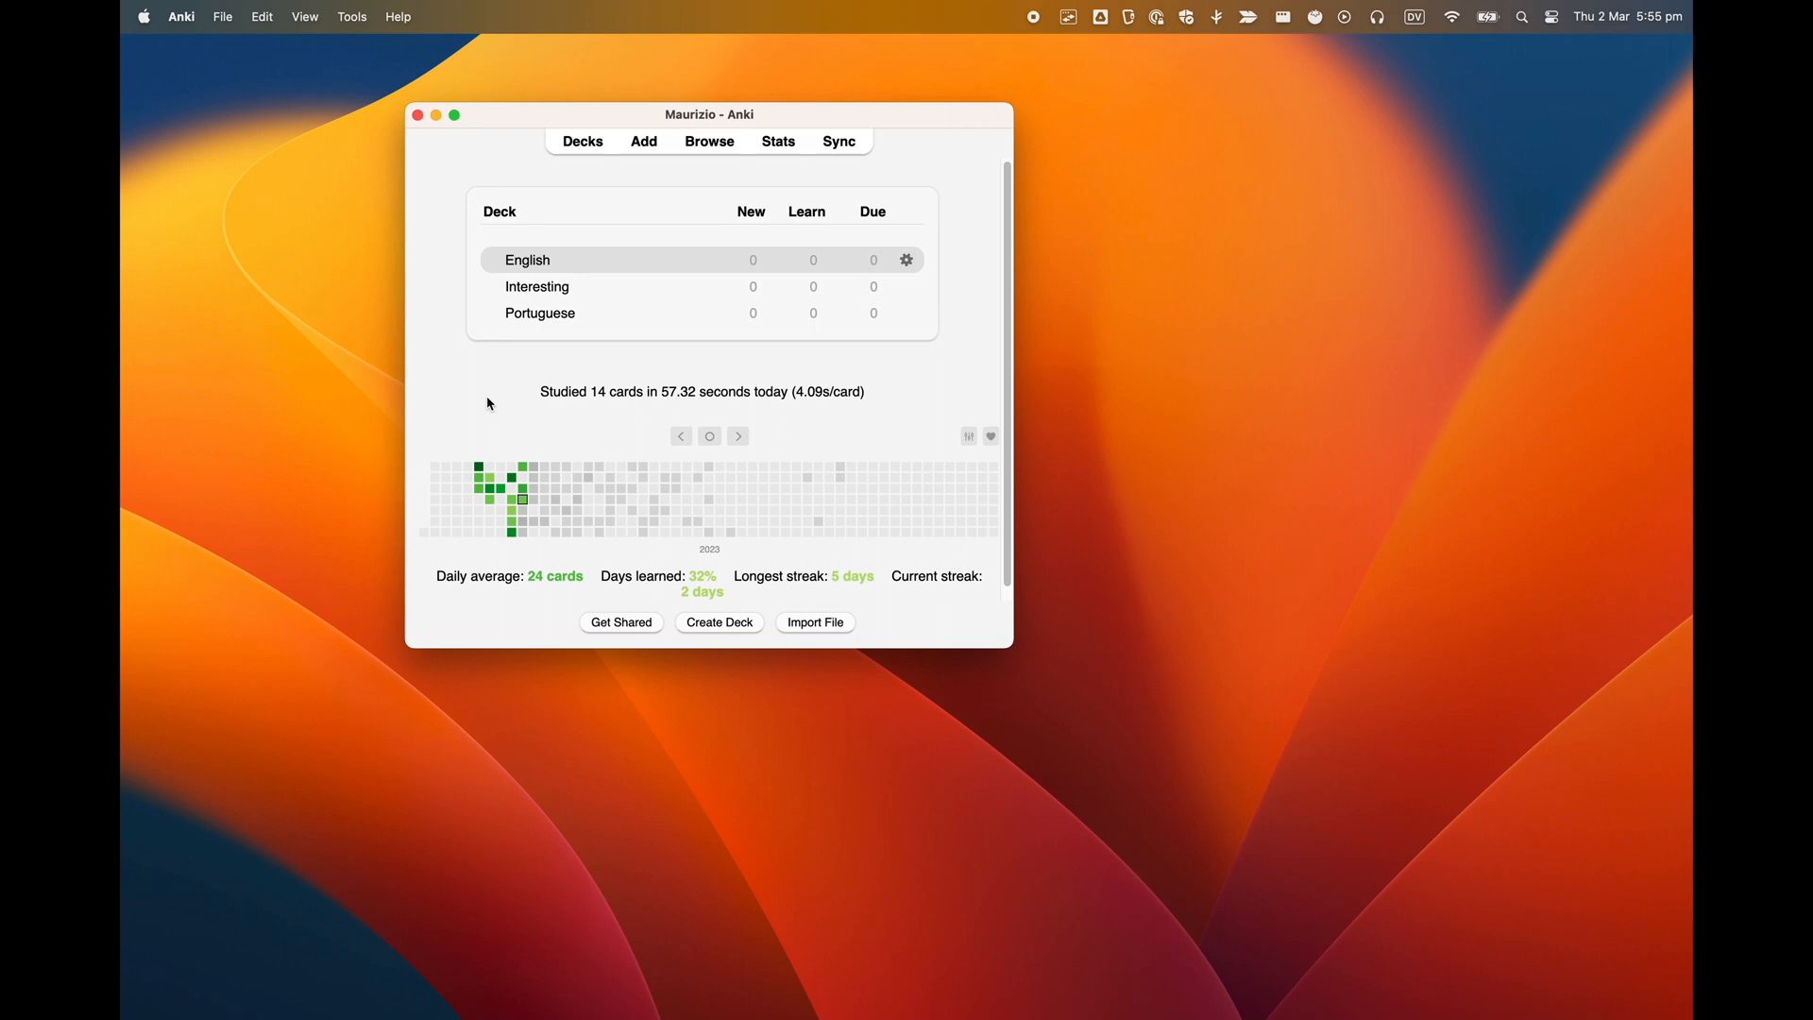
pyautogui.moveTo(577, 502)
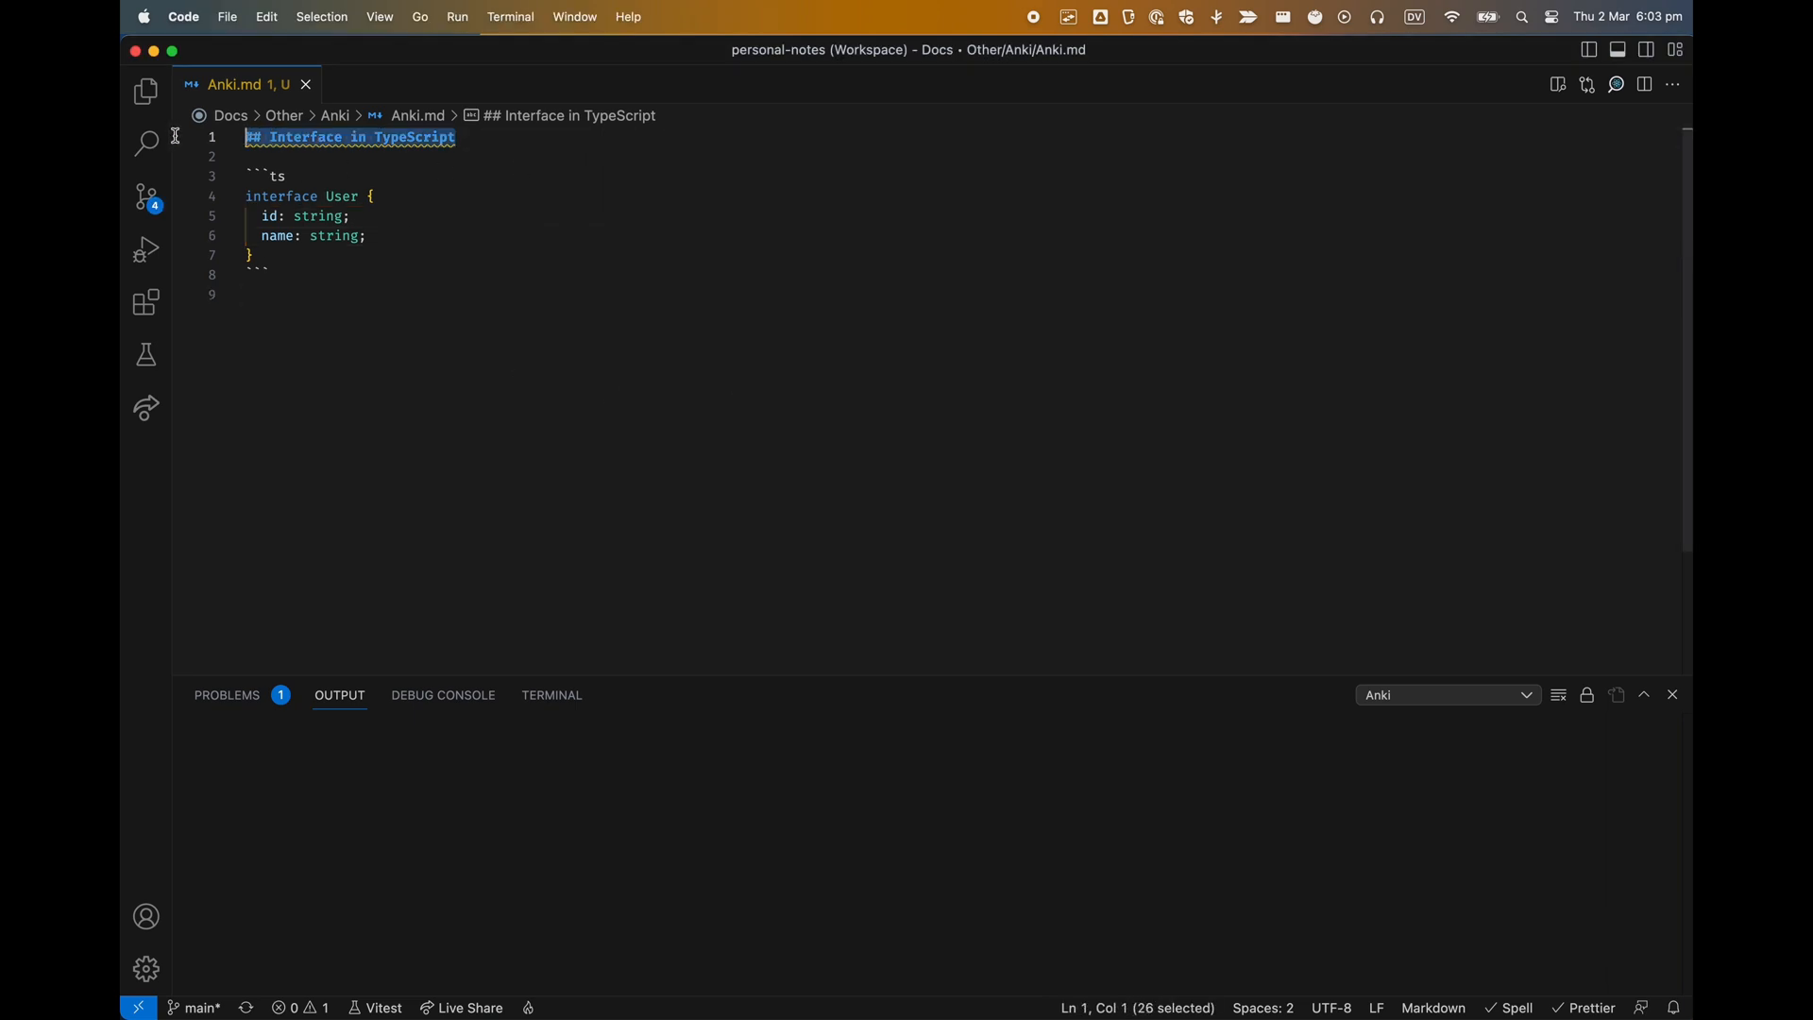
# Step: Place the cursor in Anki.md and run 'Anki: Send To Deck' from the Command Palette
pyautogui.click(474, 298)
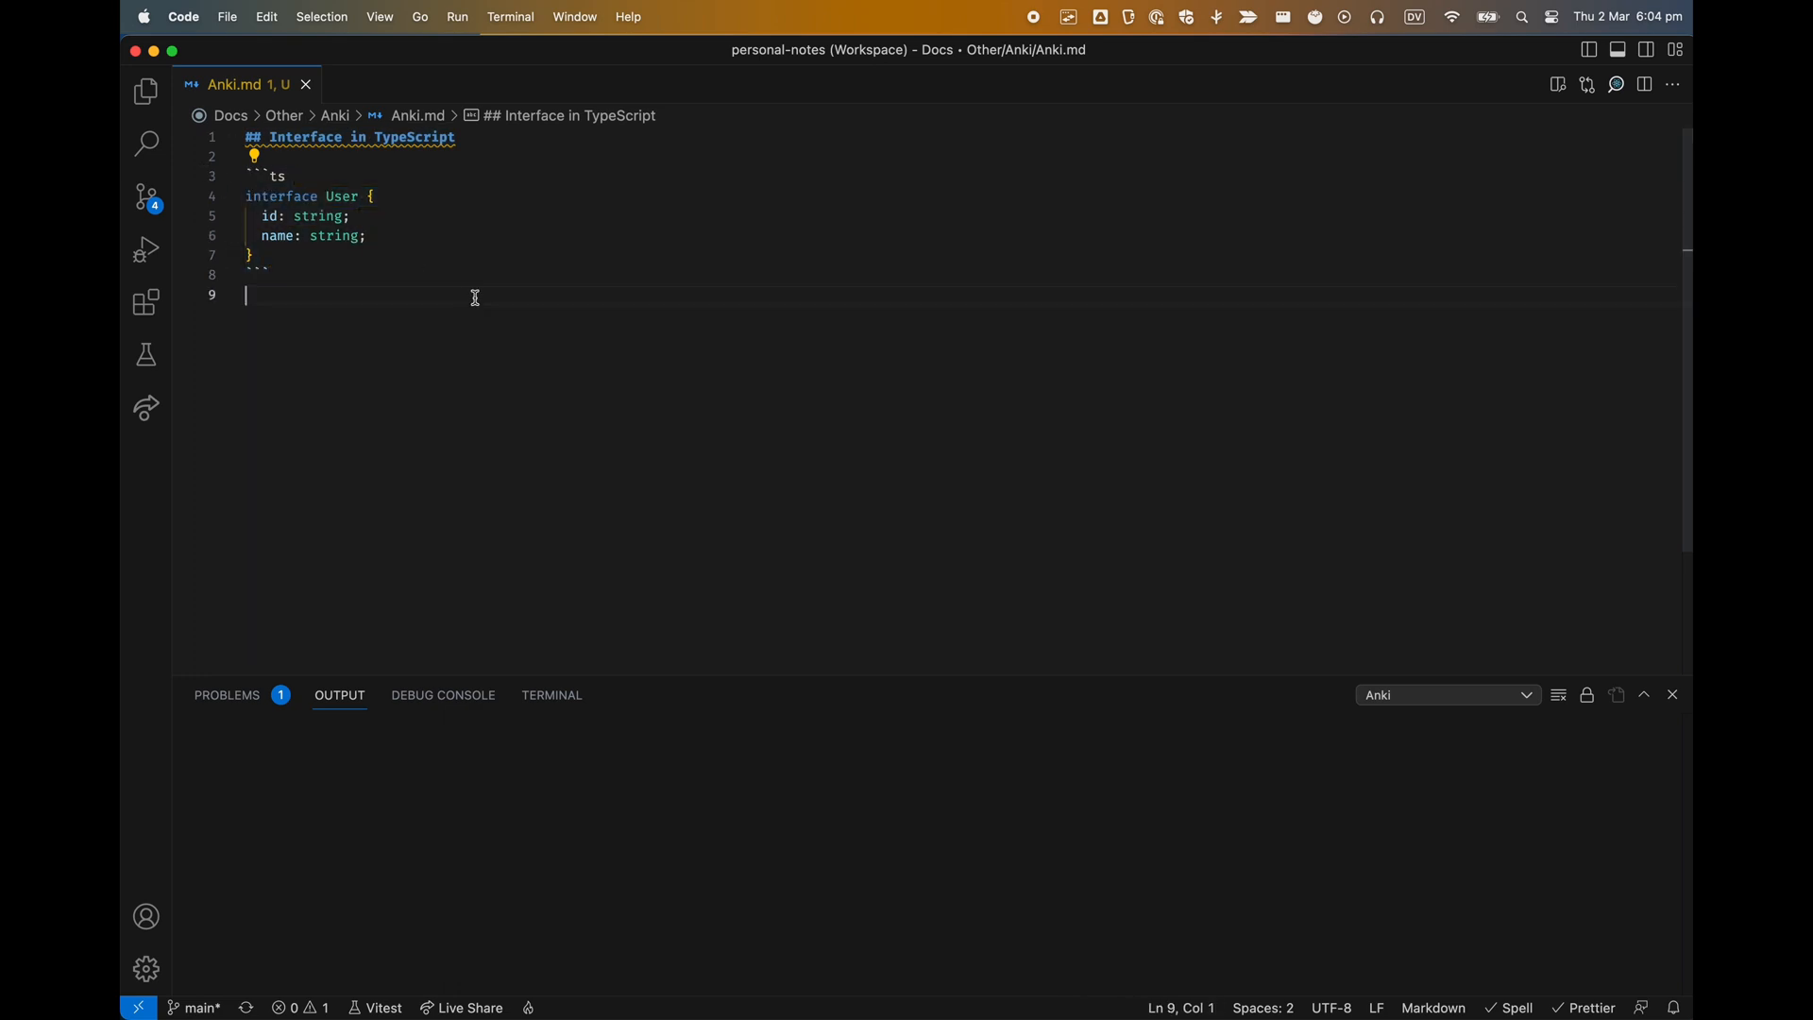
pyautogui.press('Cmd+Shift+P')
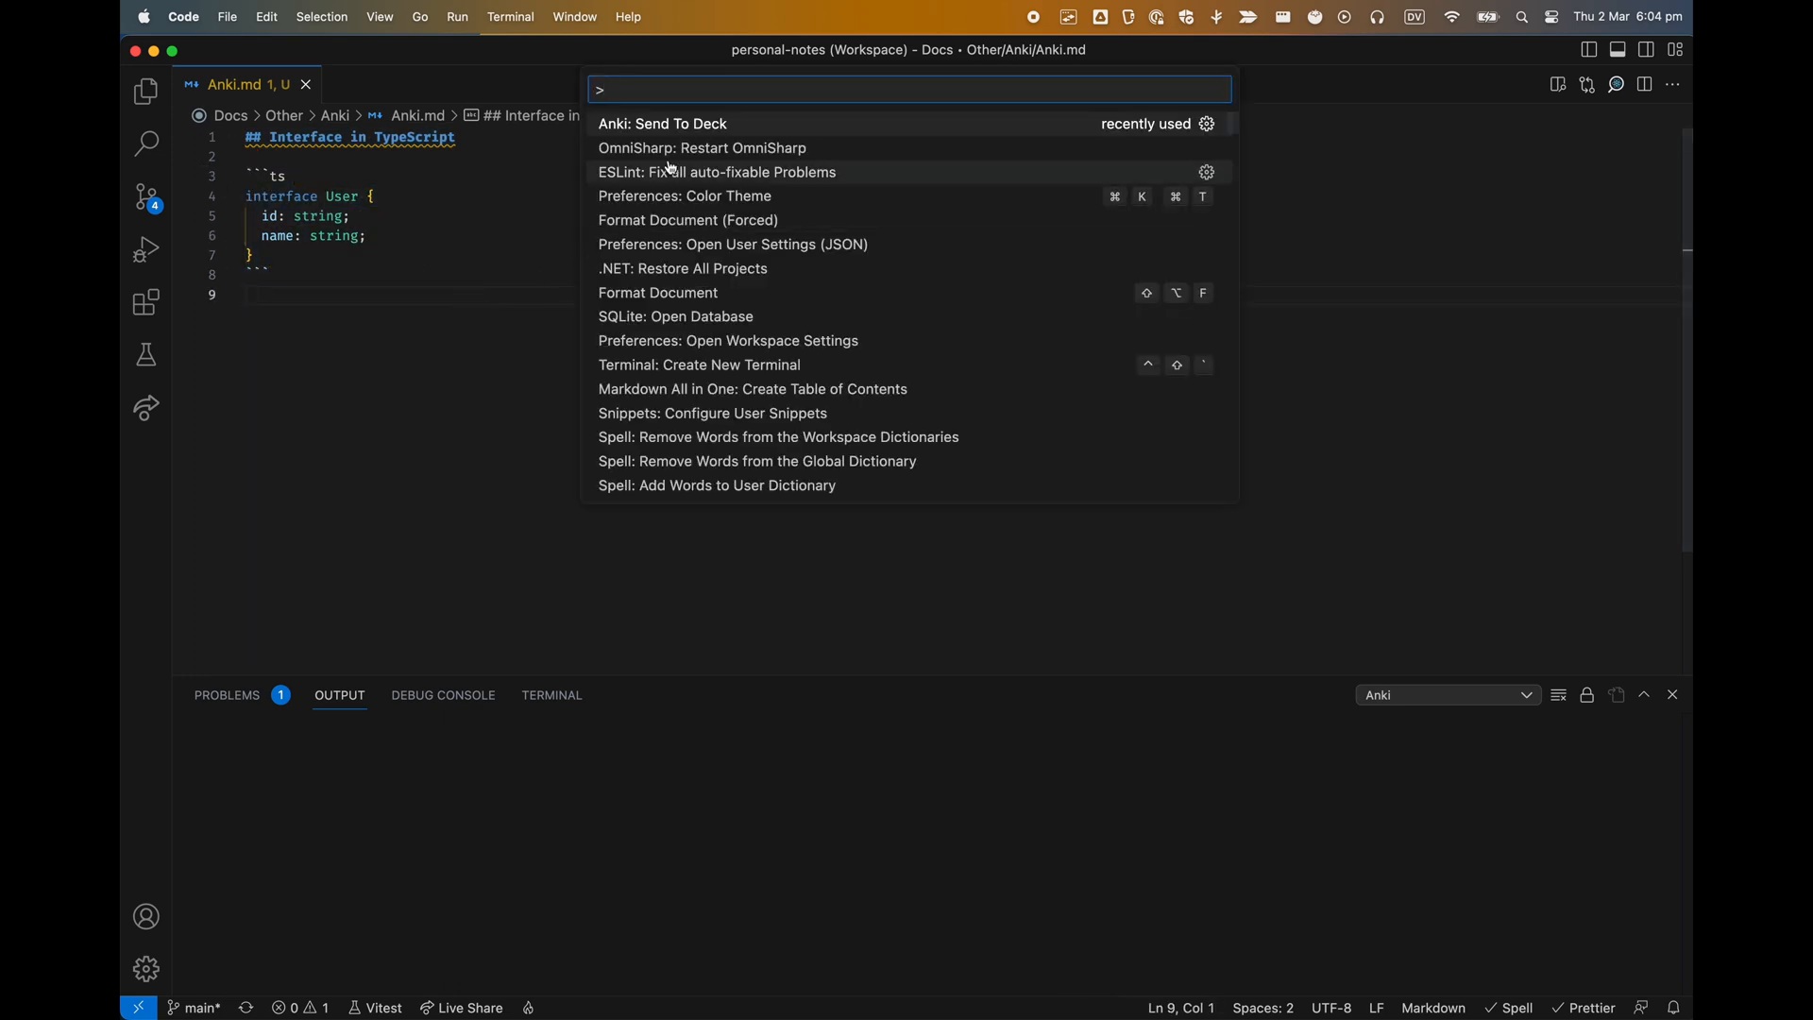
pyautogui.press('Escape')
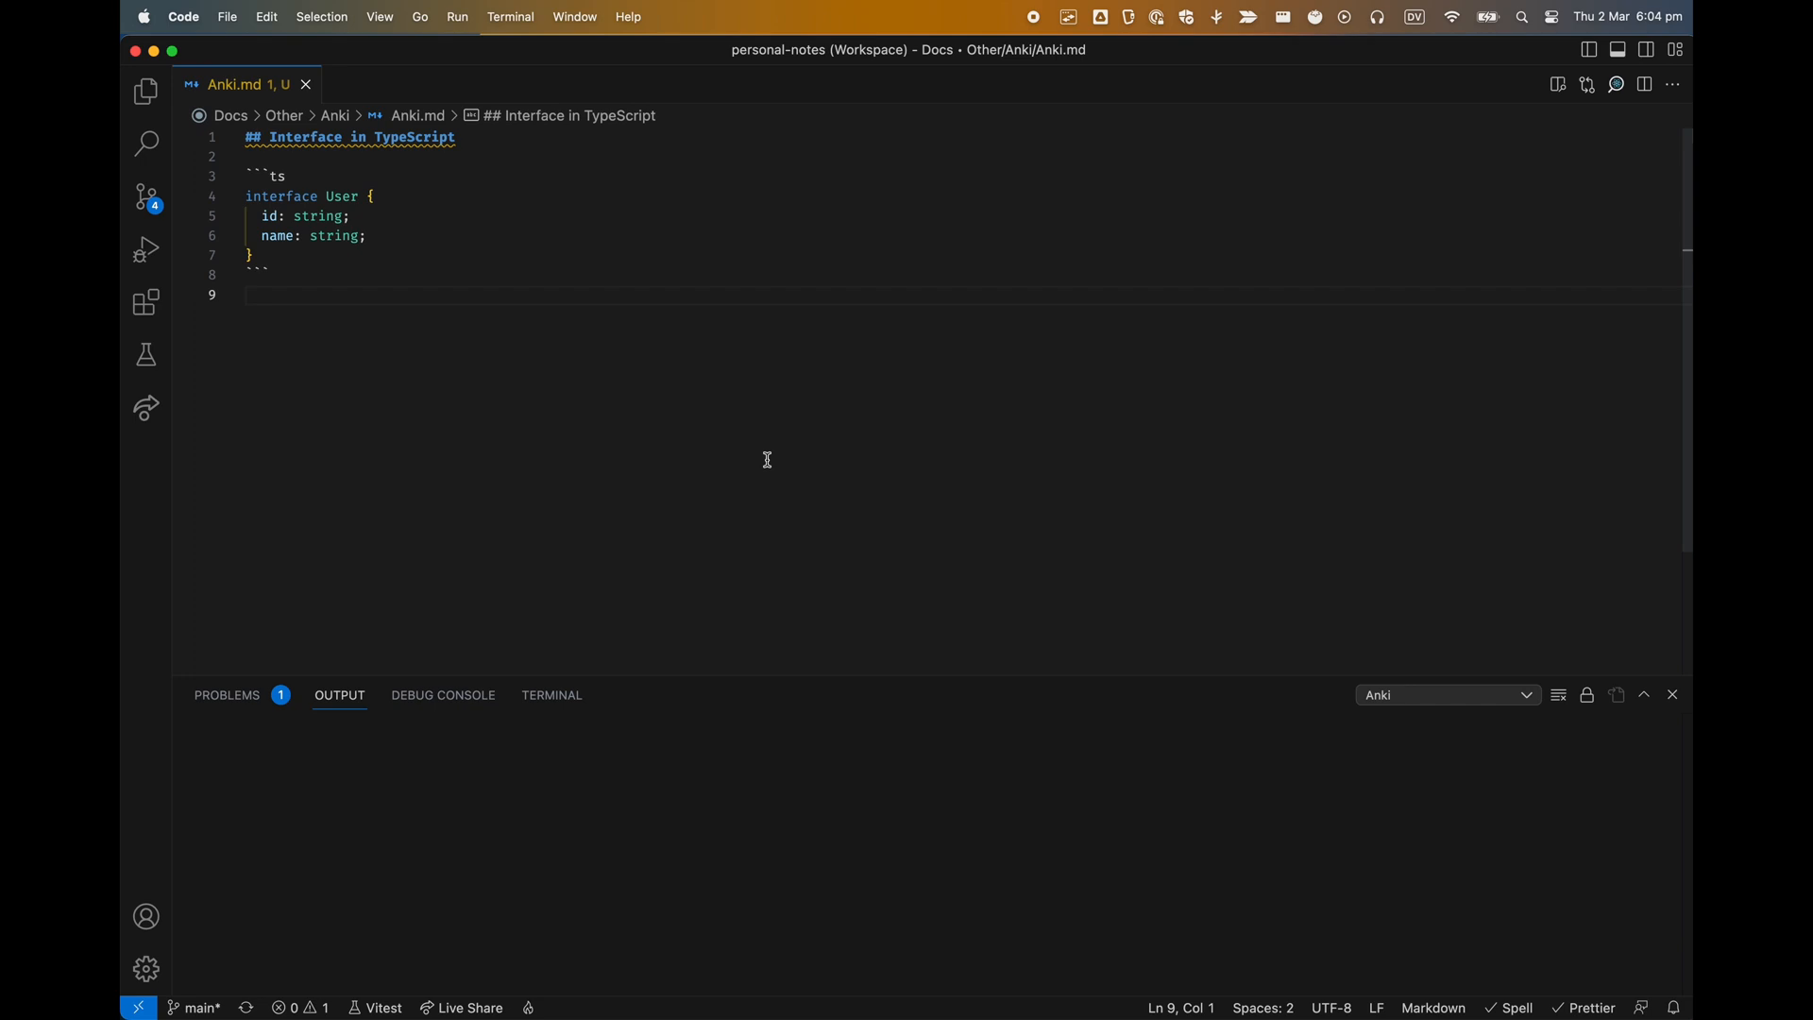
pyautogui.moveTo(748, 467)
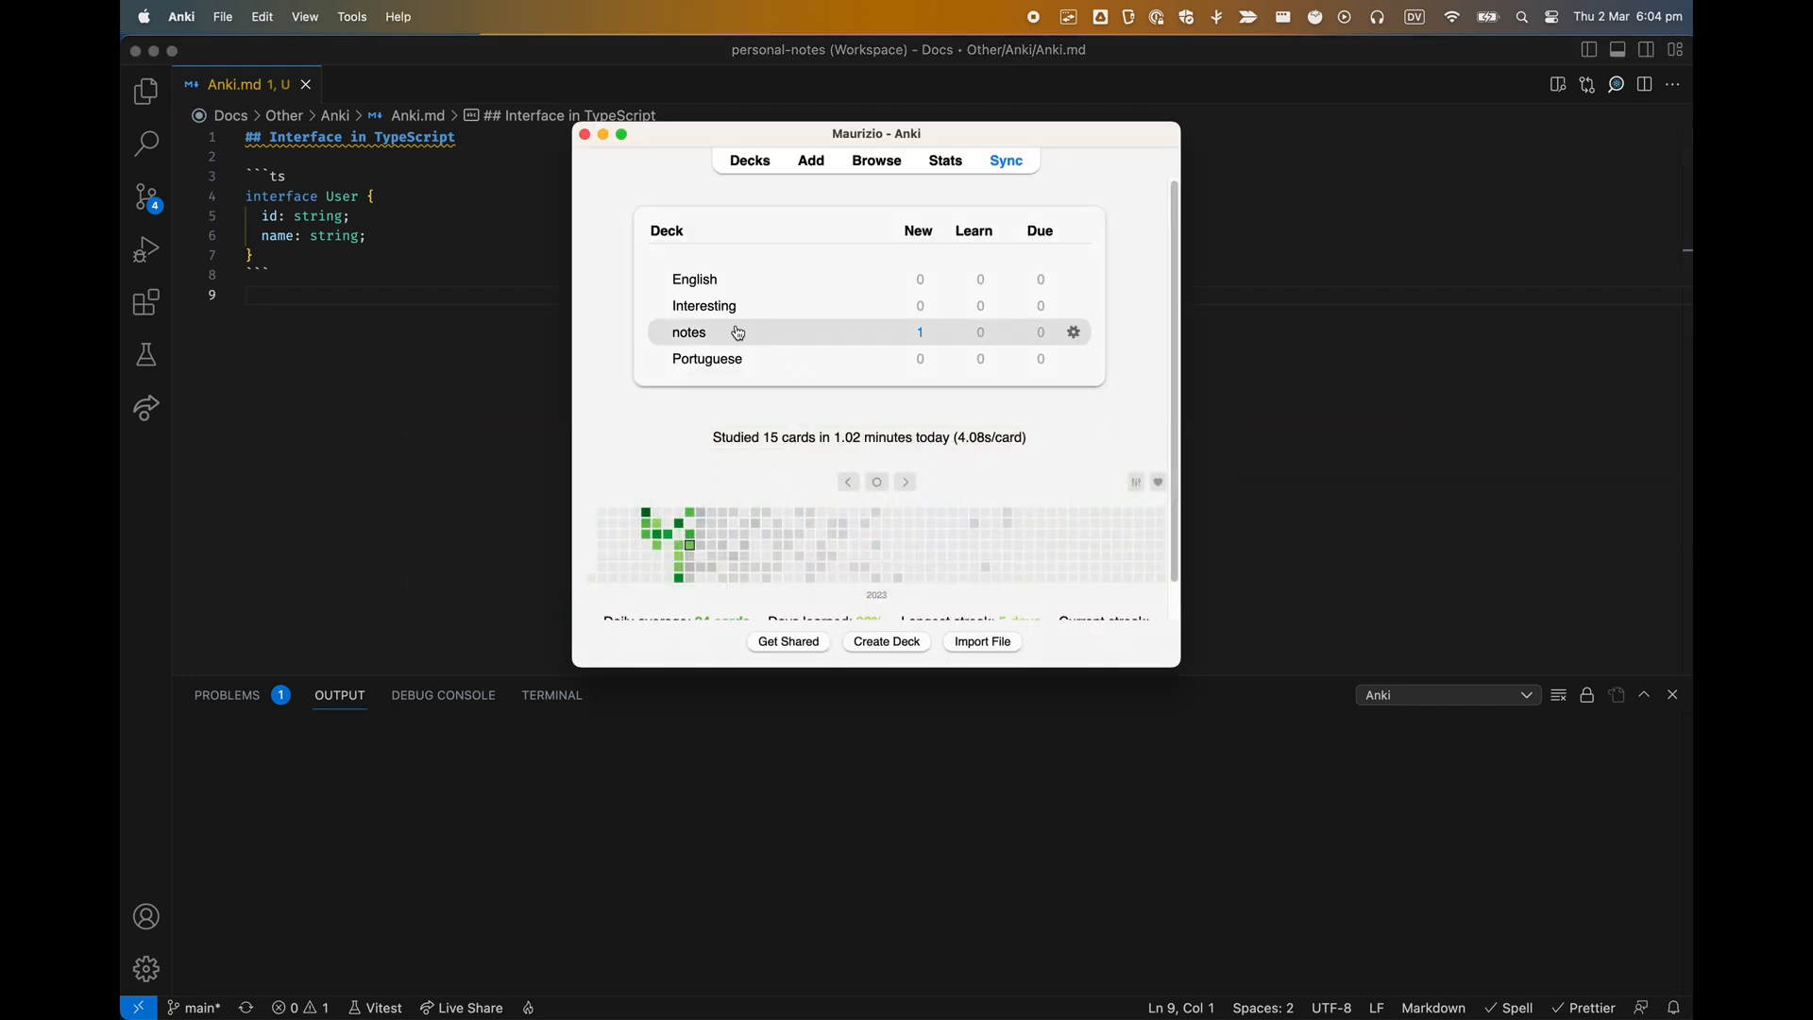
# Step: Study the new Interface in TypeScript card in the notes deck, then return to VS Code
pyautogui.click(689, 331)
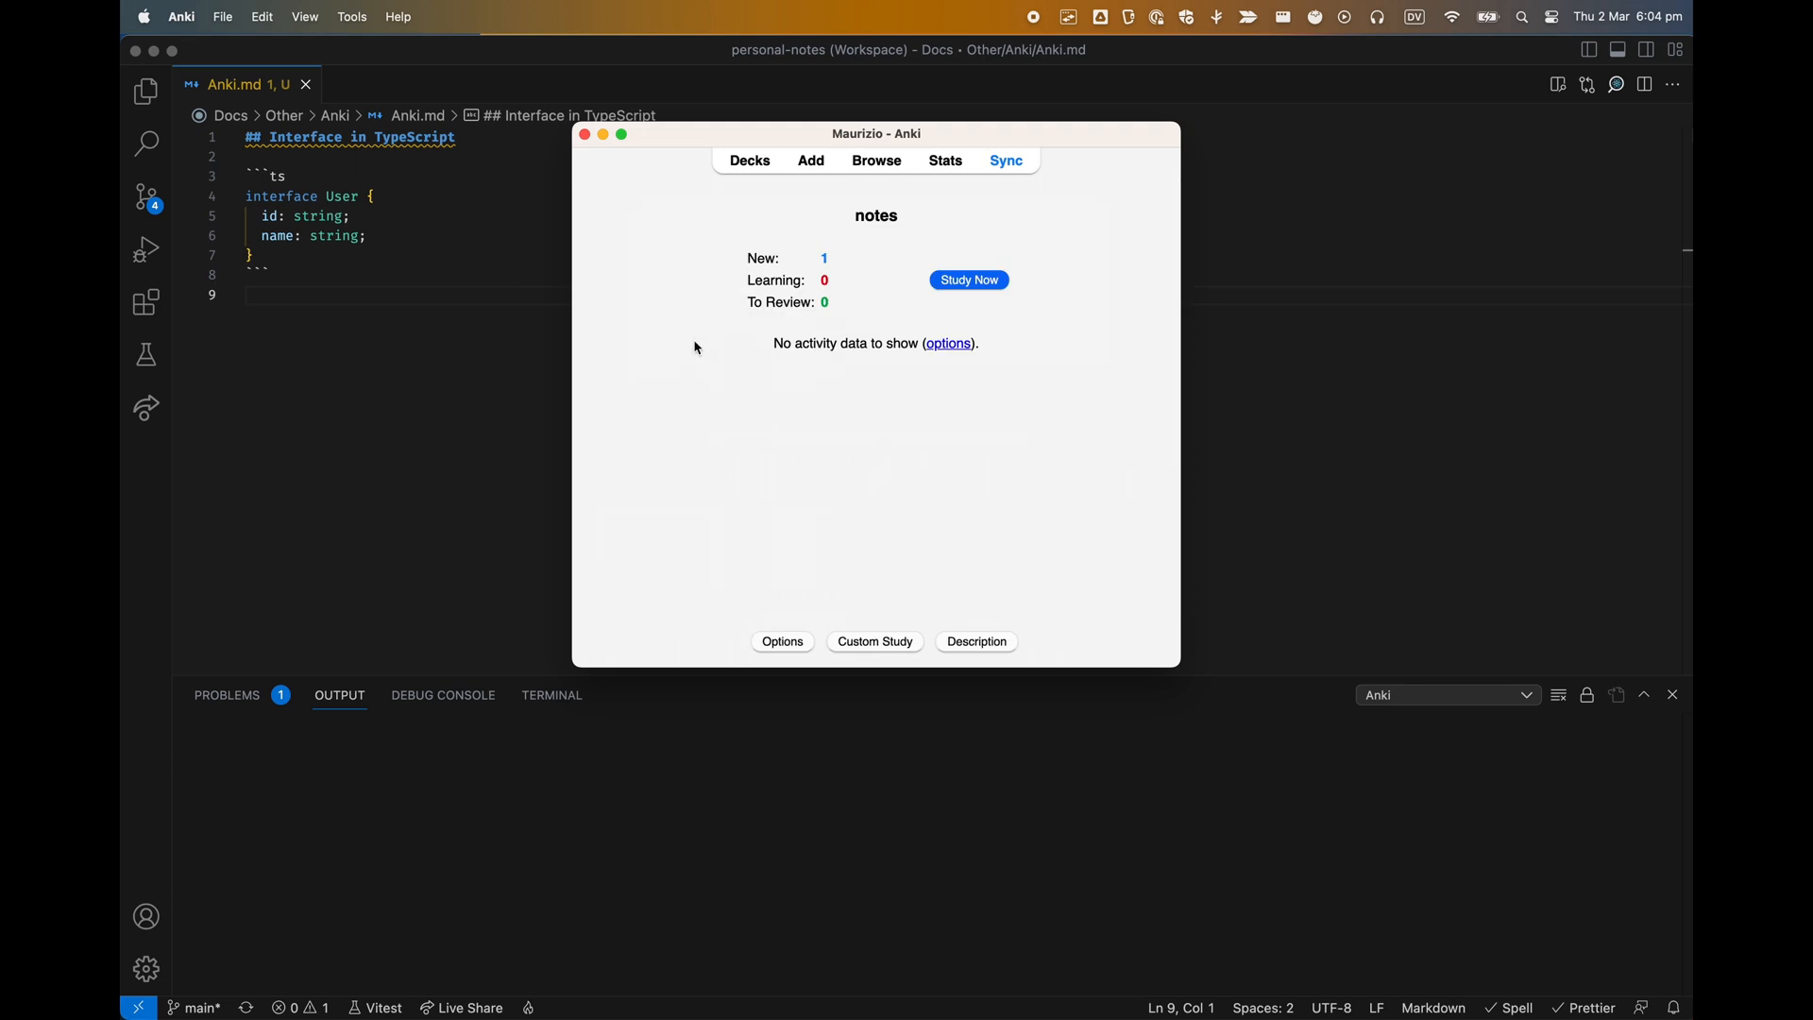
pyautogui.click(969, 279)
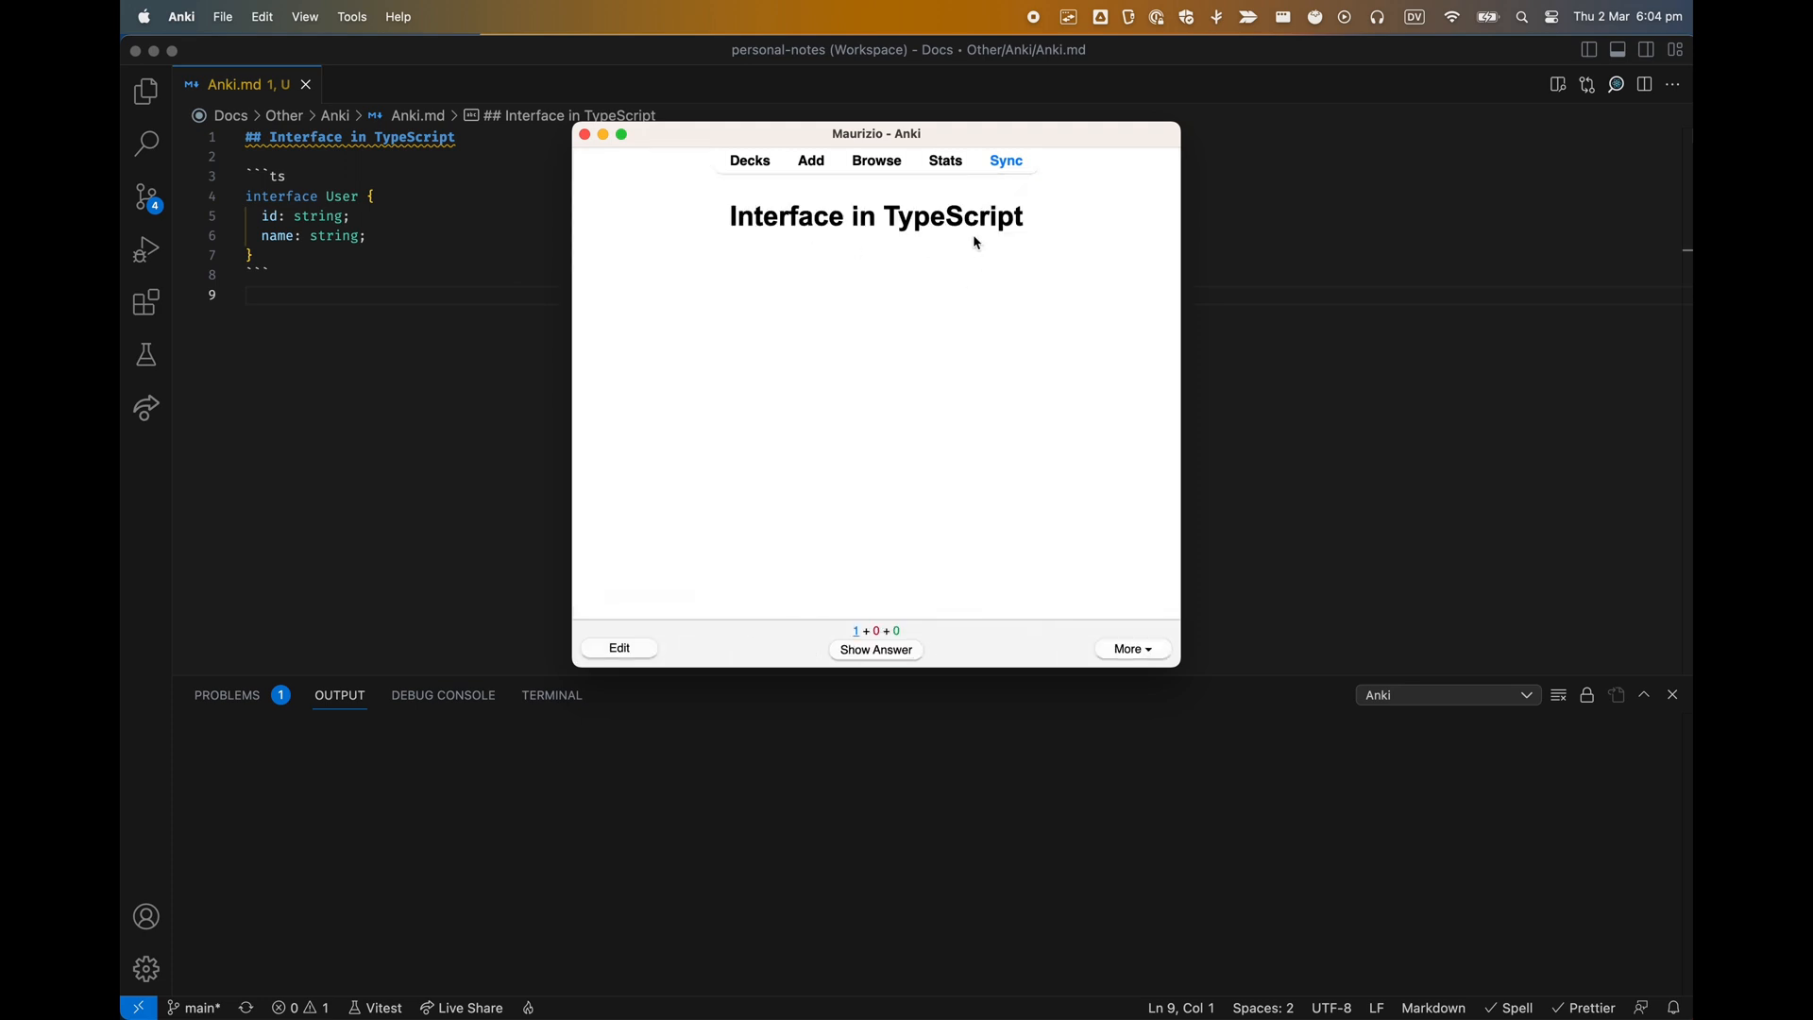
pyautogui.click(876, 650)
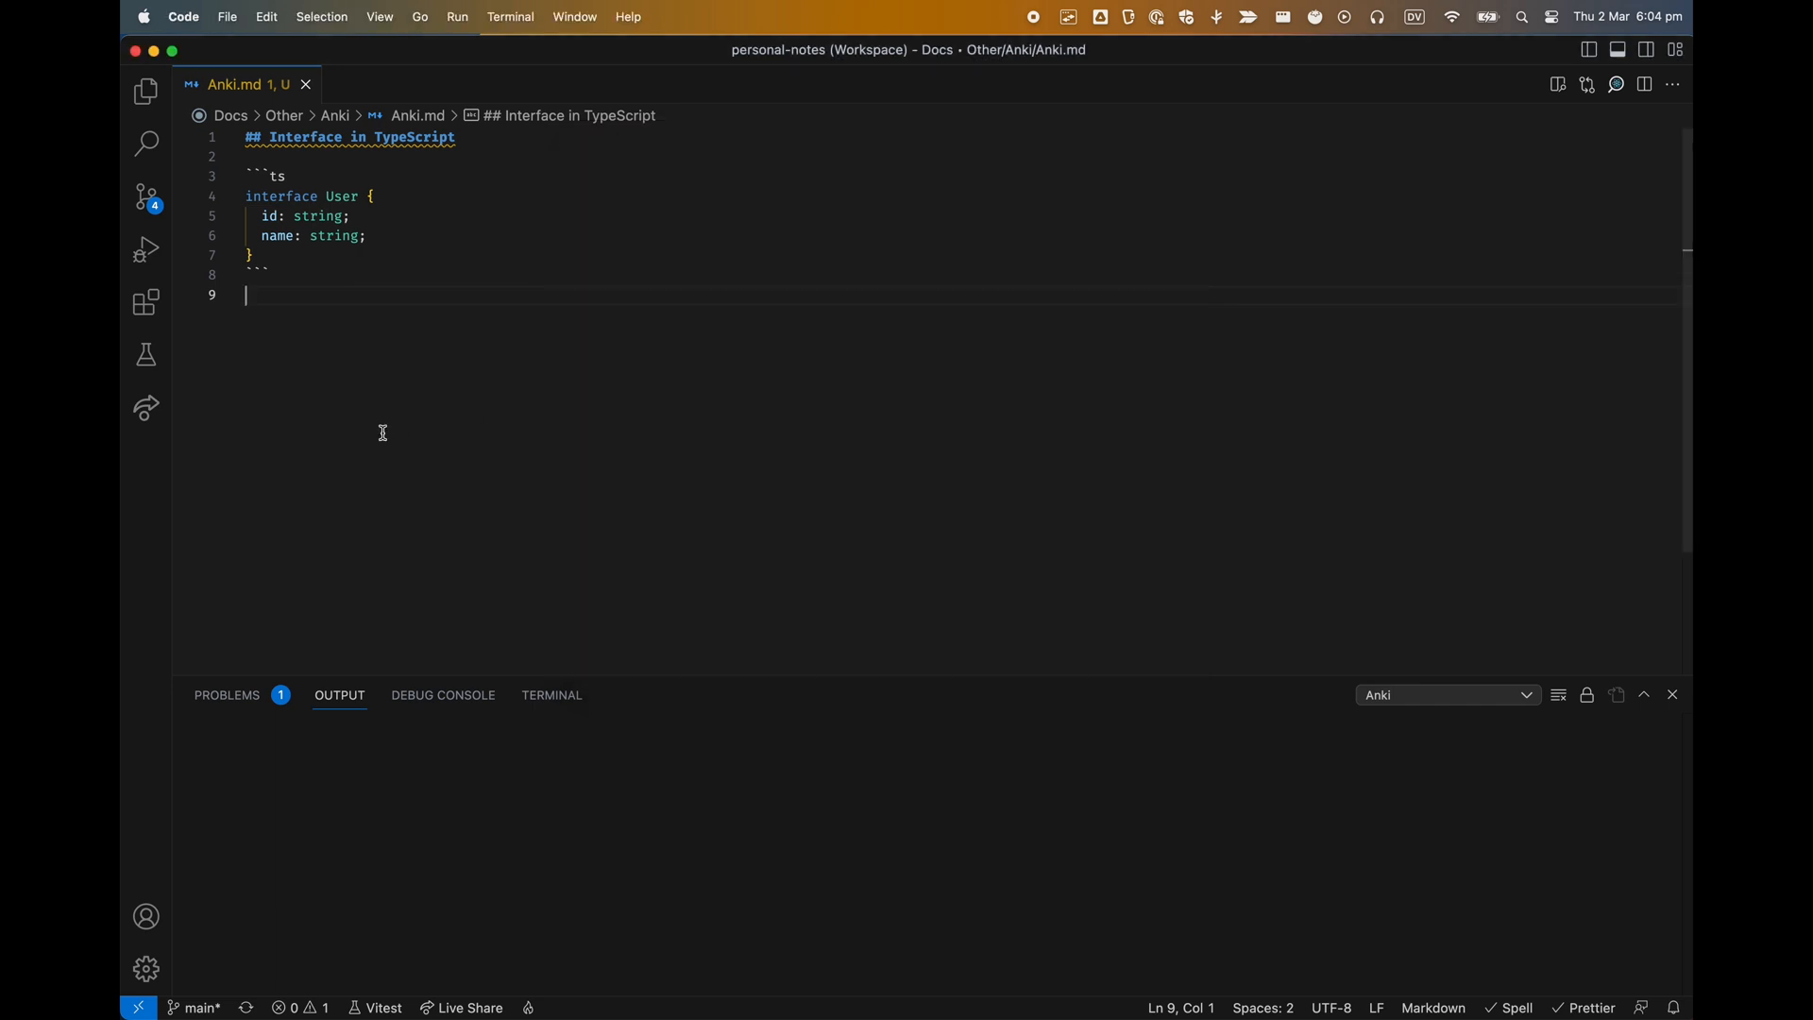
# Step: Open Anki for VSCode's Extension Settings and browse its deck, separator and tag options
pyautogui.click(145, 303)
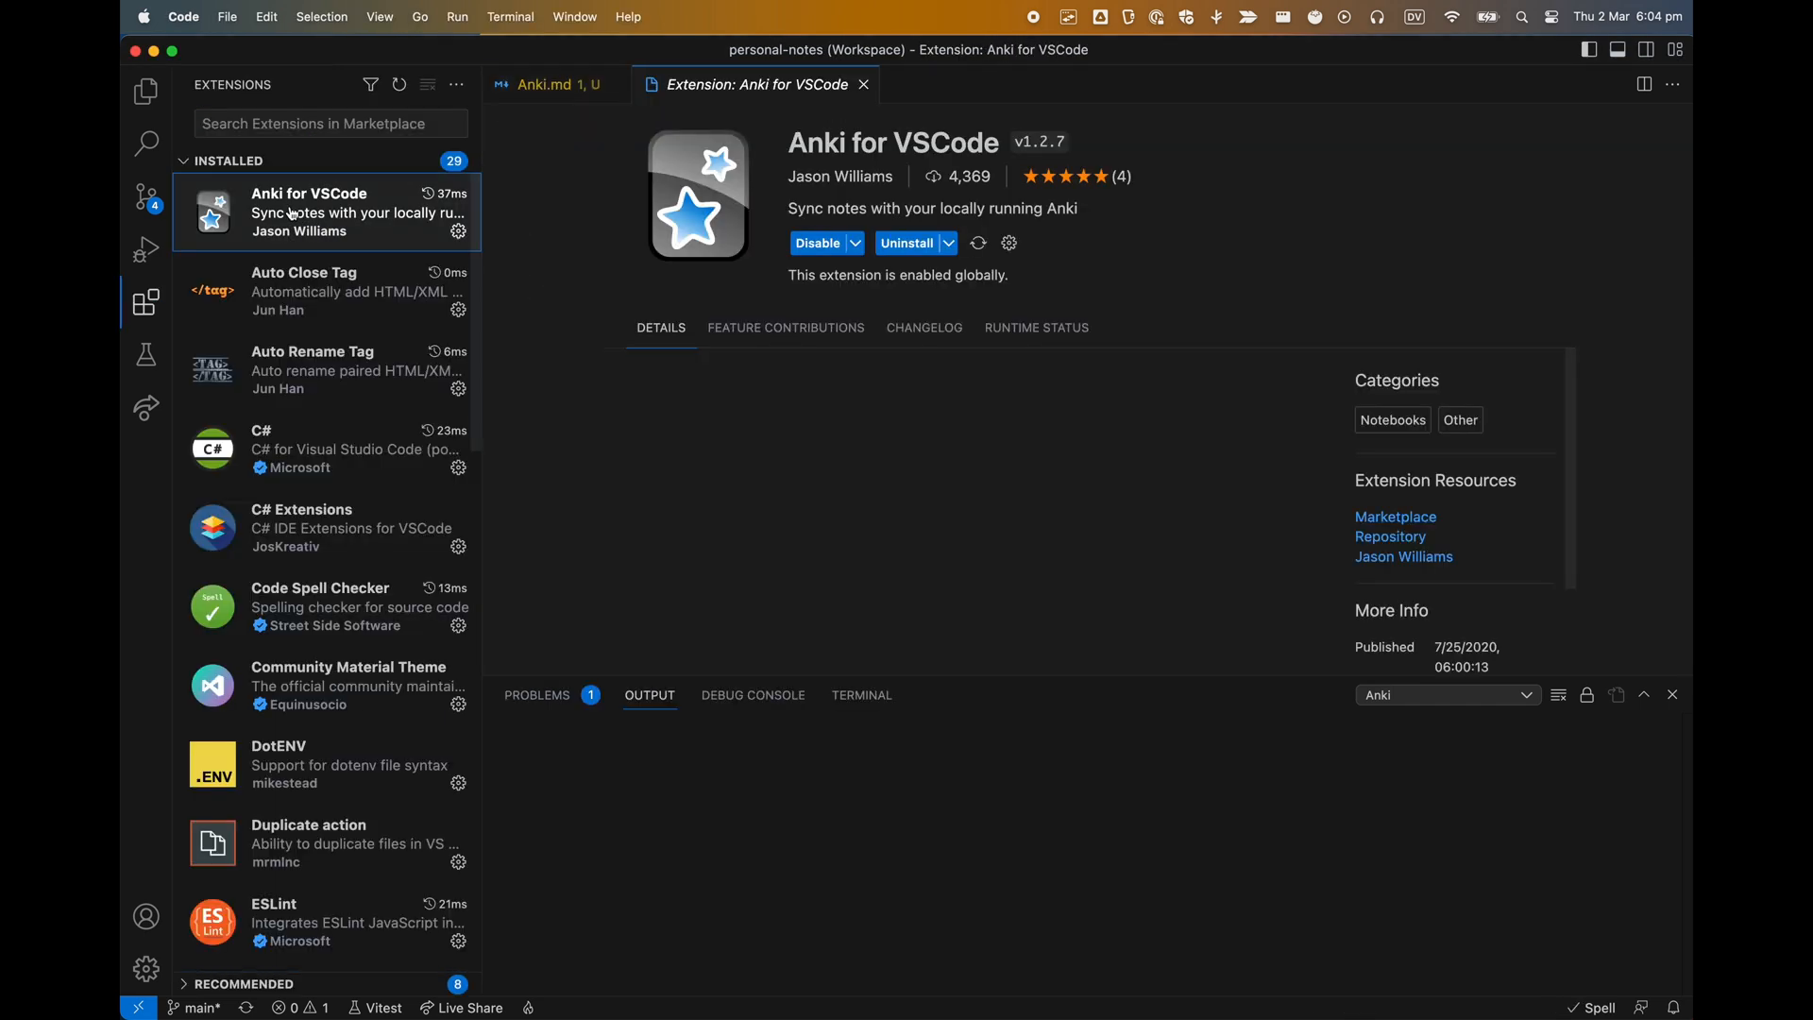
pyautogui.click(1008, 243)
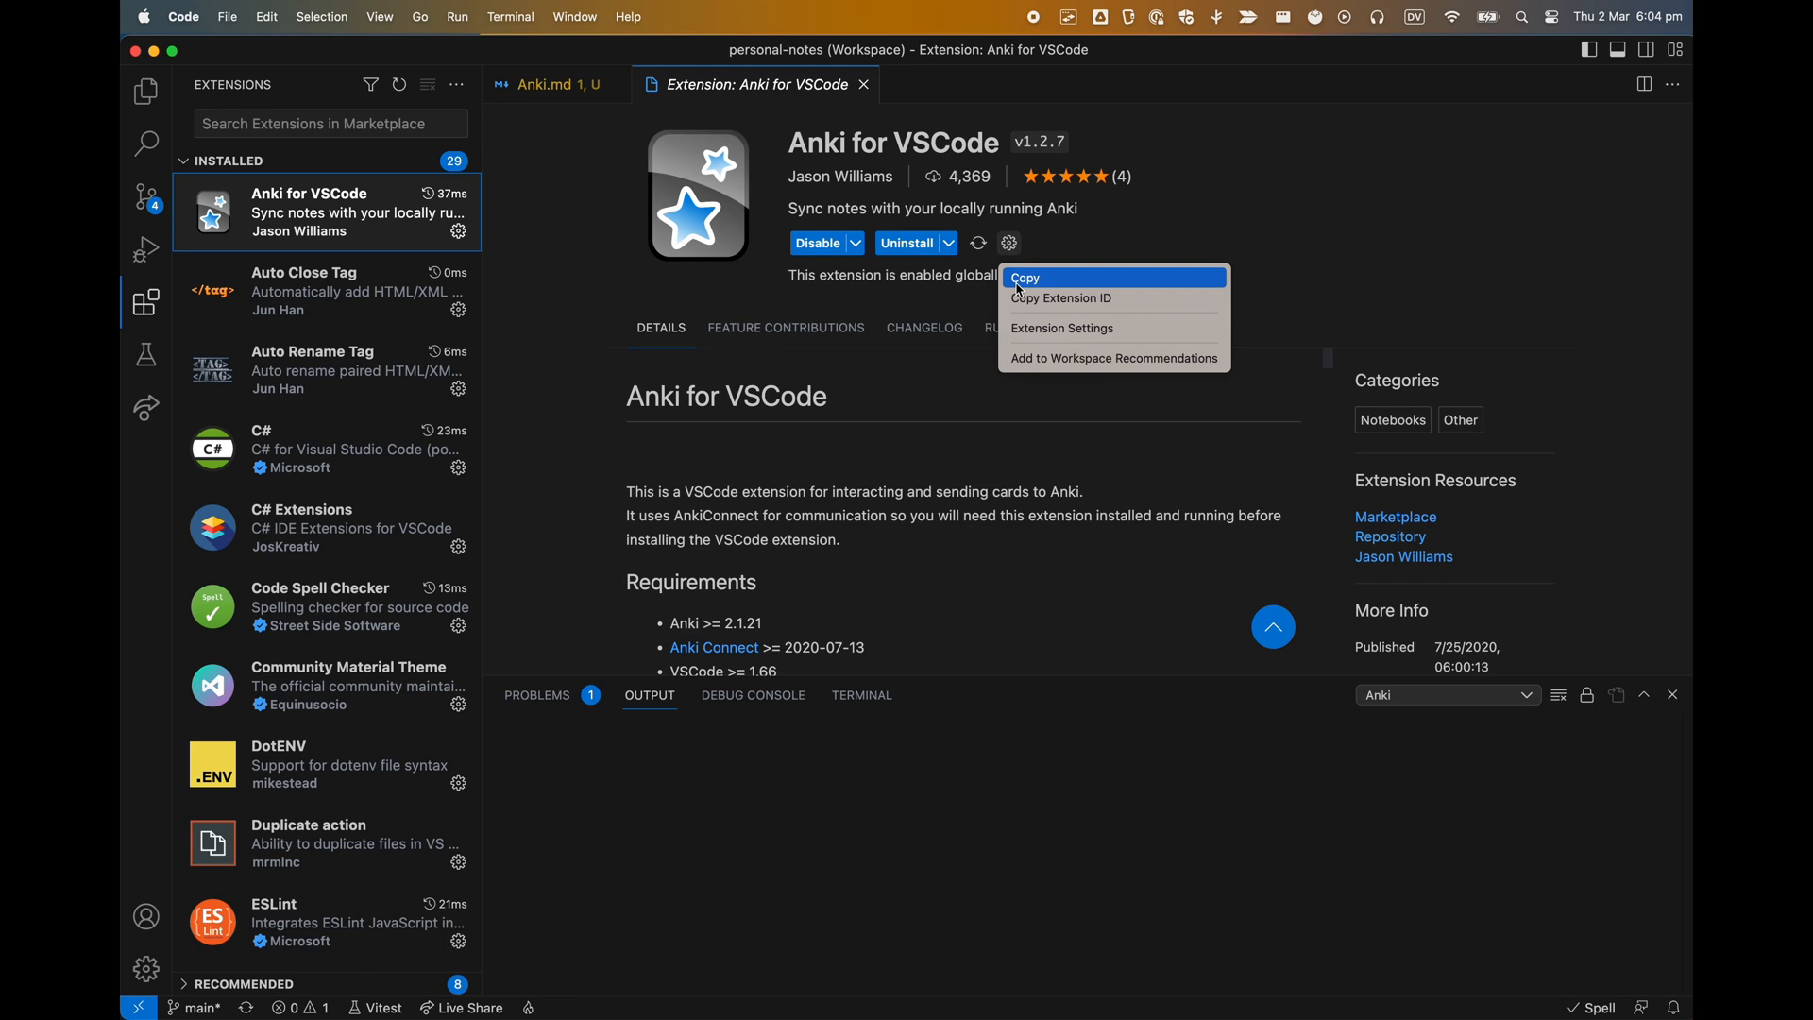
pyautogui.click(1062, 334)
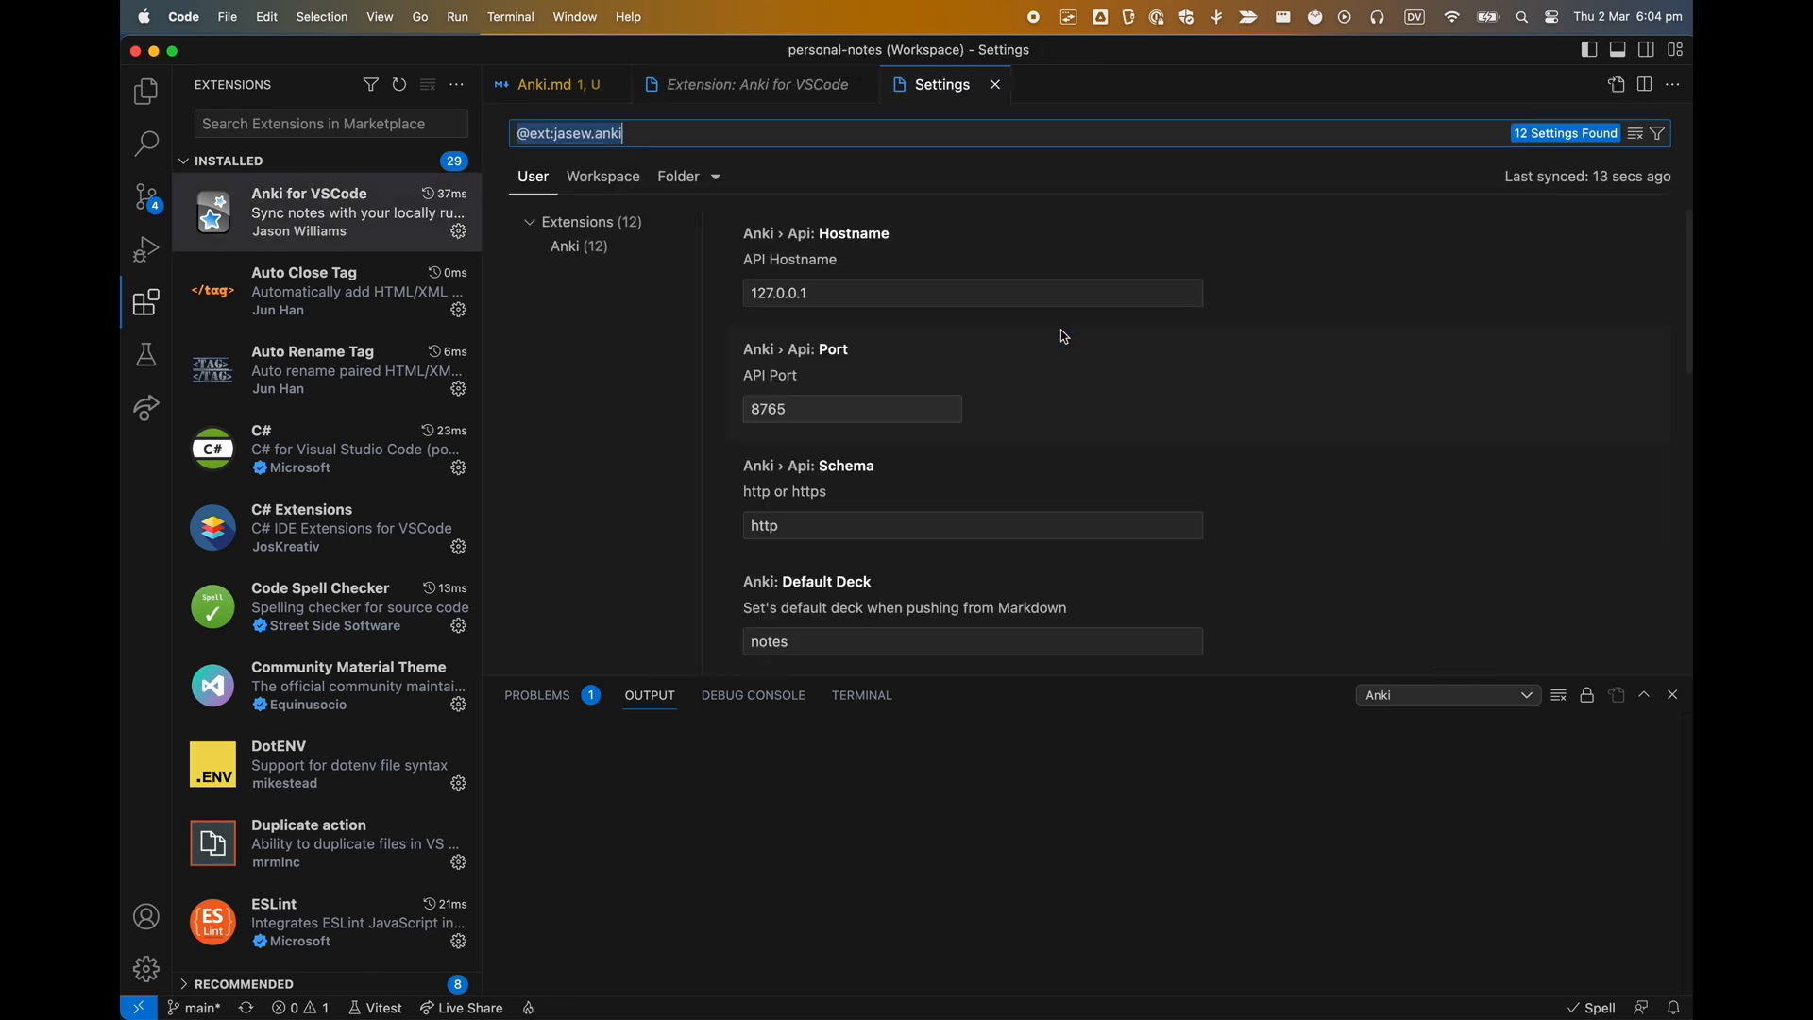
pyautogui.scroll(-3)
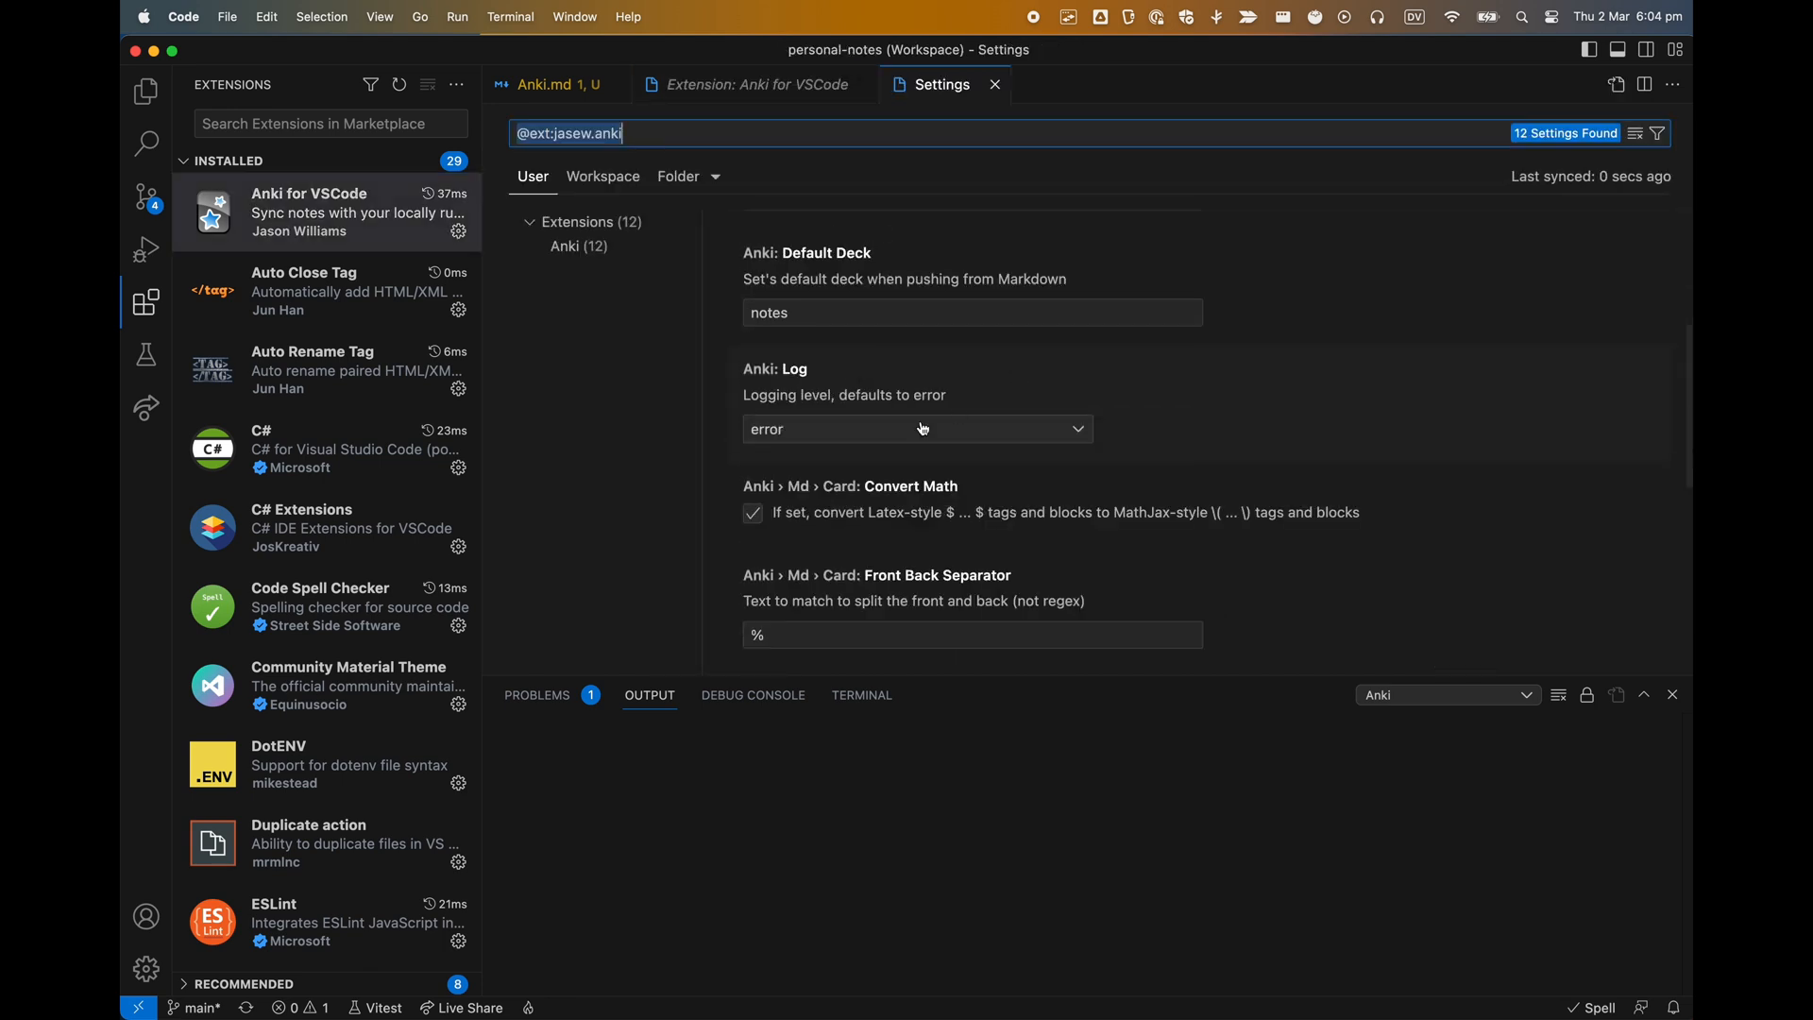
pyautogui.scroll(-3)
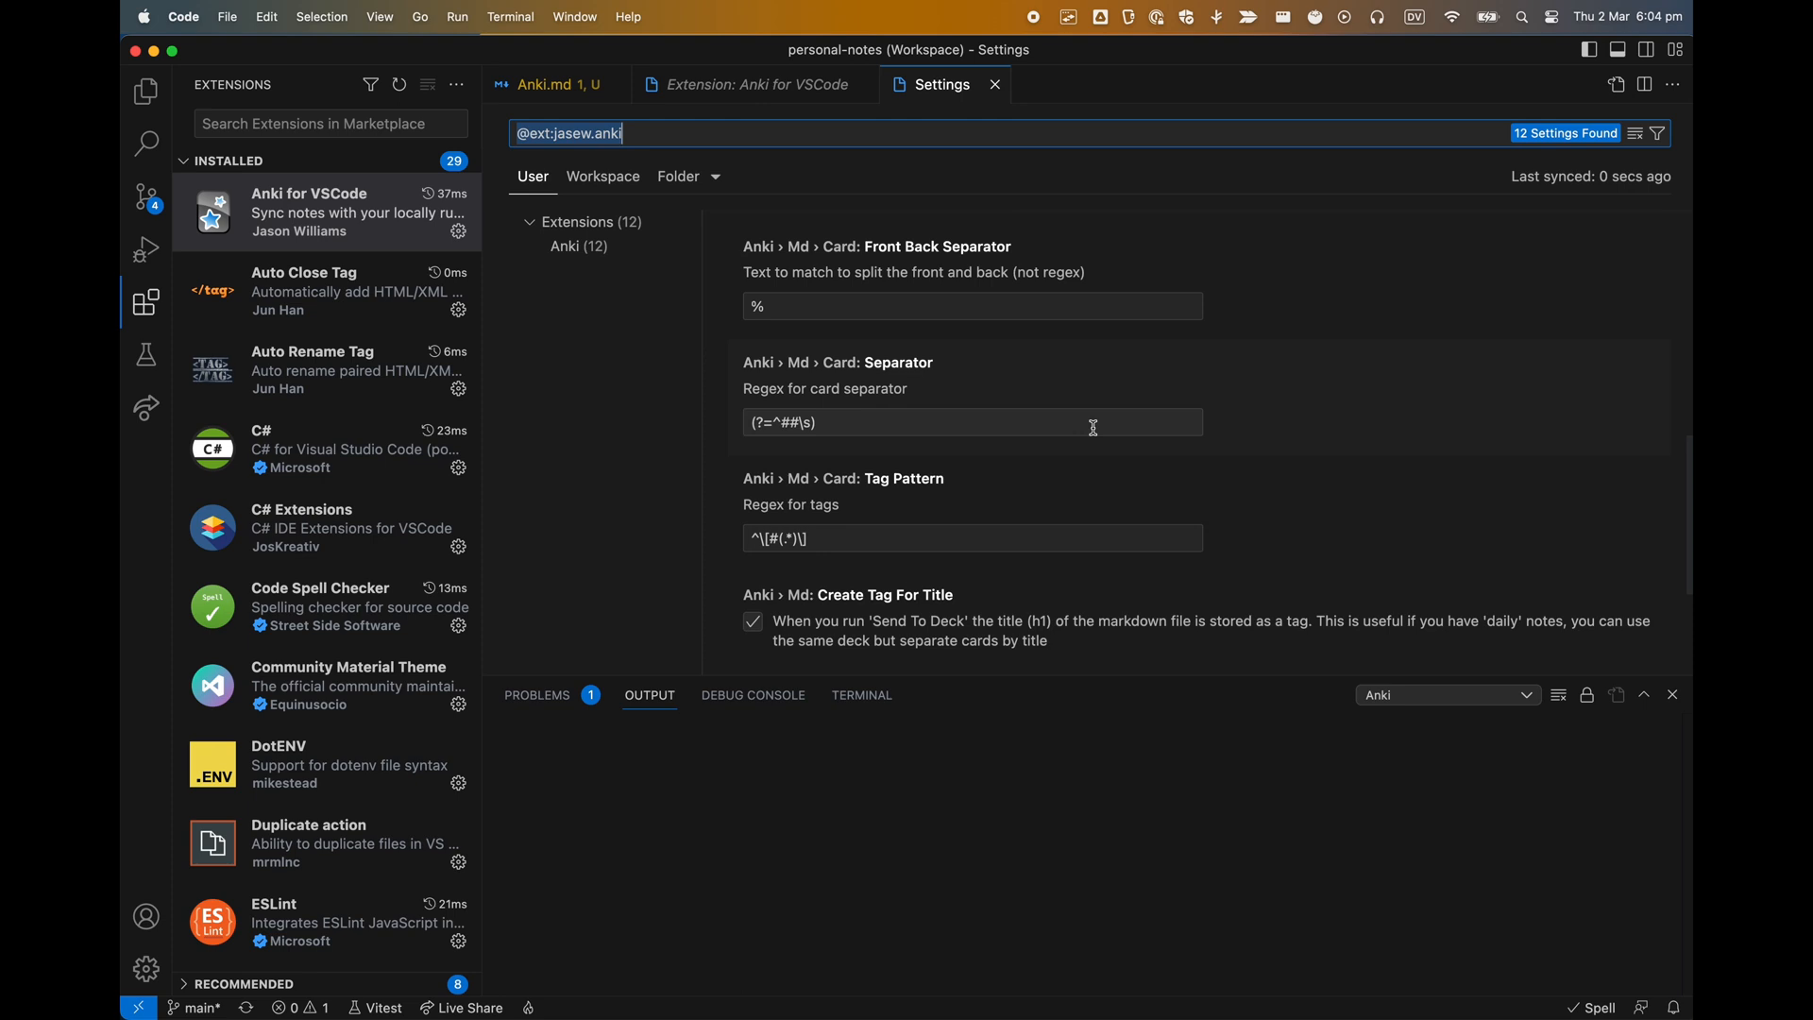
pyautogui.scroll(-3)
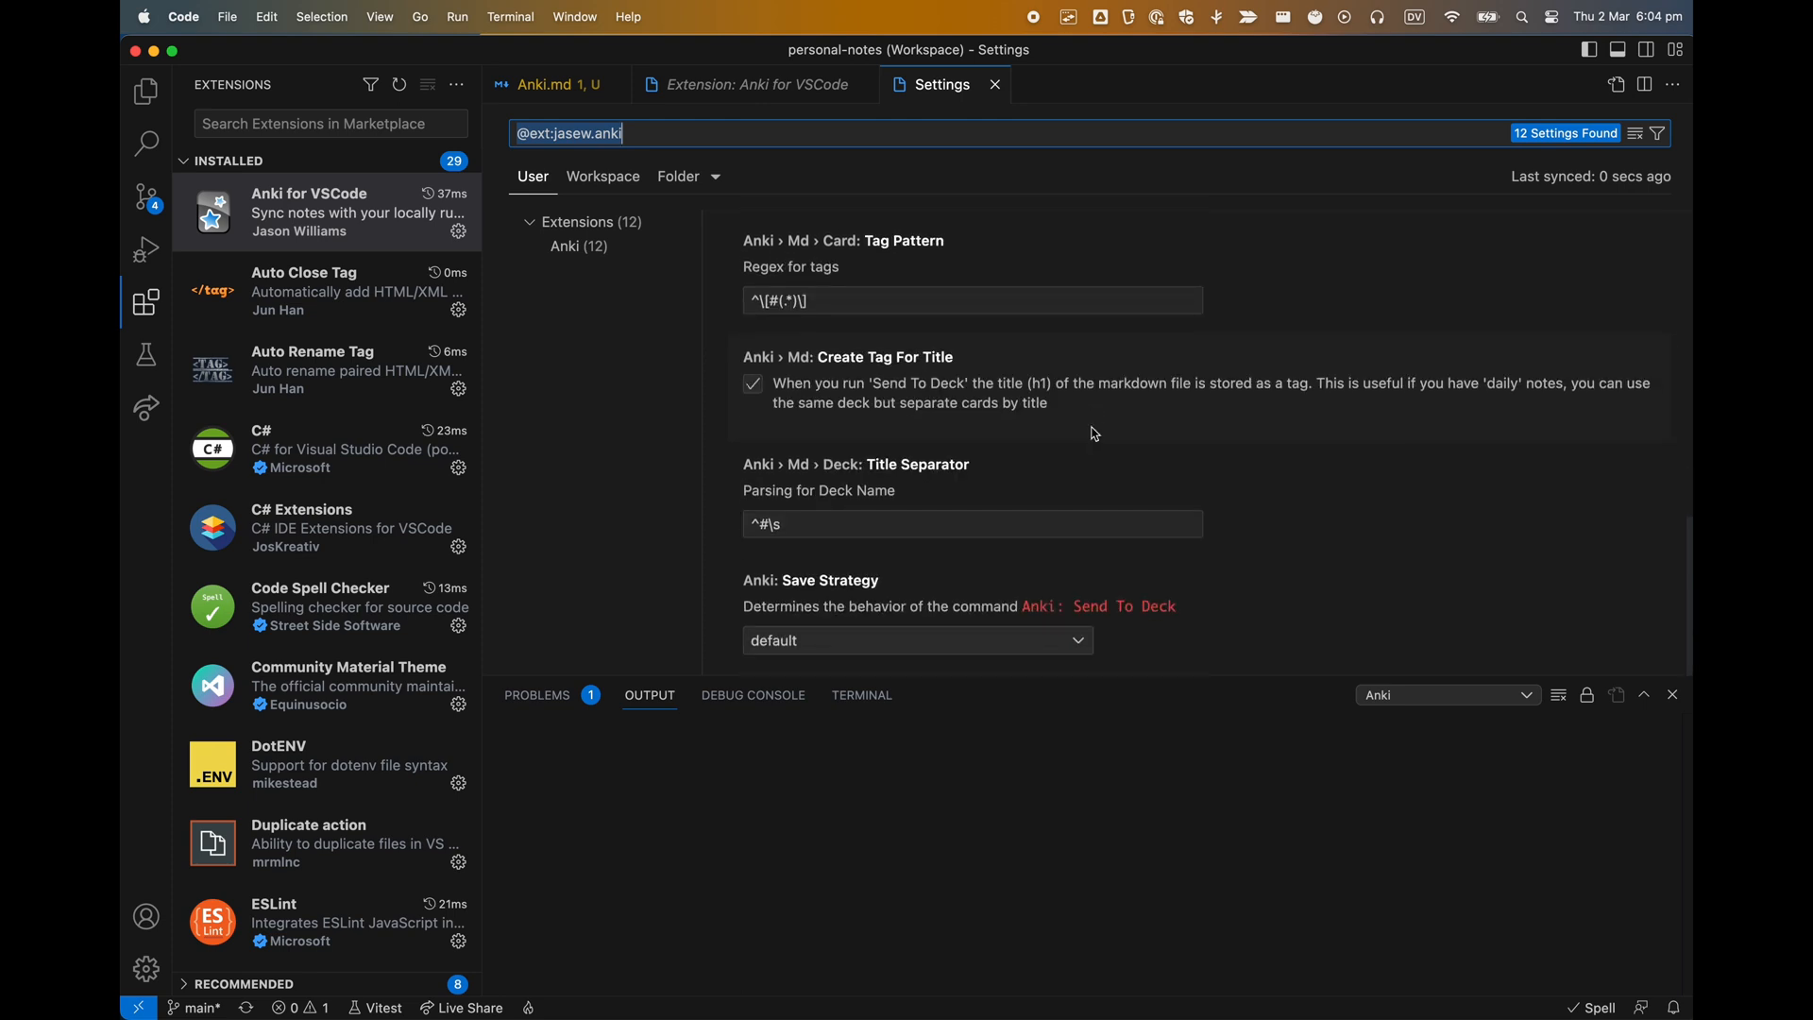
pyautogui.moveTo(1048, 705)
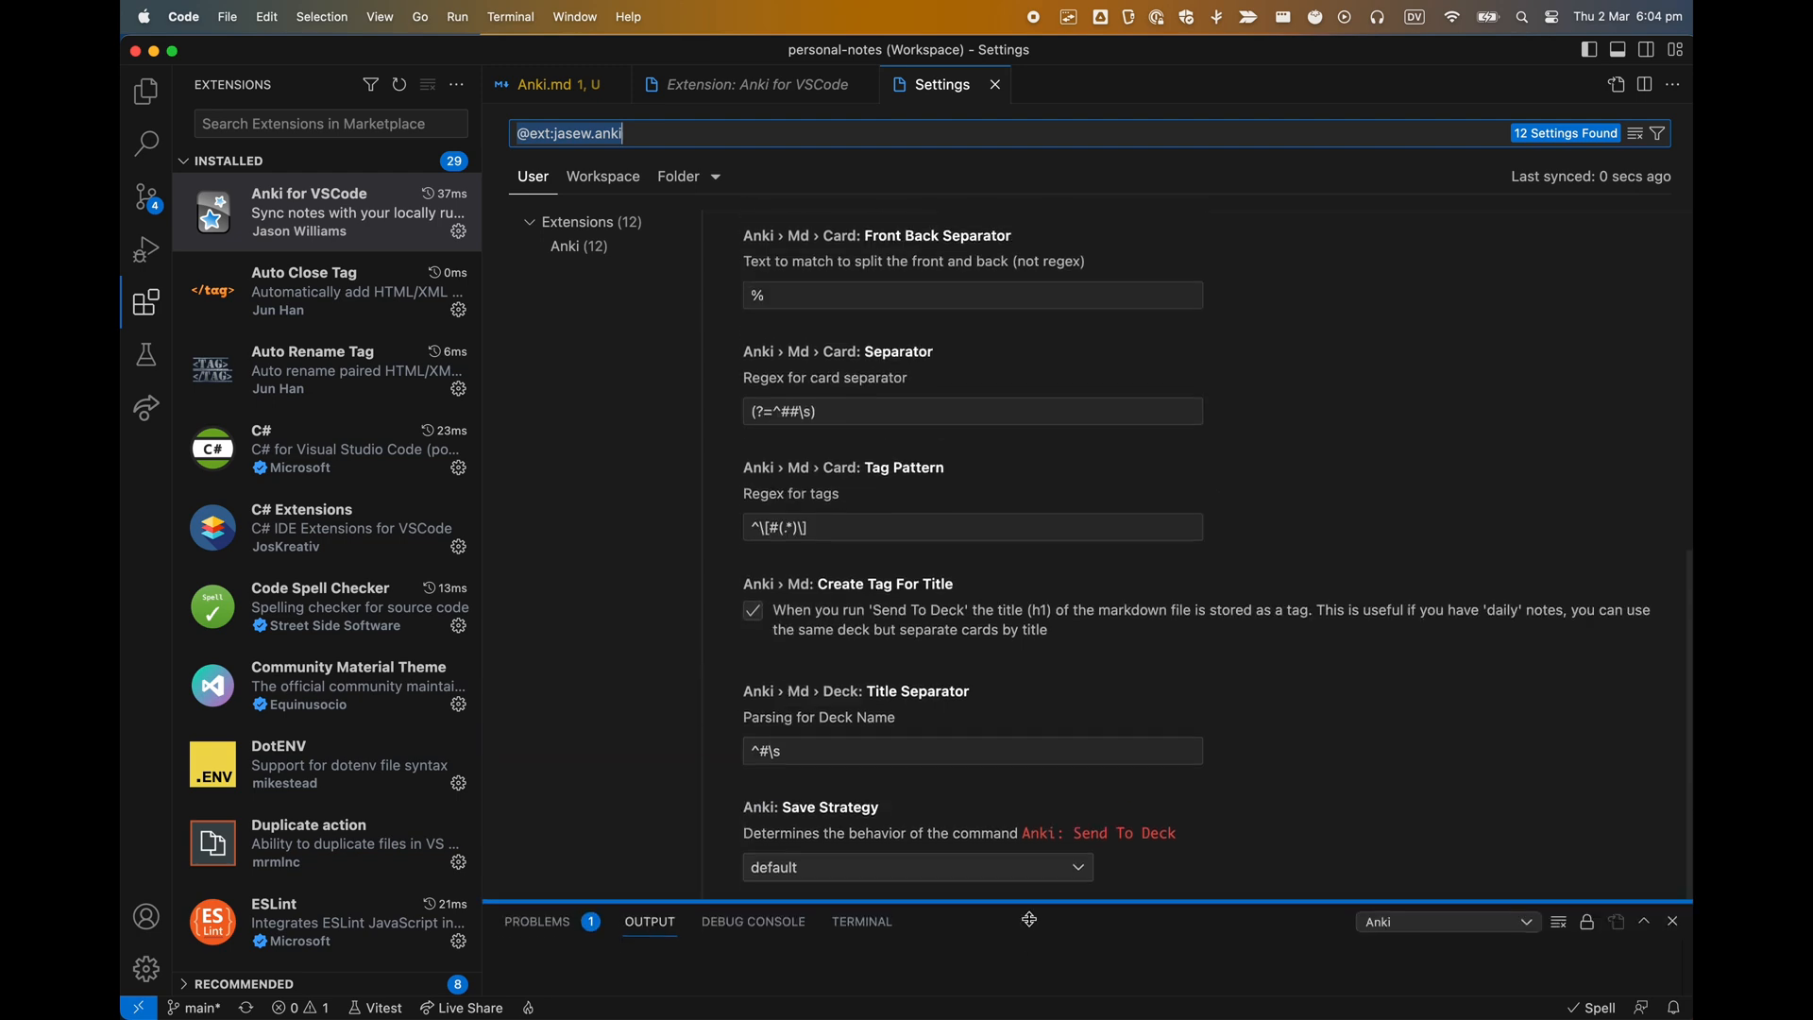
pyautogui.scroll(3)
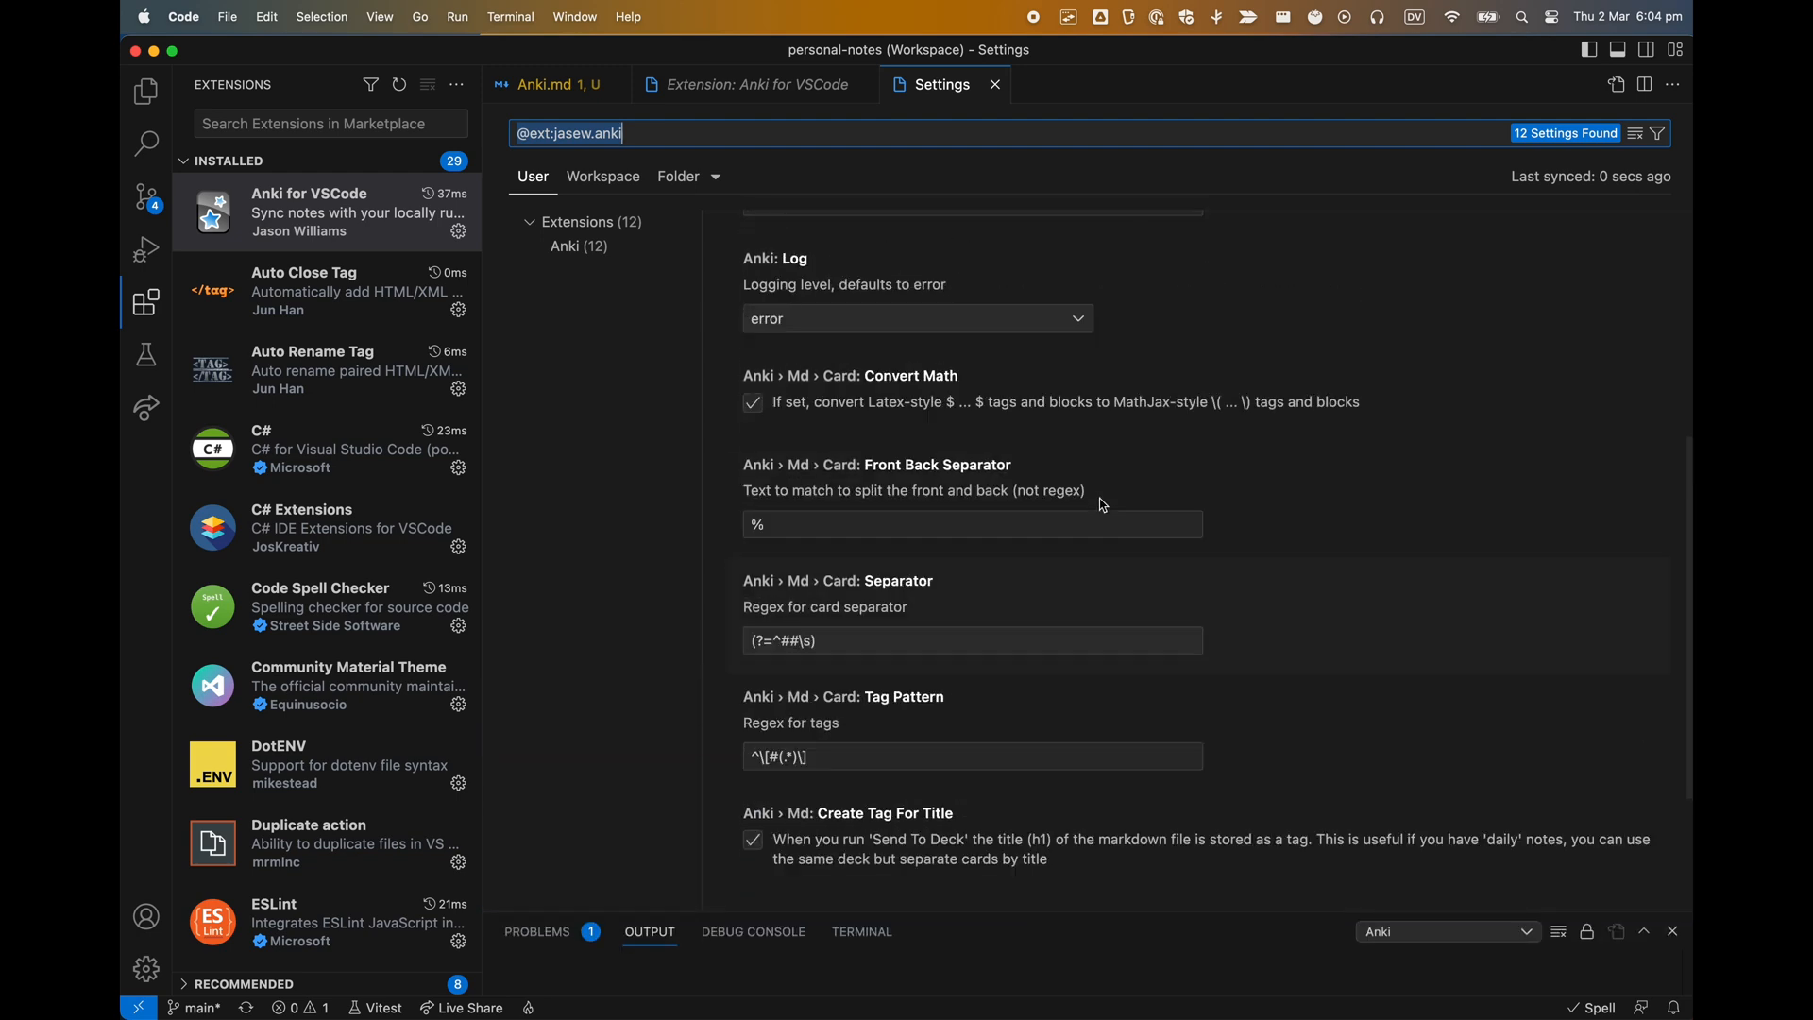
# Step: Replace the Anki extension's Default Deck value with English
pyautogui.scroll(3)
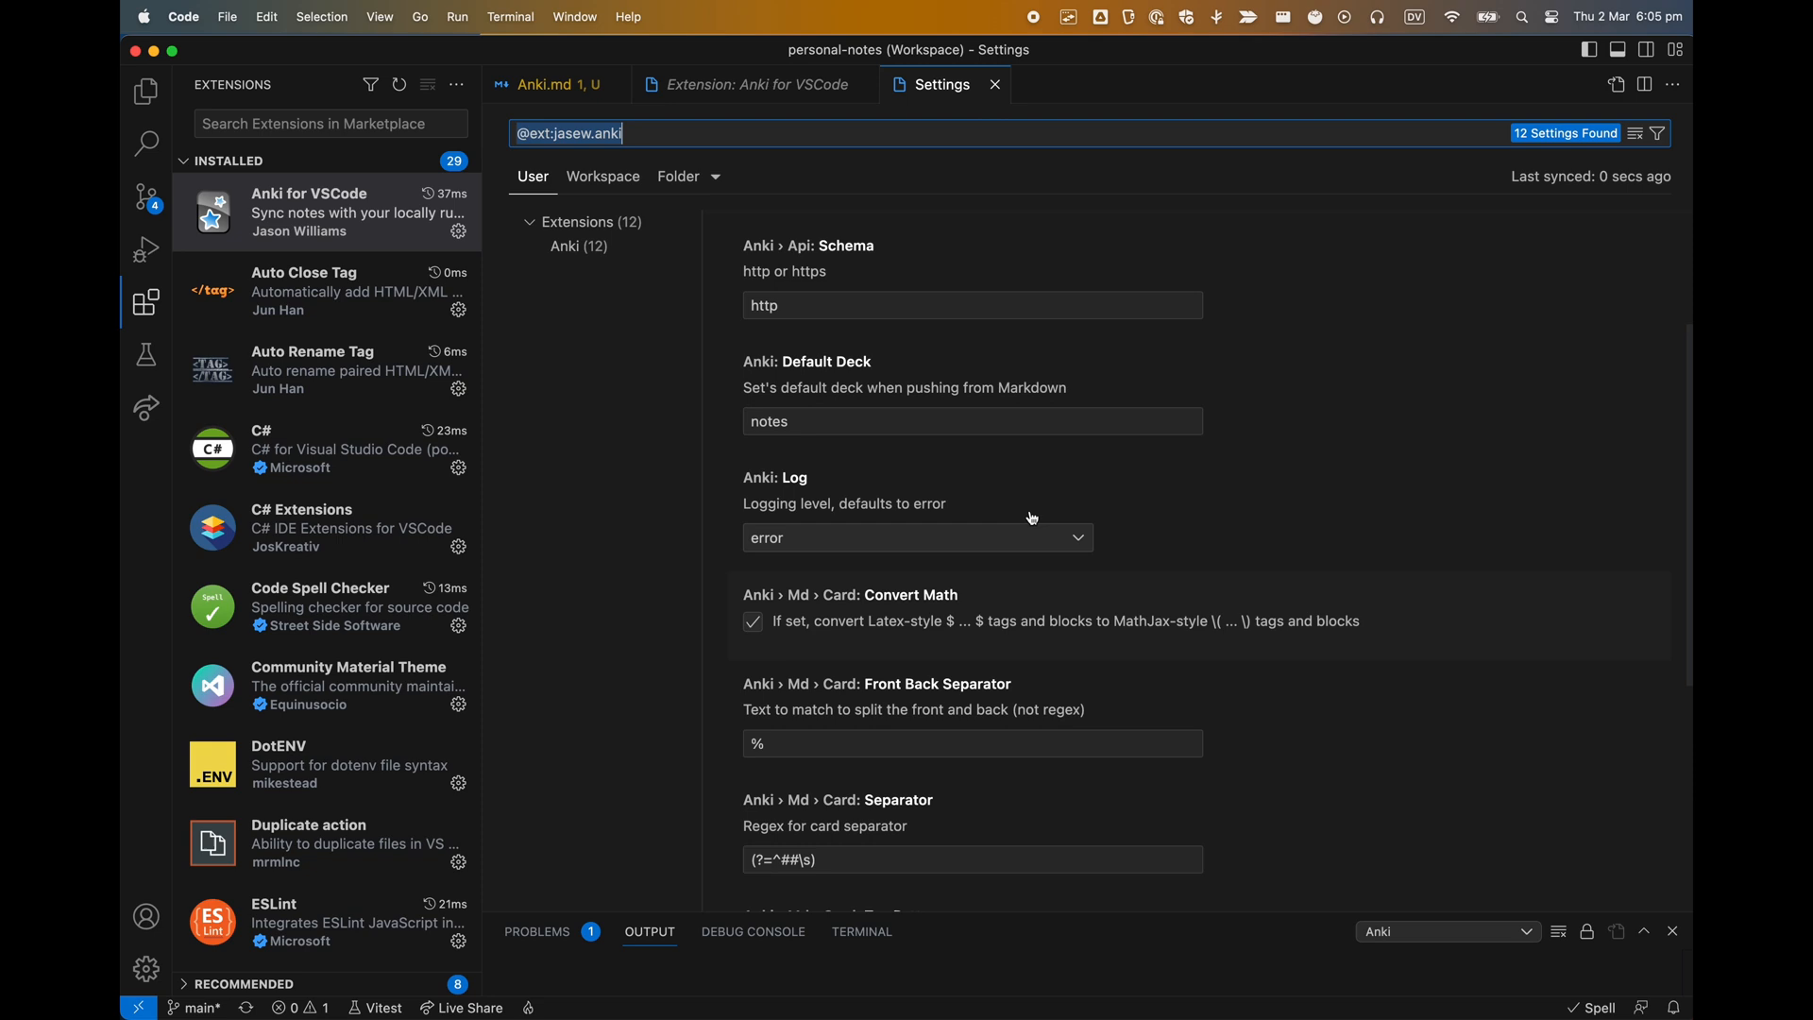
pyautogui.doubleClick(768, 422)
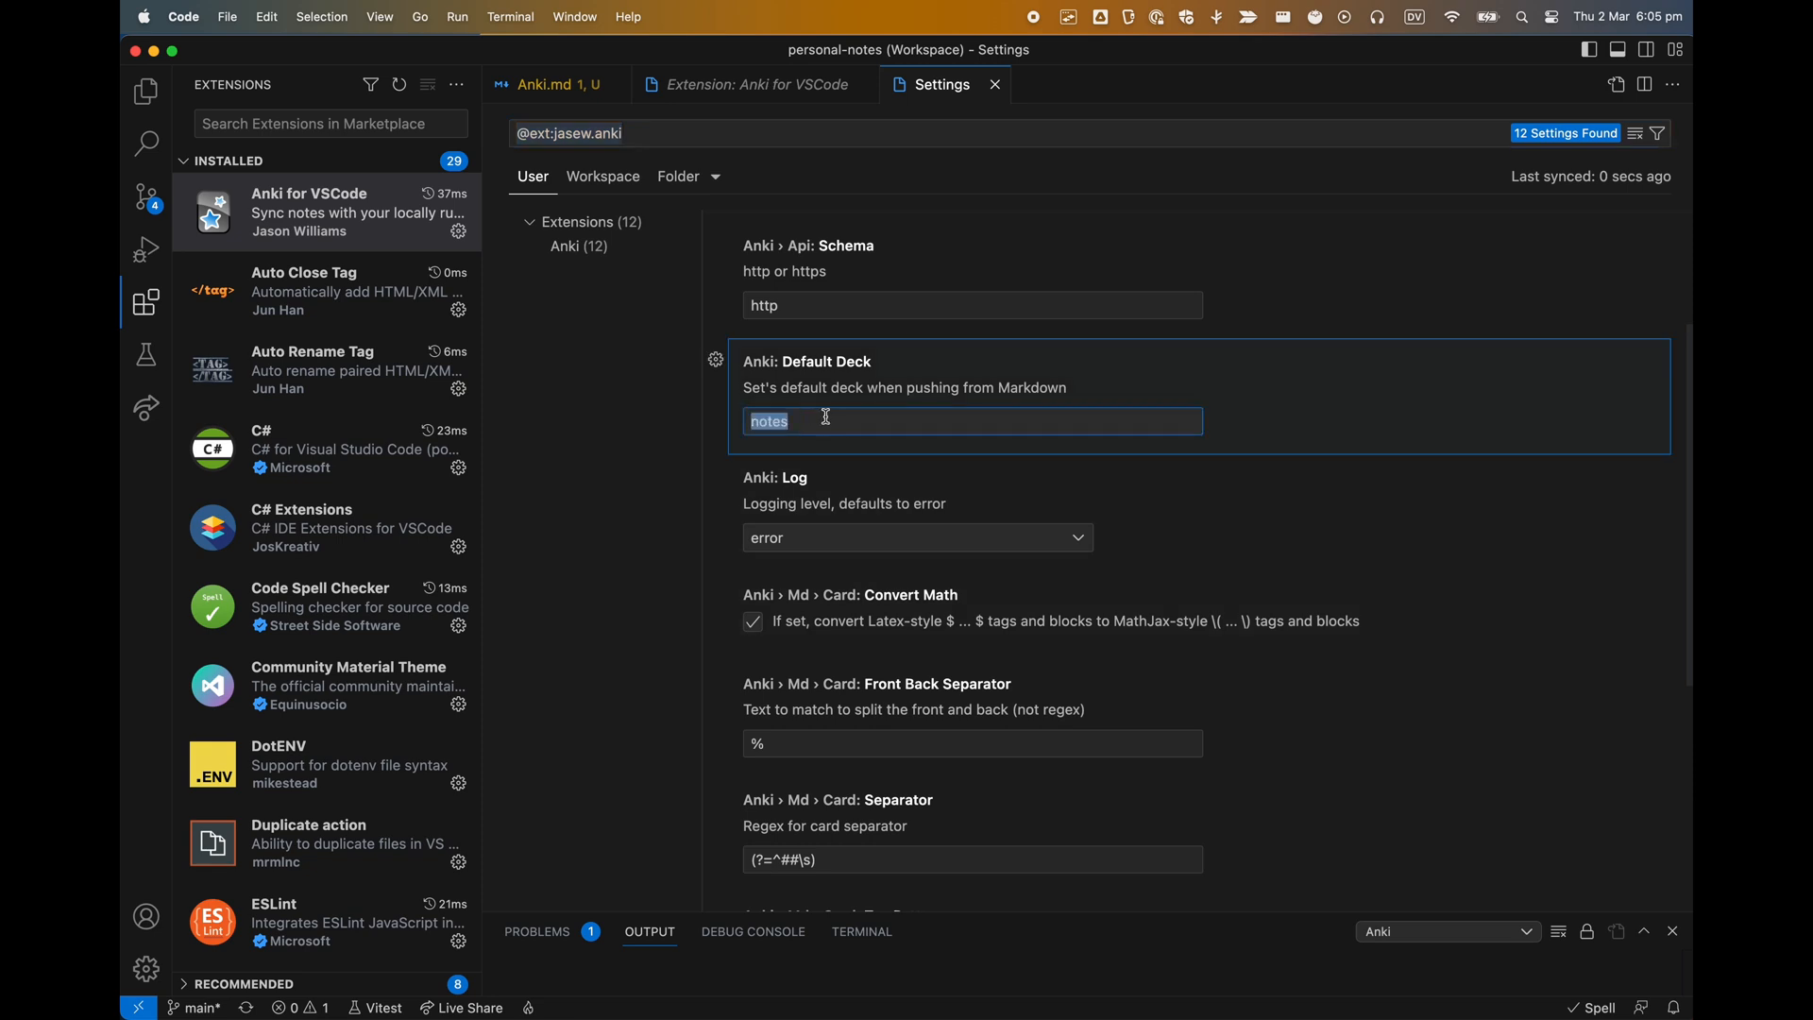
pyautogui.write('Progr')
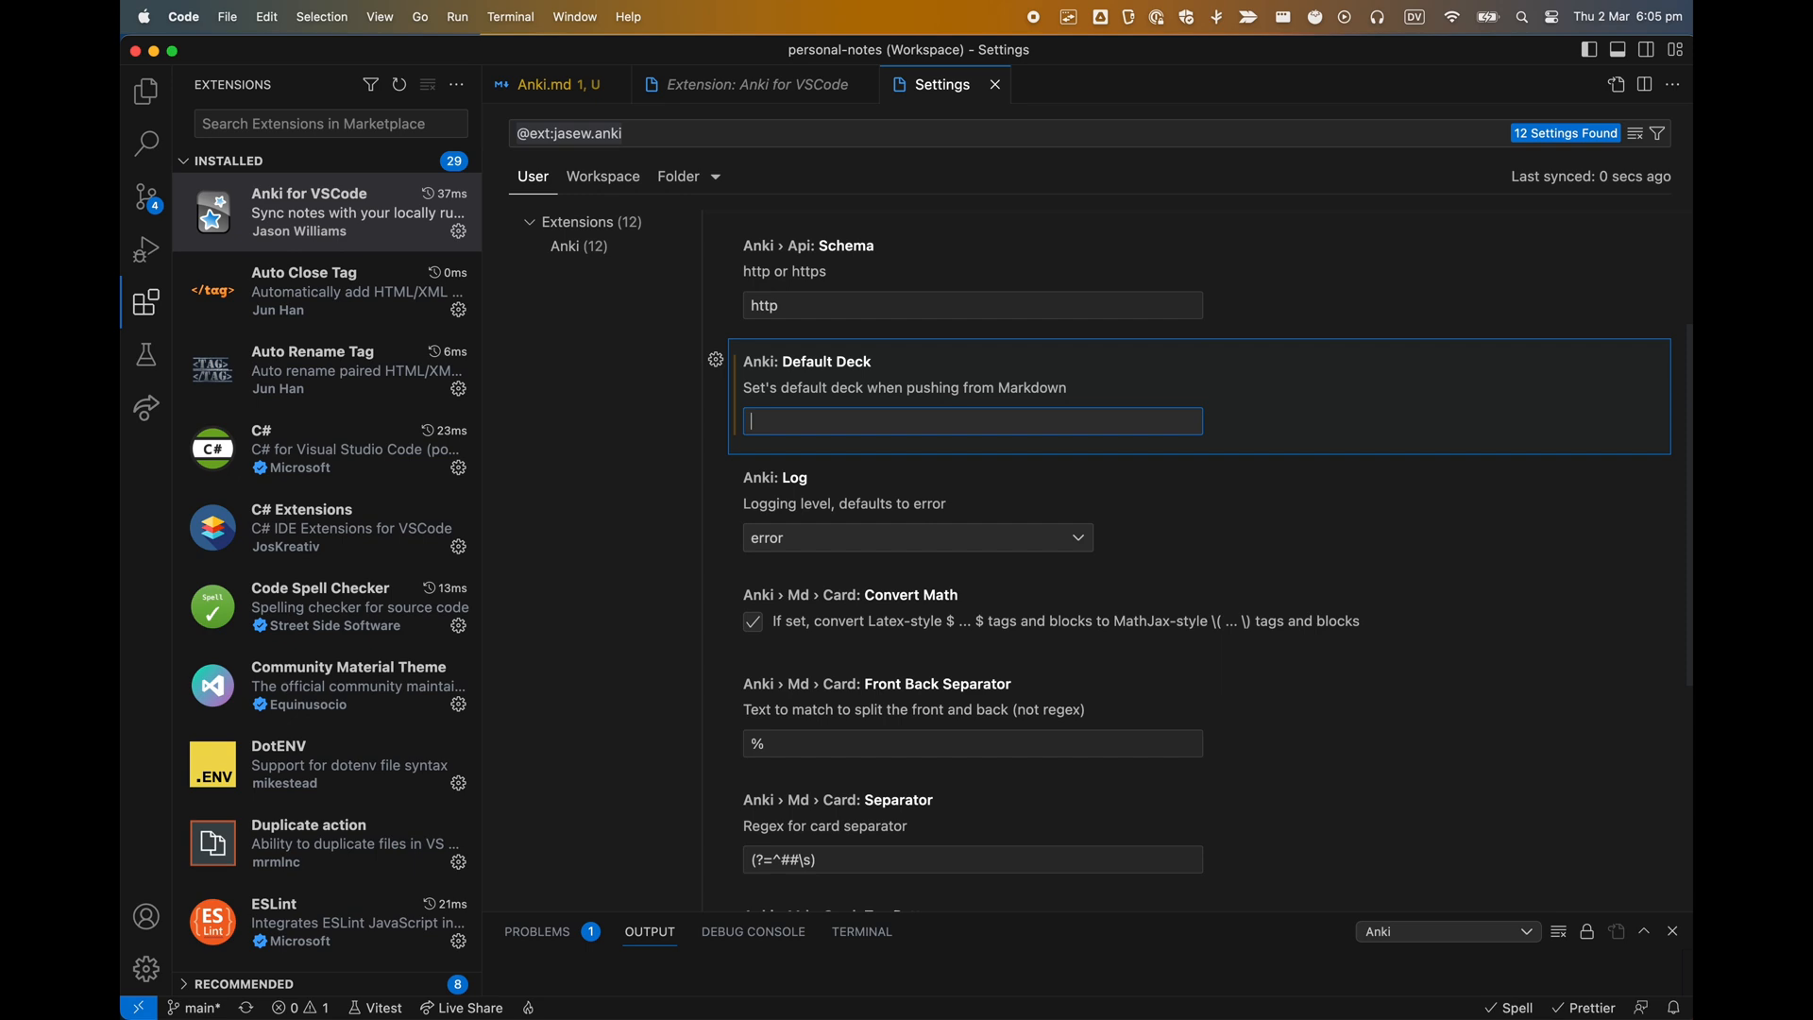
pyautogui.write('English')
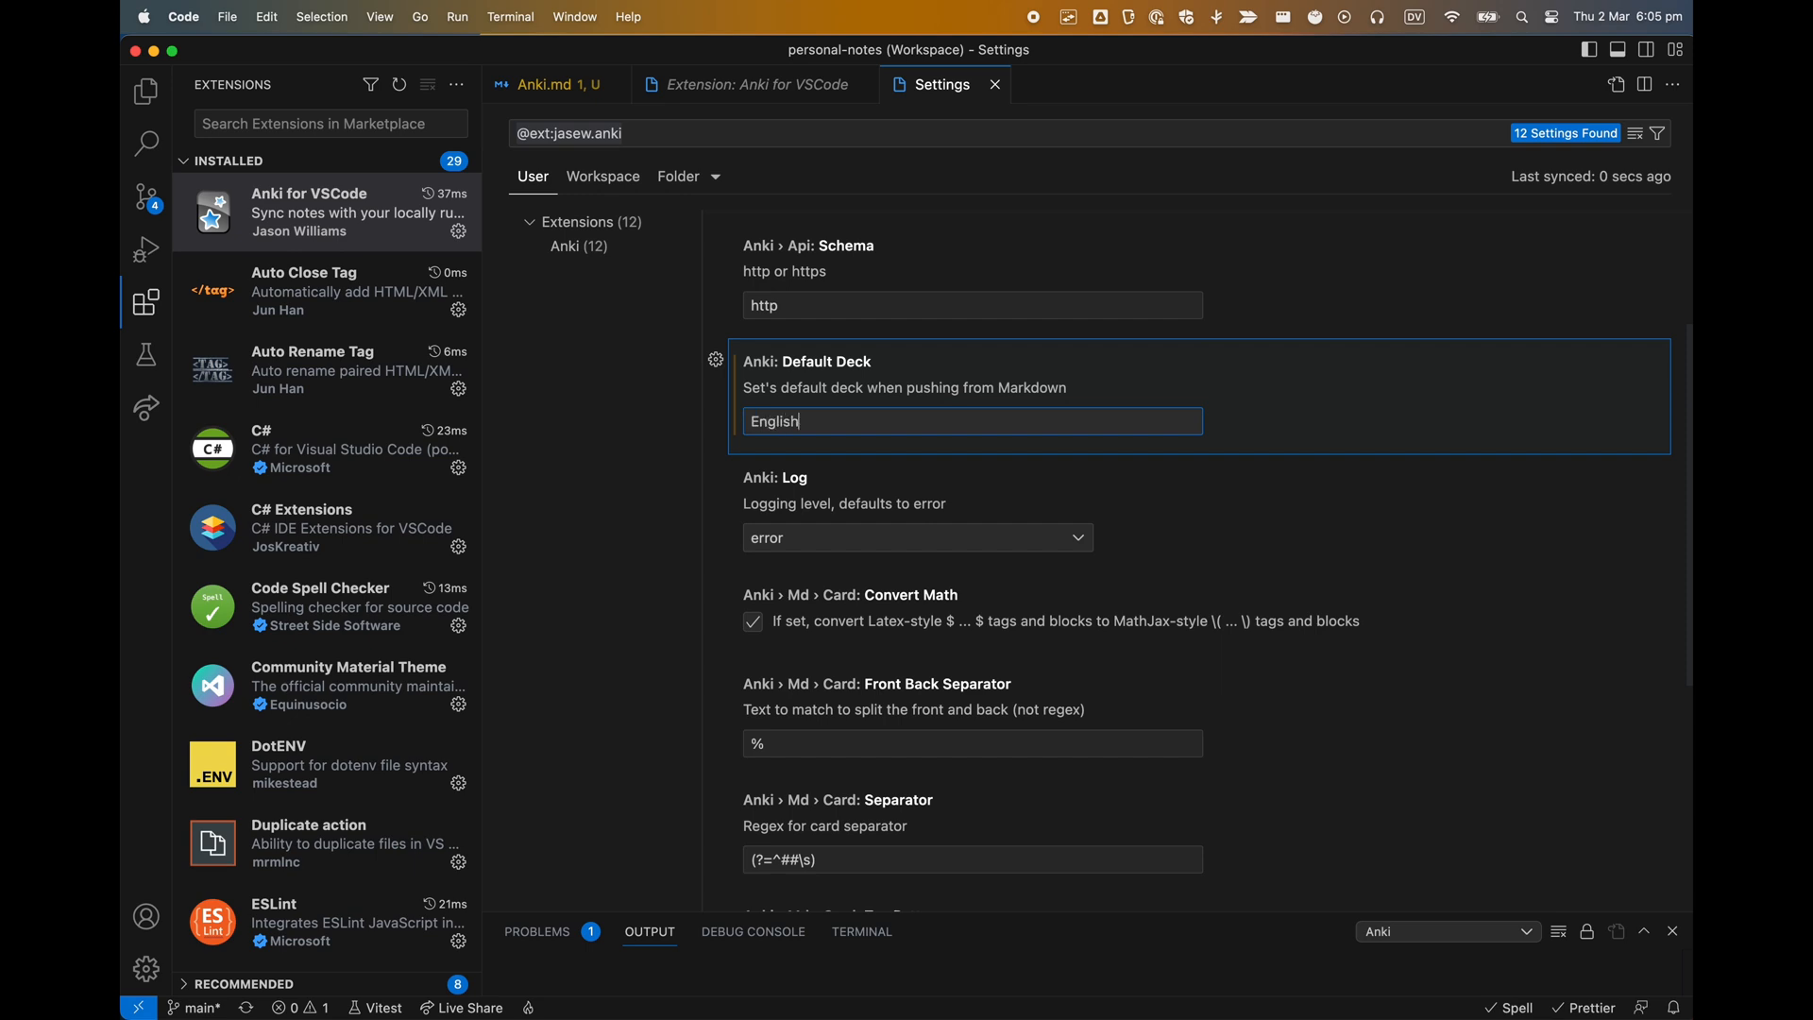
pyautogui.write('Intera')
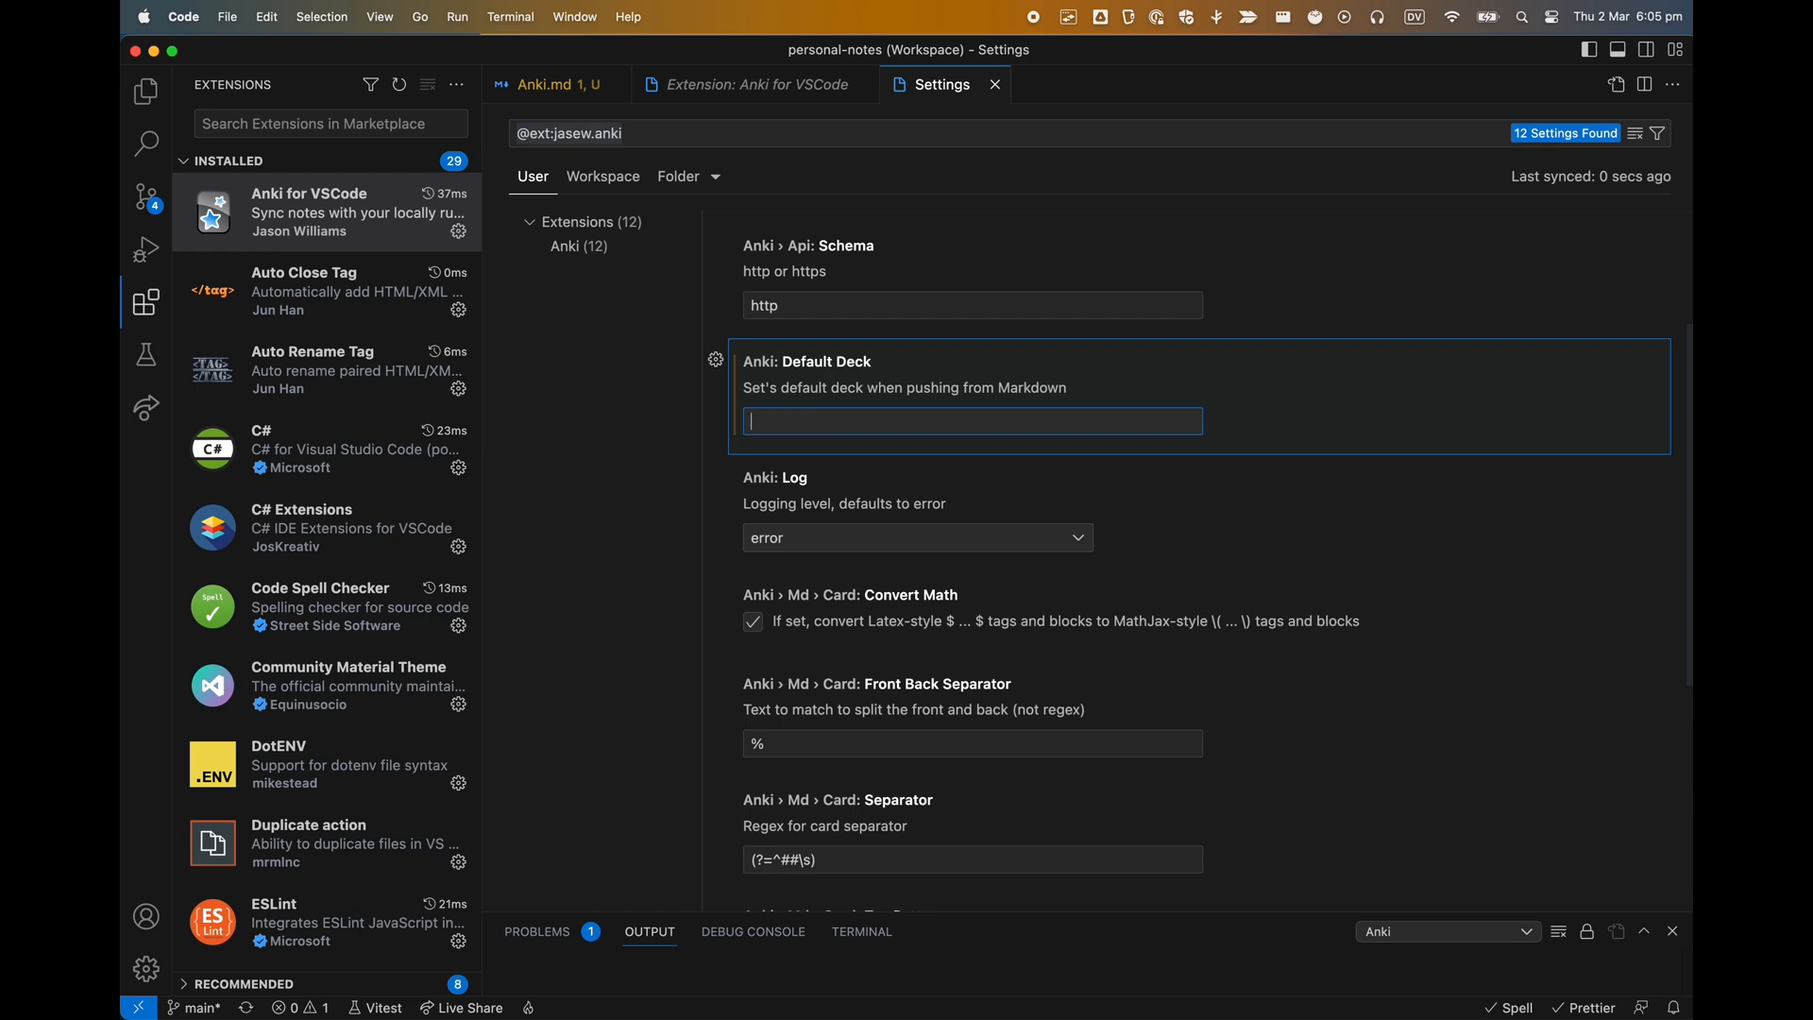
pyautogui.write('P')
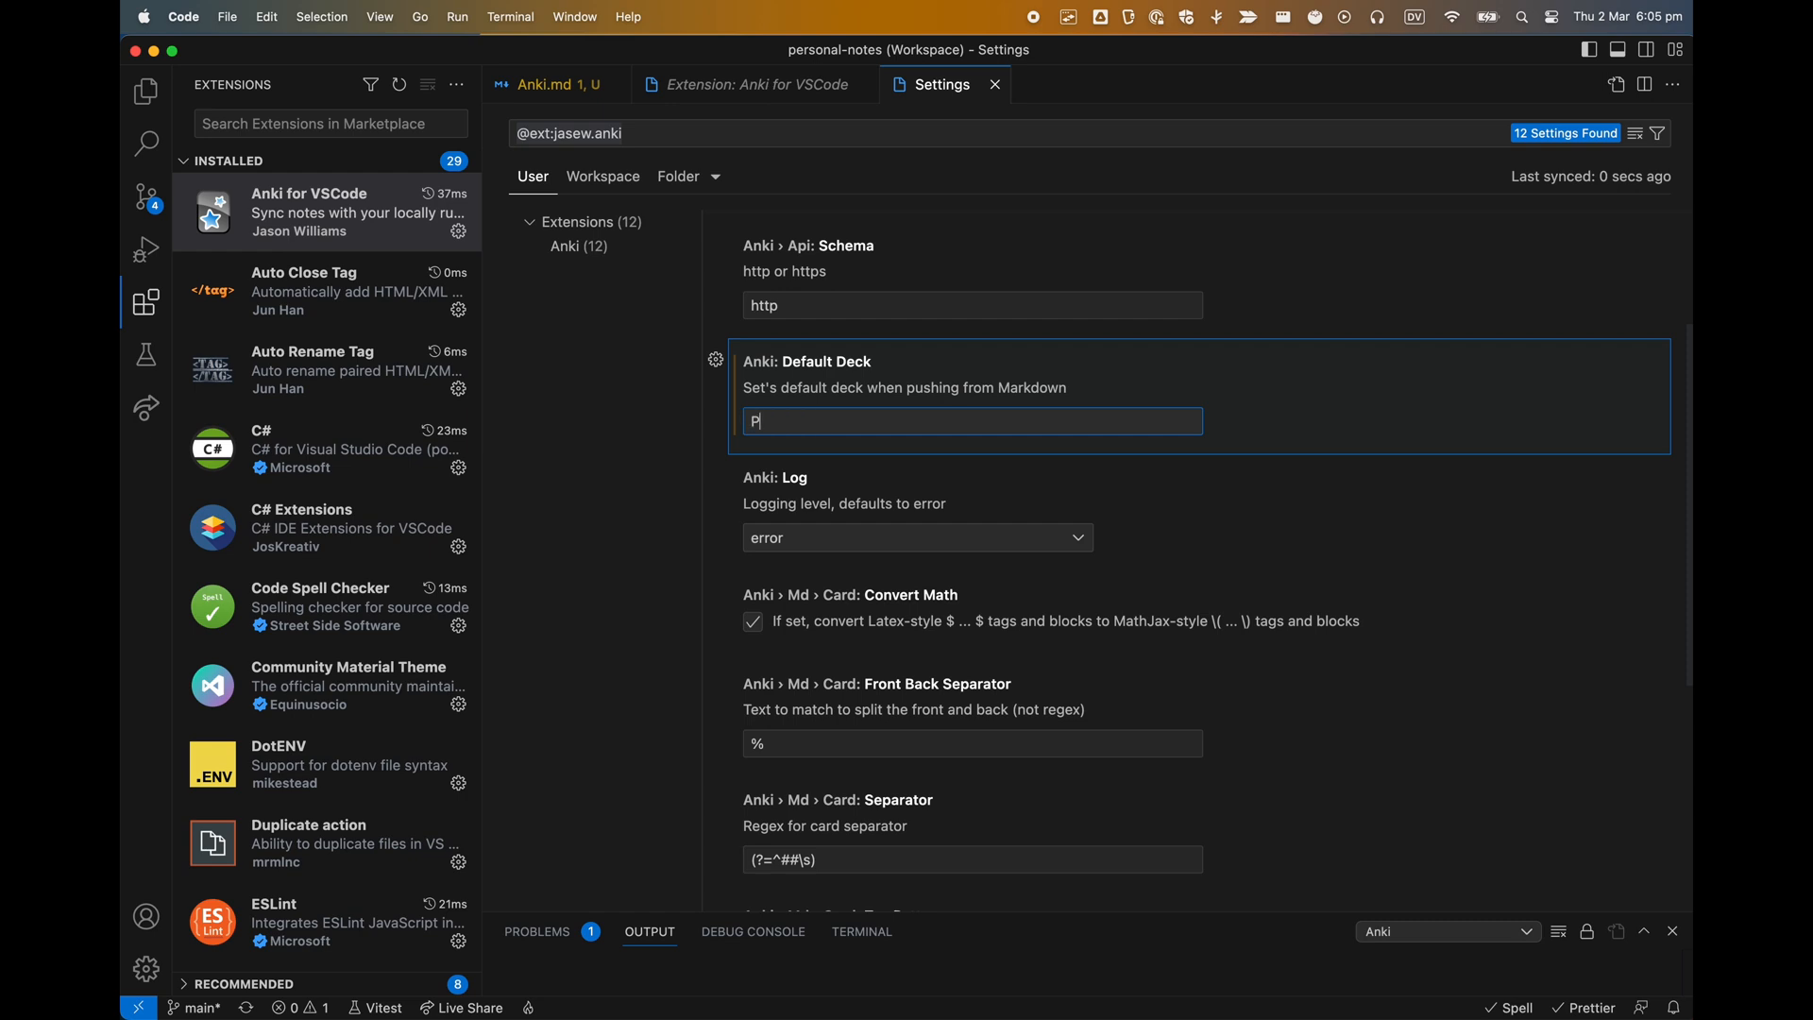
pyautogui.write('Algo')
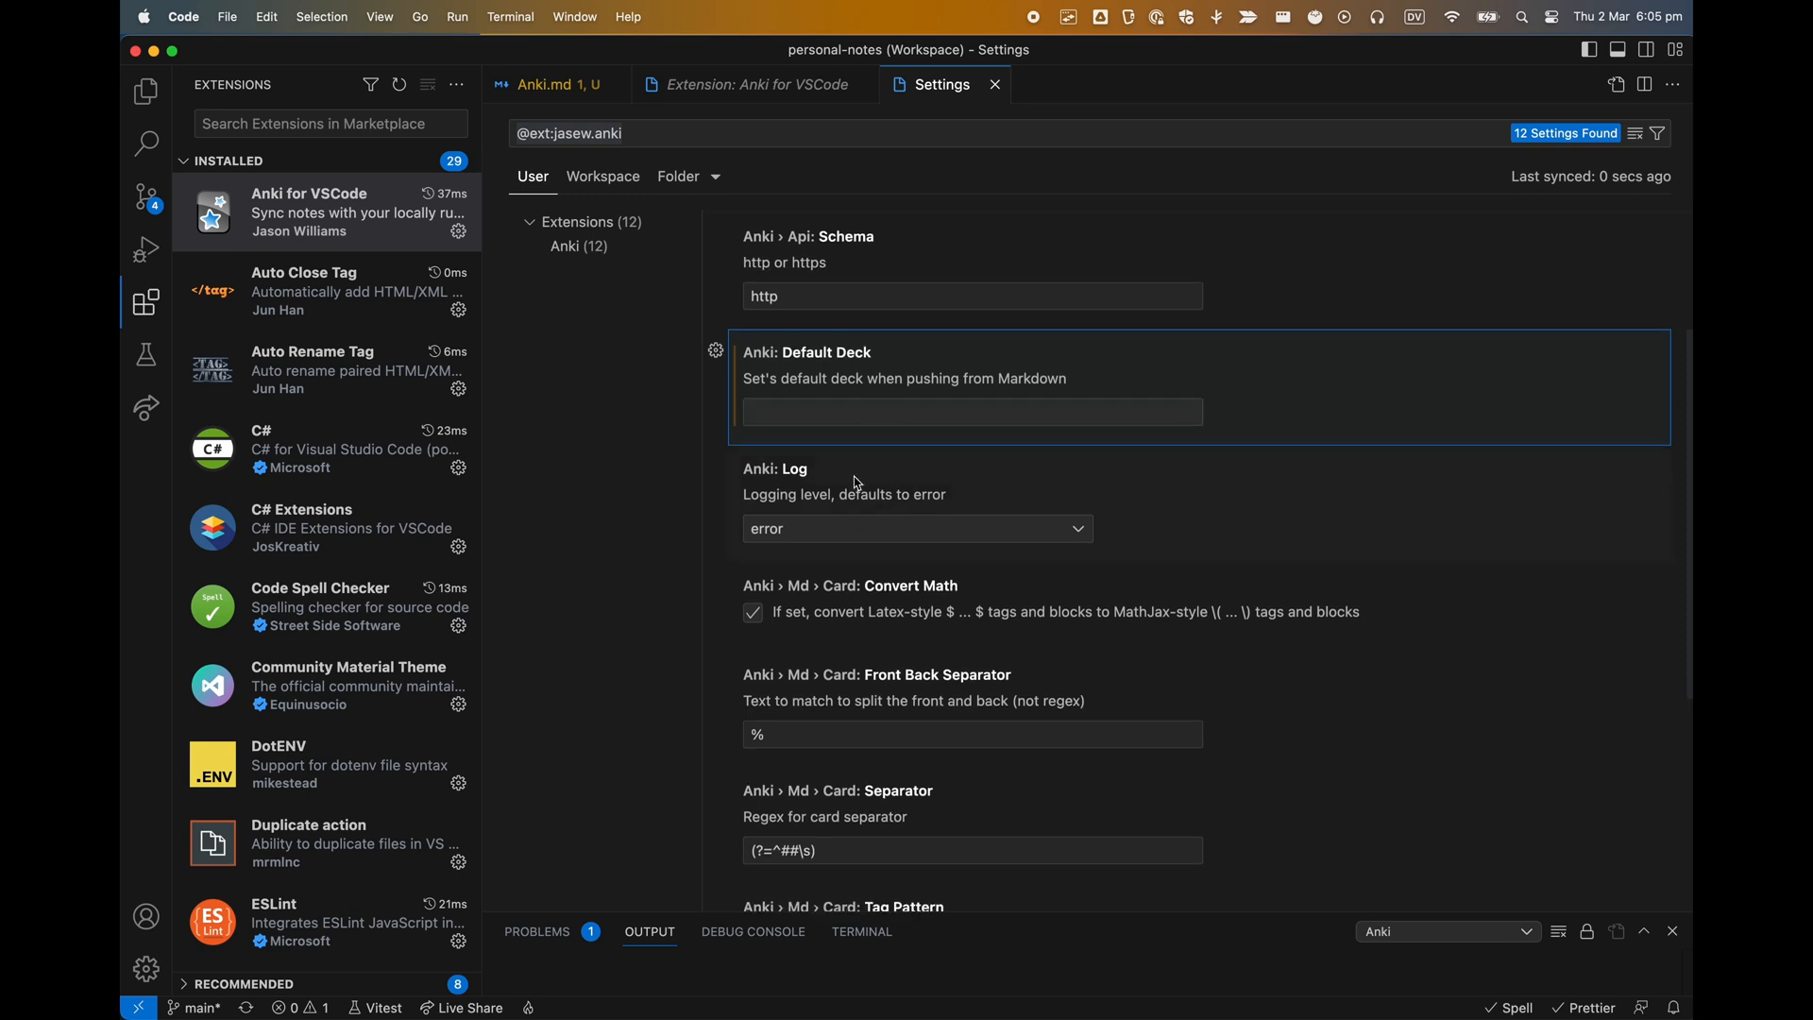
pyautogui.write('In')
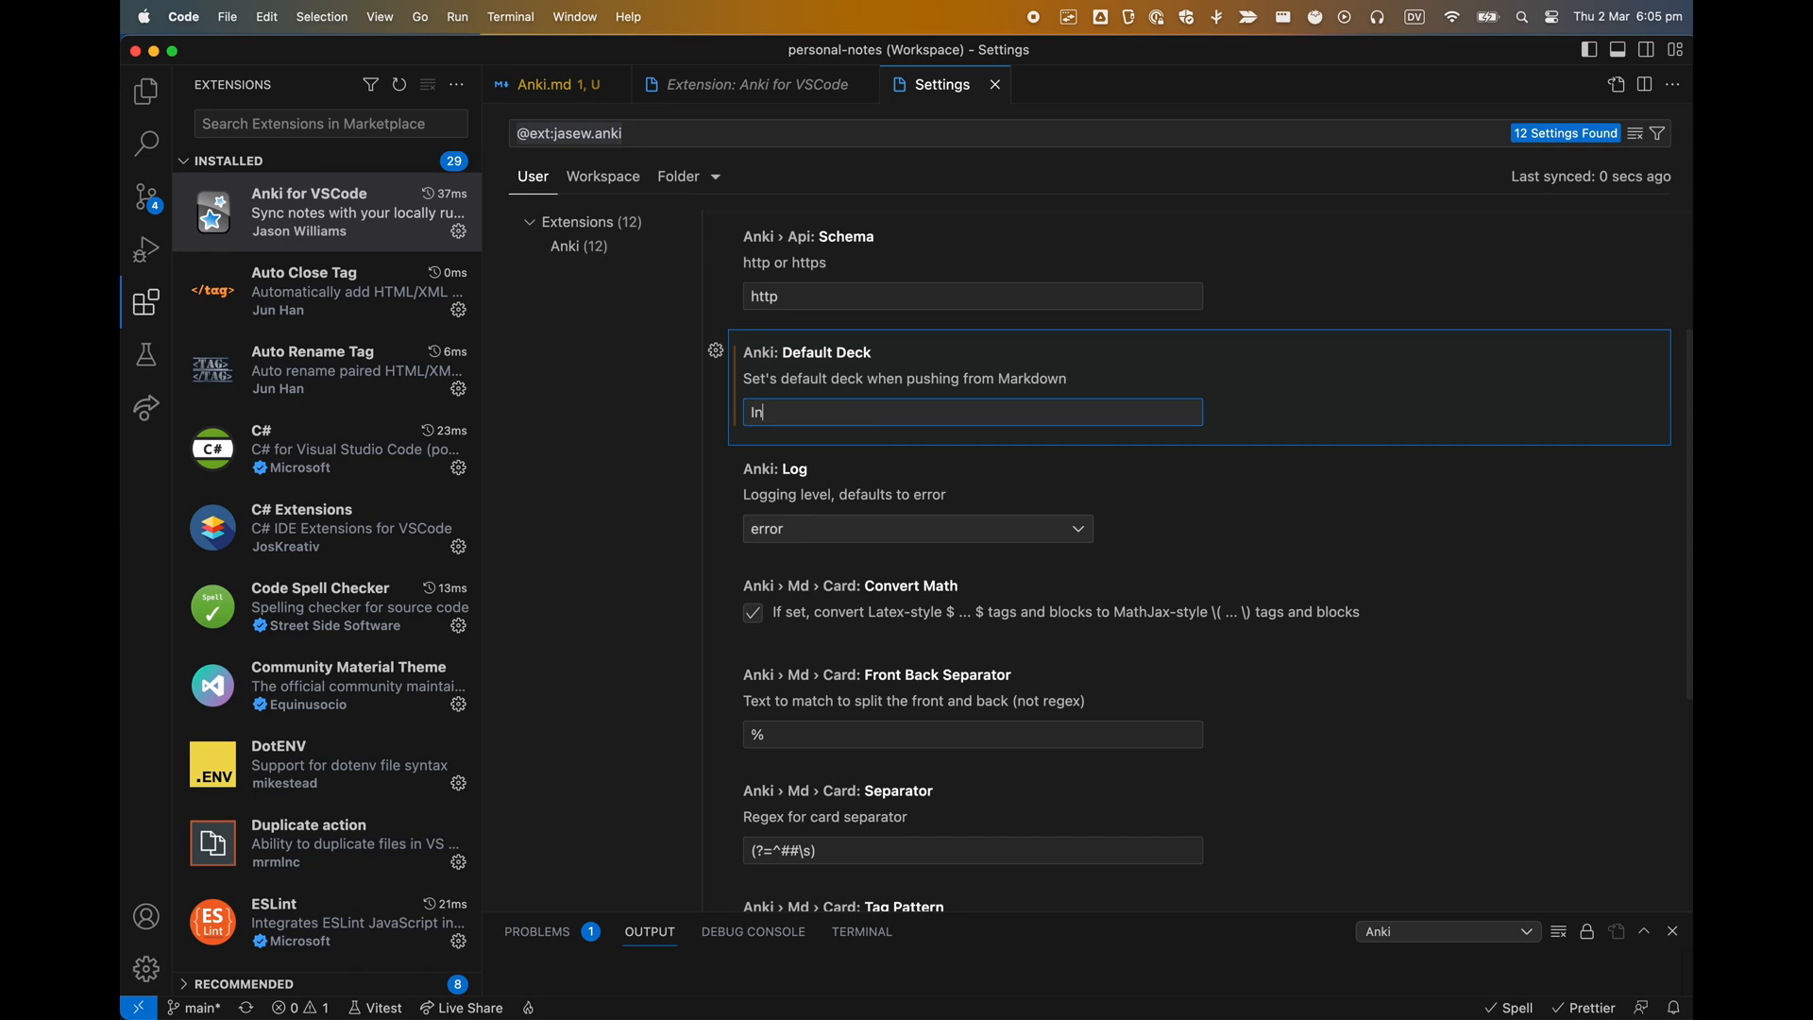
pyautogui.write('Engl')
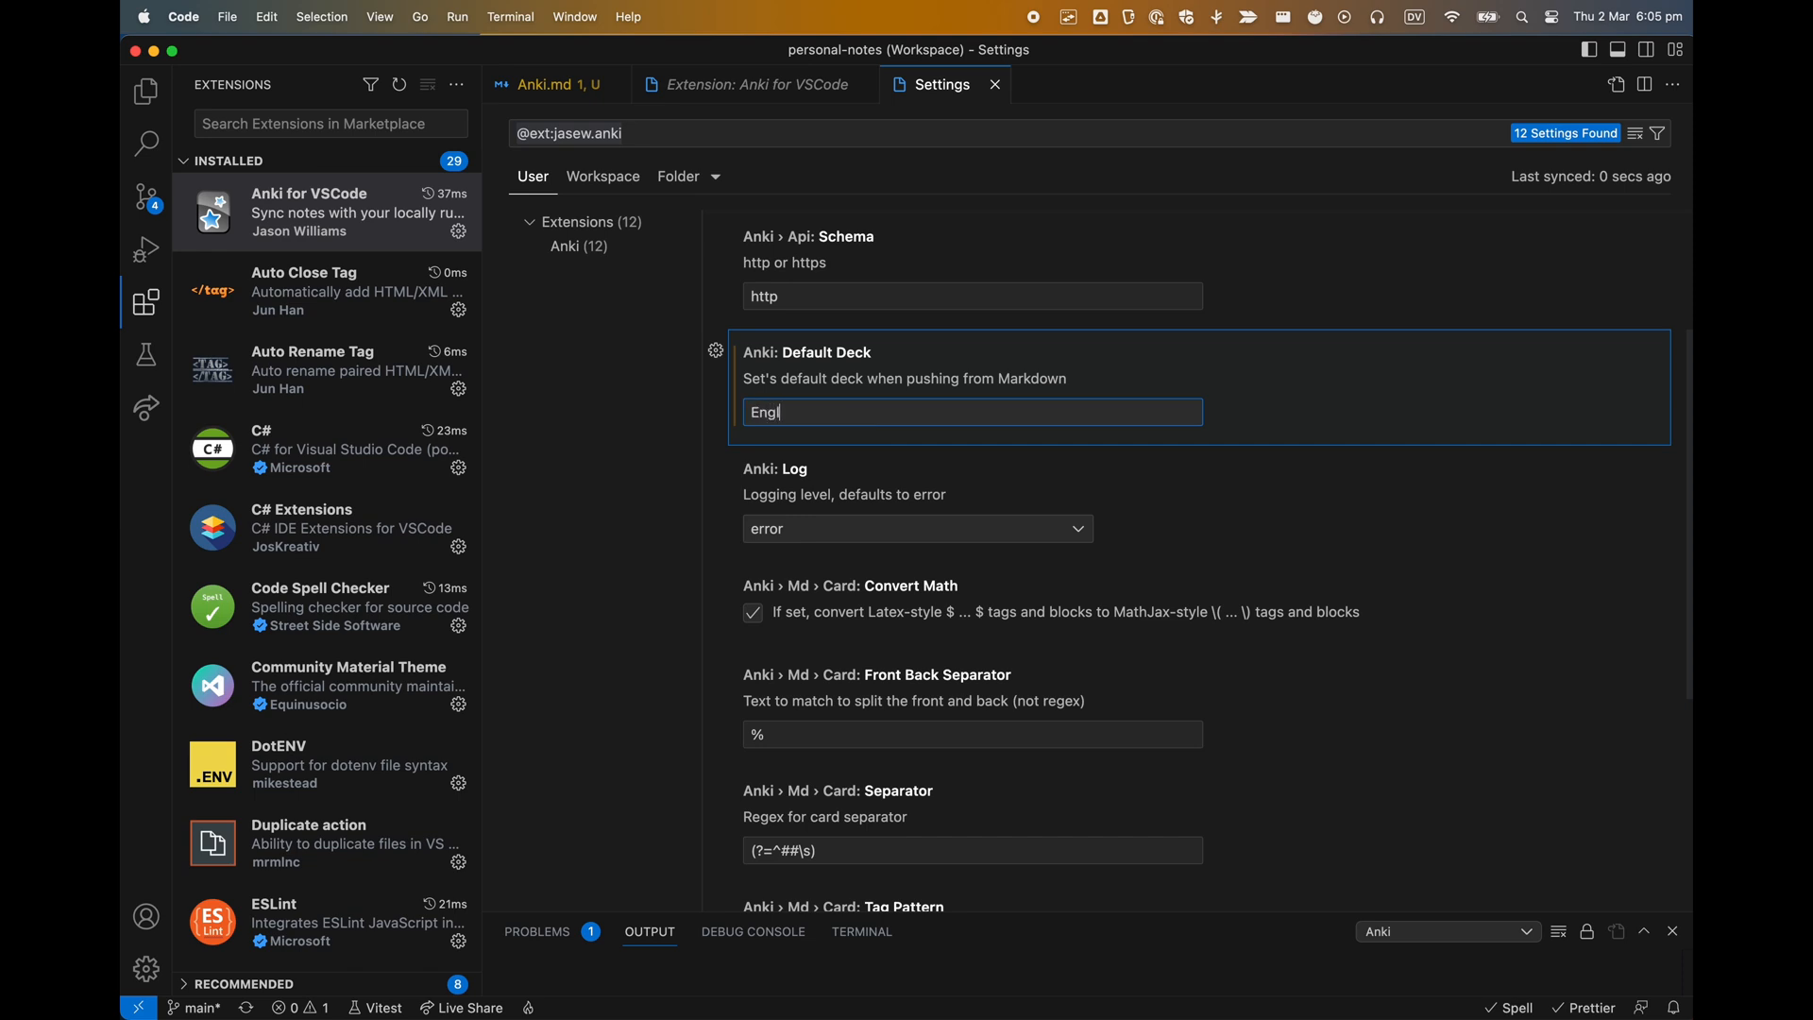
pyautogui.write('ish')
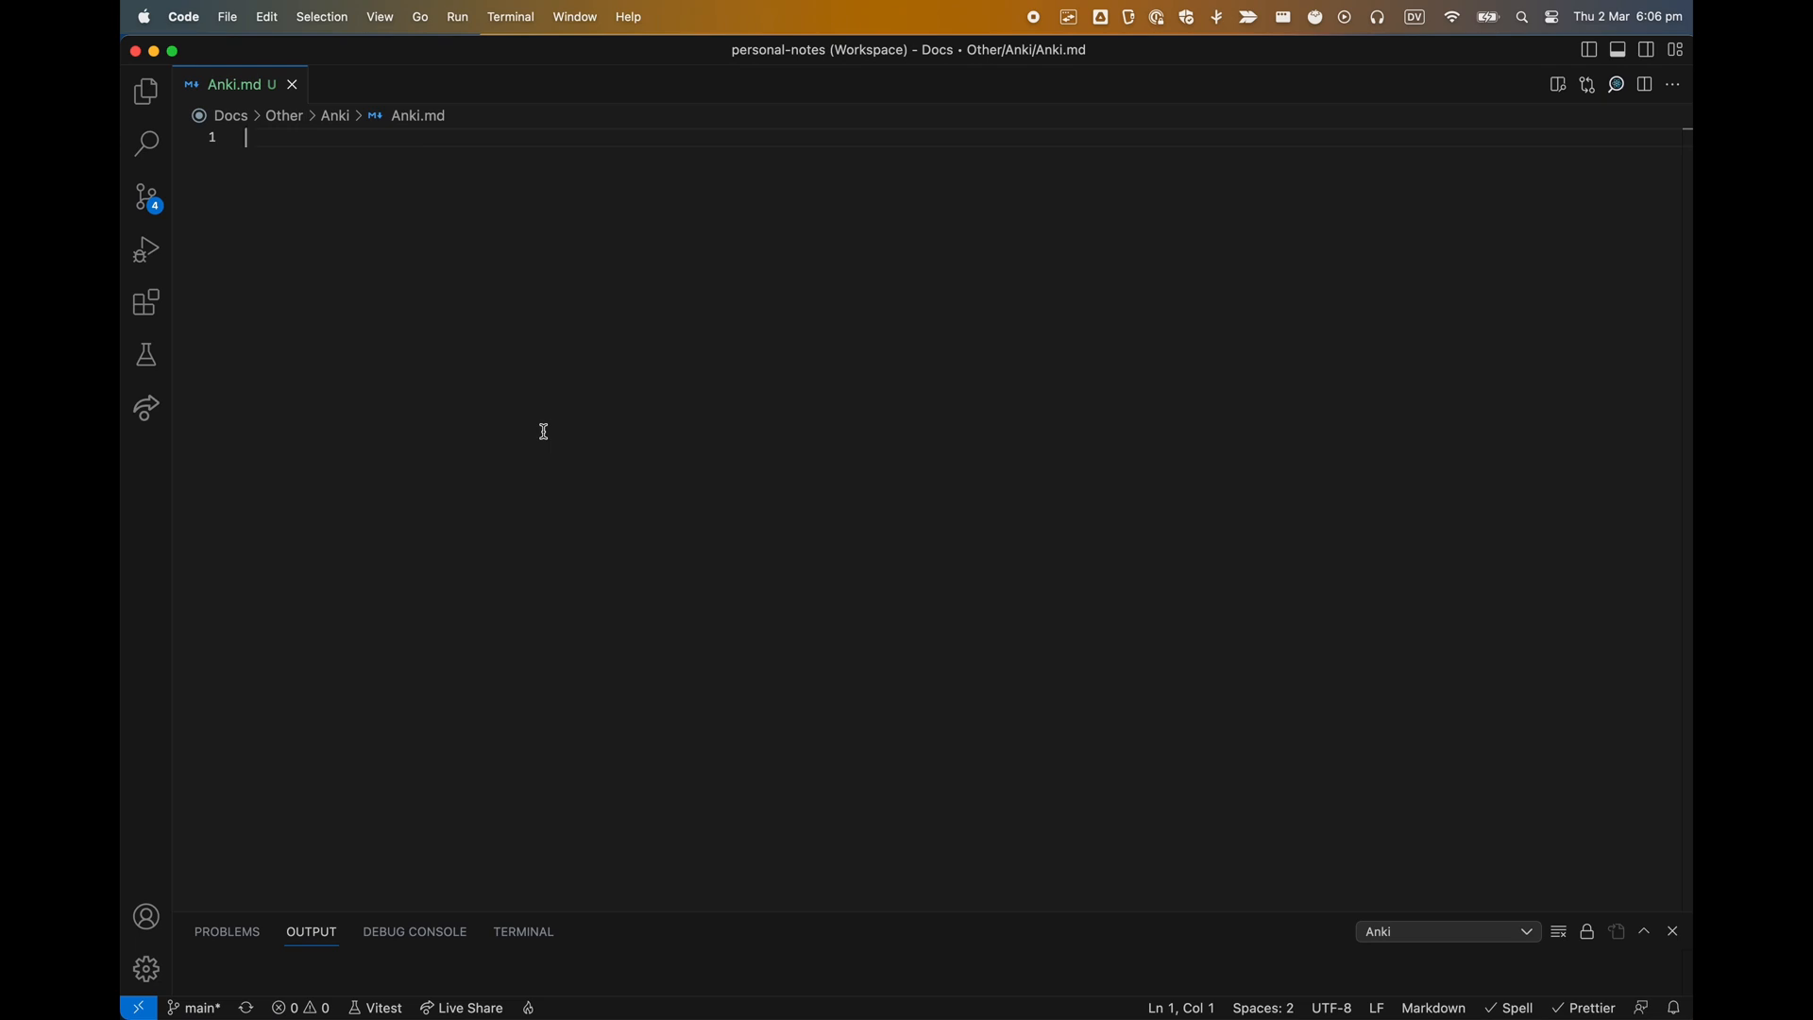
# Step: Type the heading '## Using a cloze' with a c1 deletion and 'is a way of learning'
pyautogui.write('##')
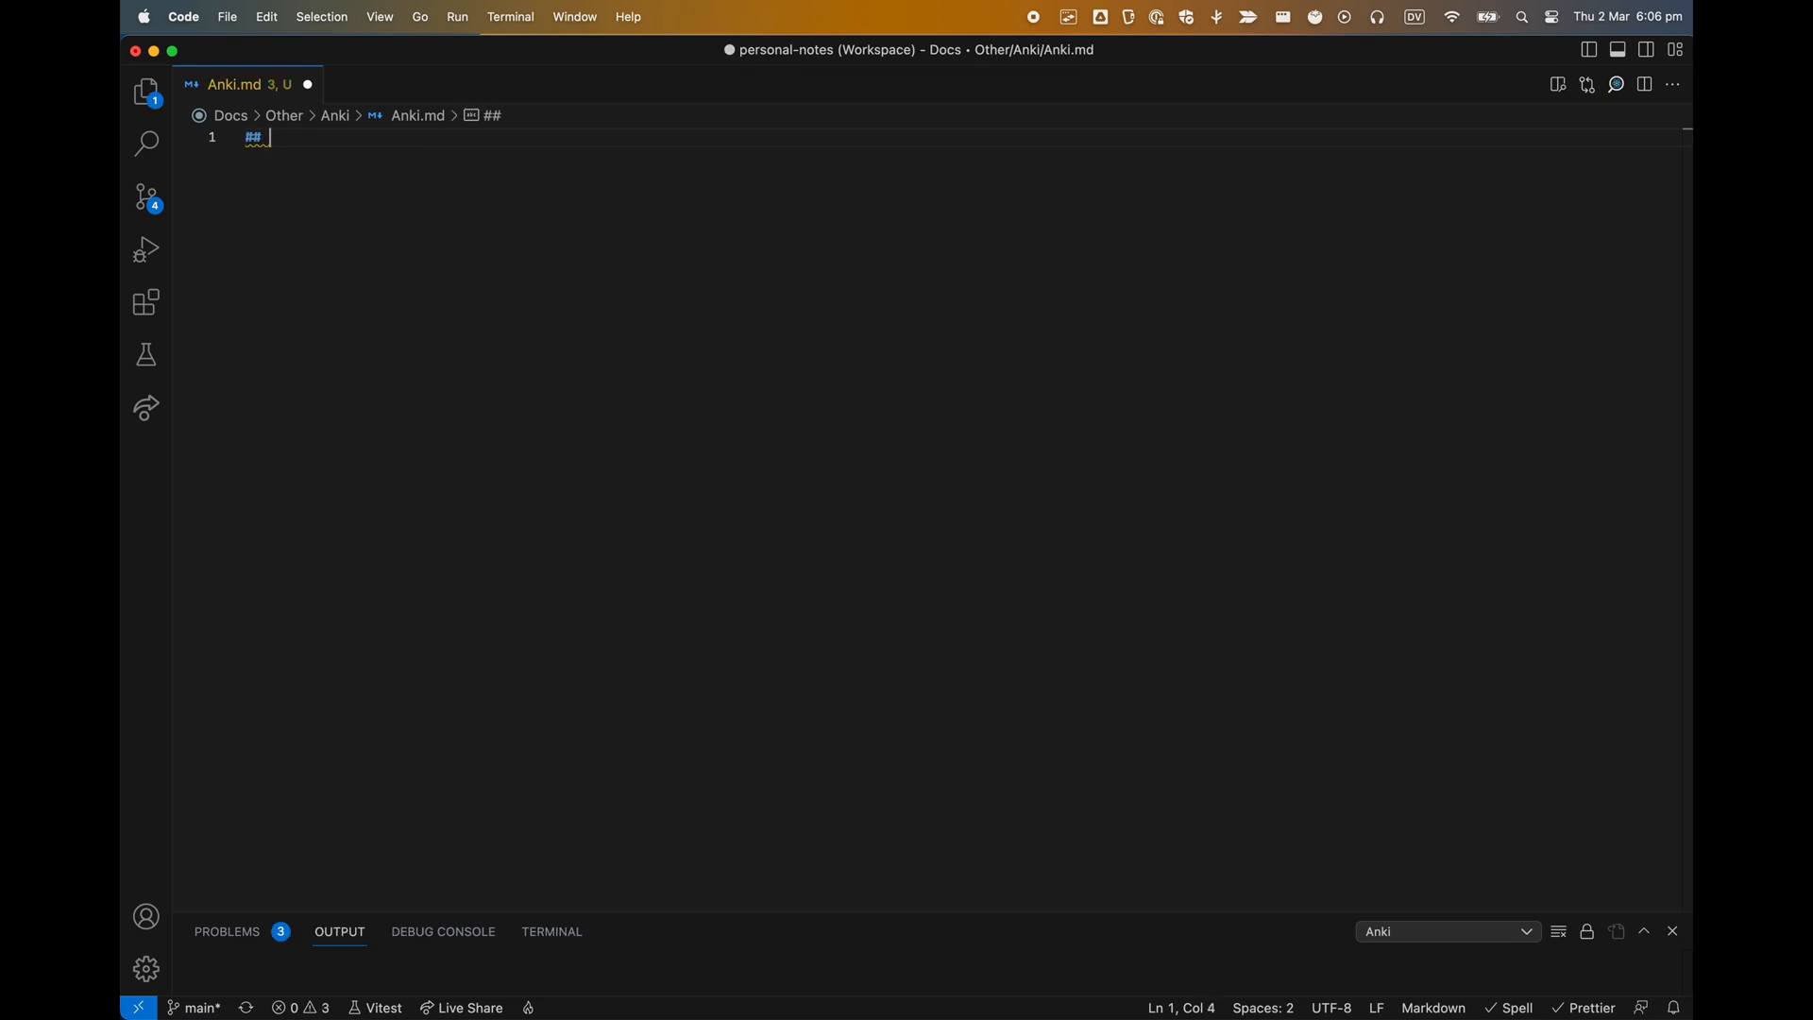
pyautogui.write('Using a cloz')
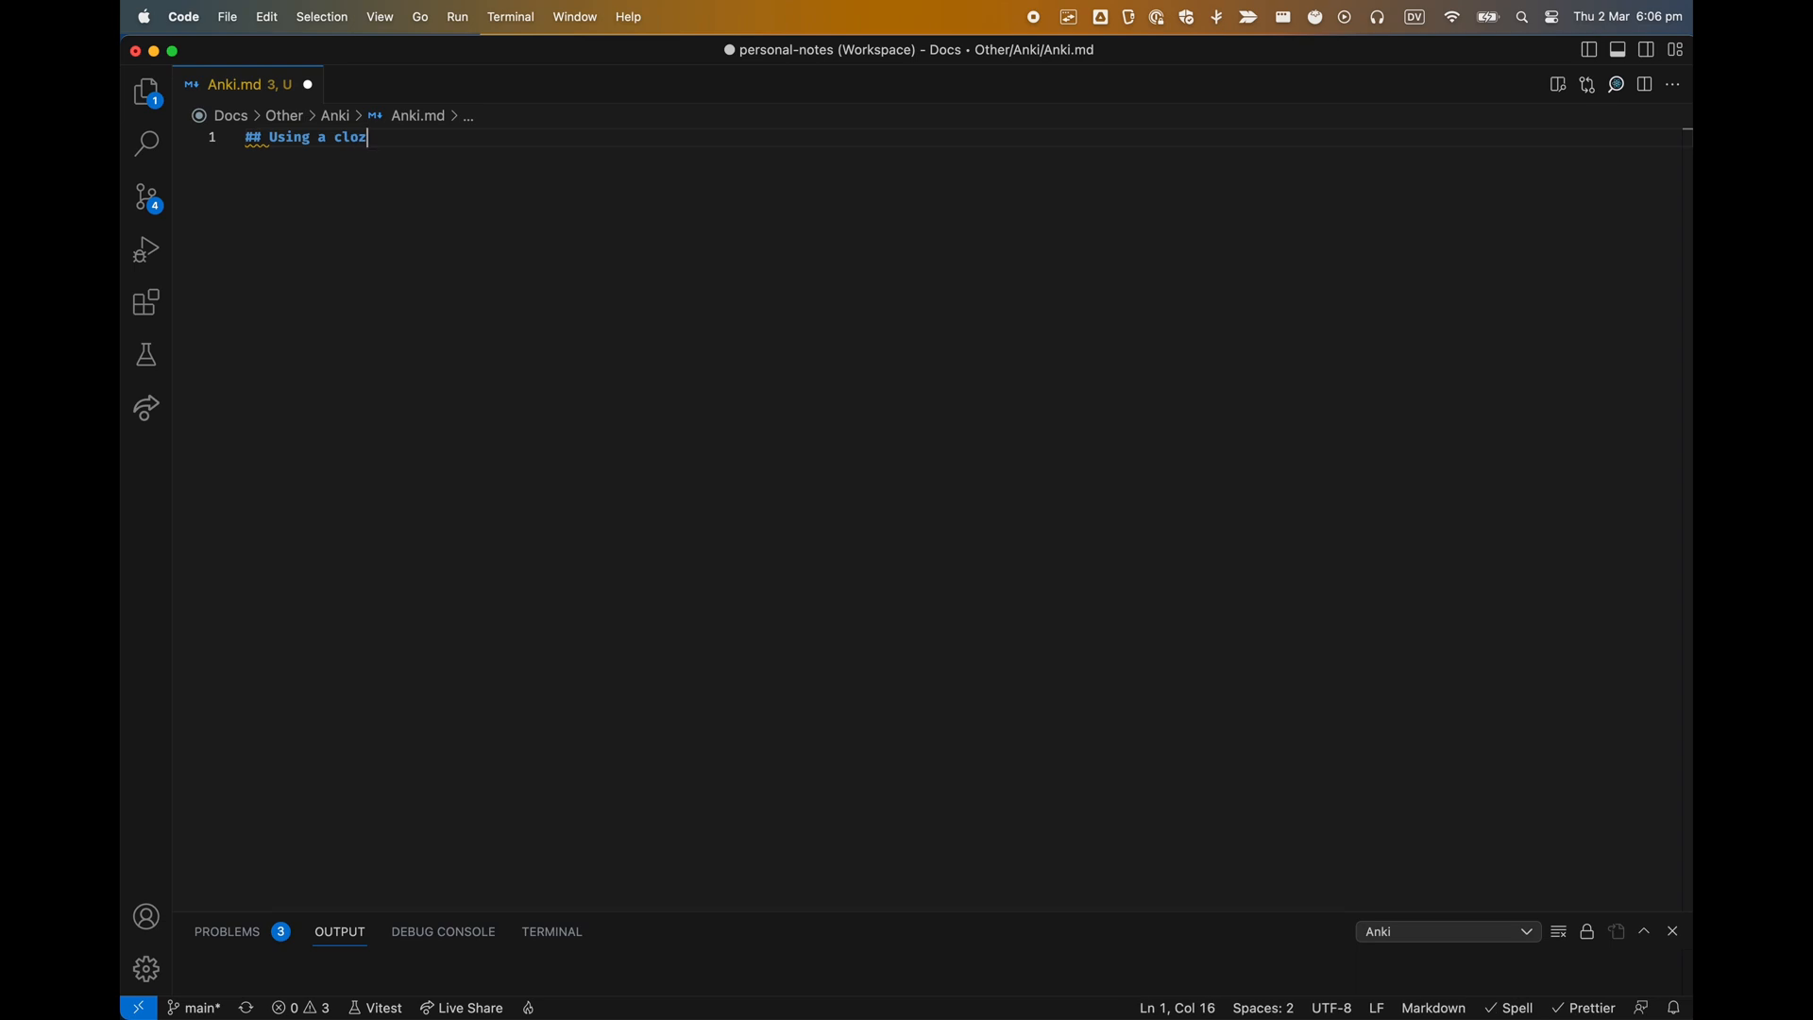
pyautogui.write('e. {{')
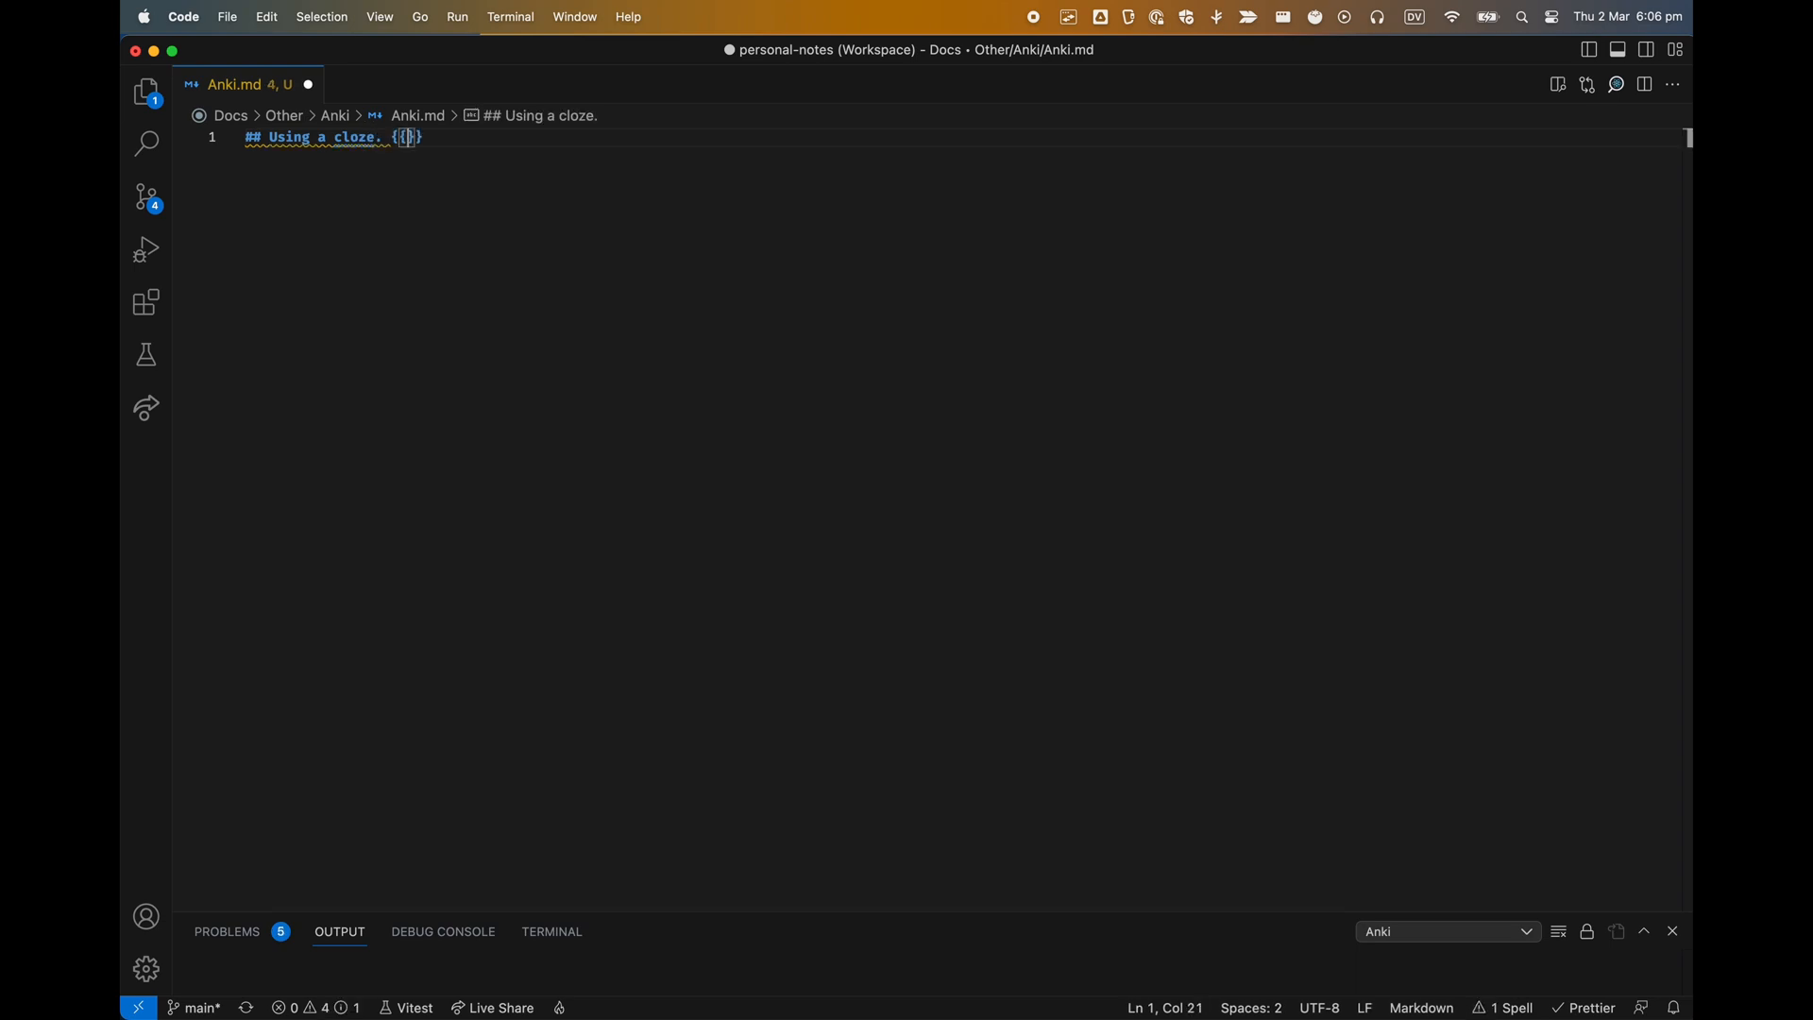
pyautogui.write('c1')
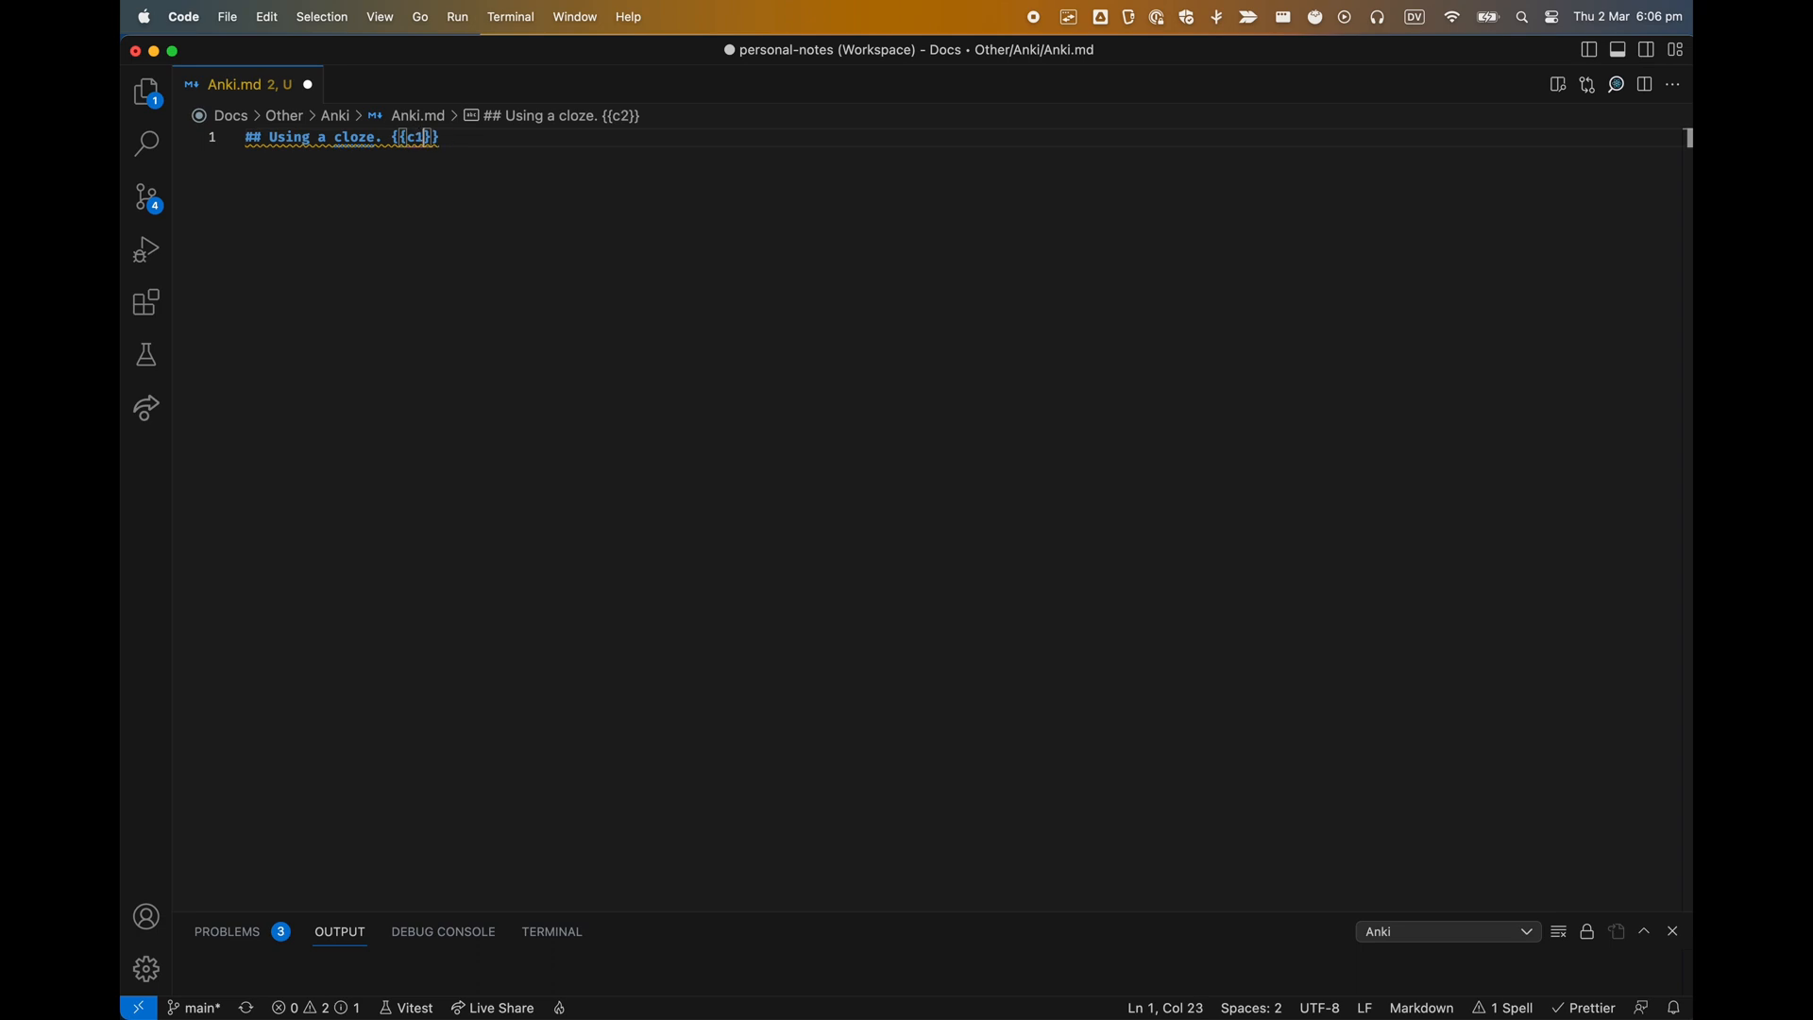
pyautogui.write('::')
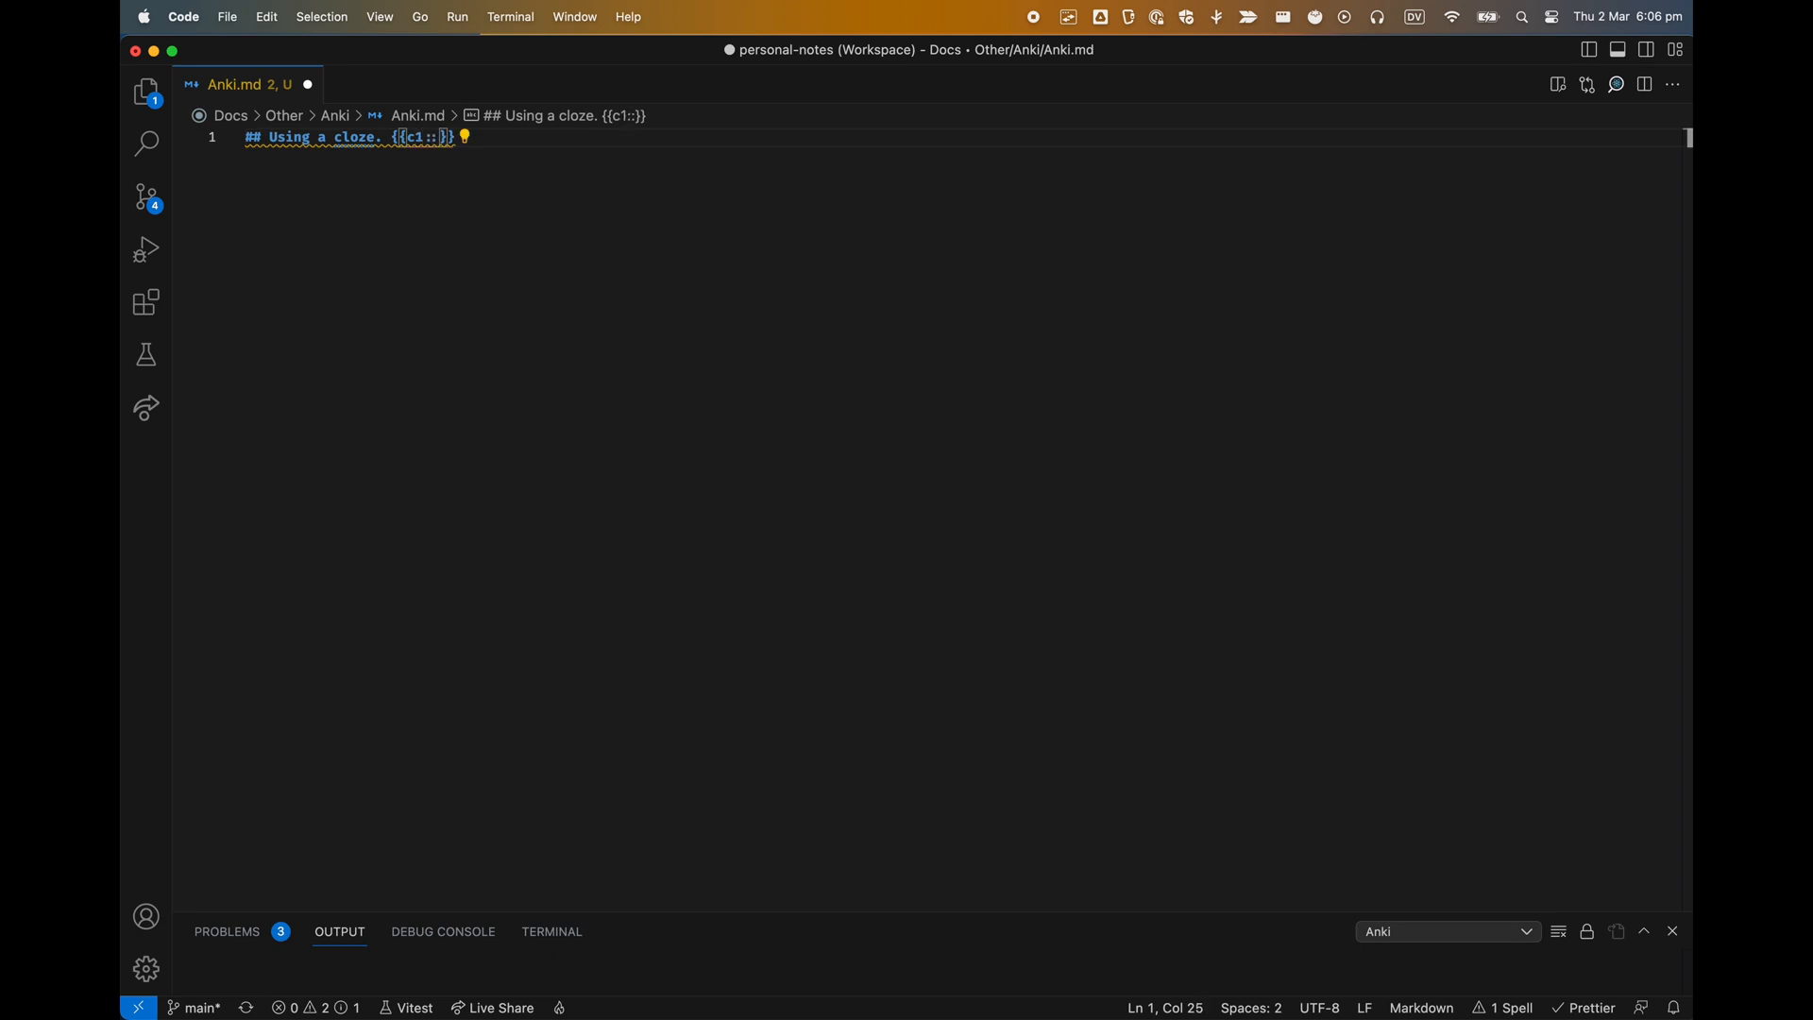
pyautogui.write('cloze')
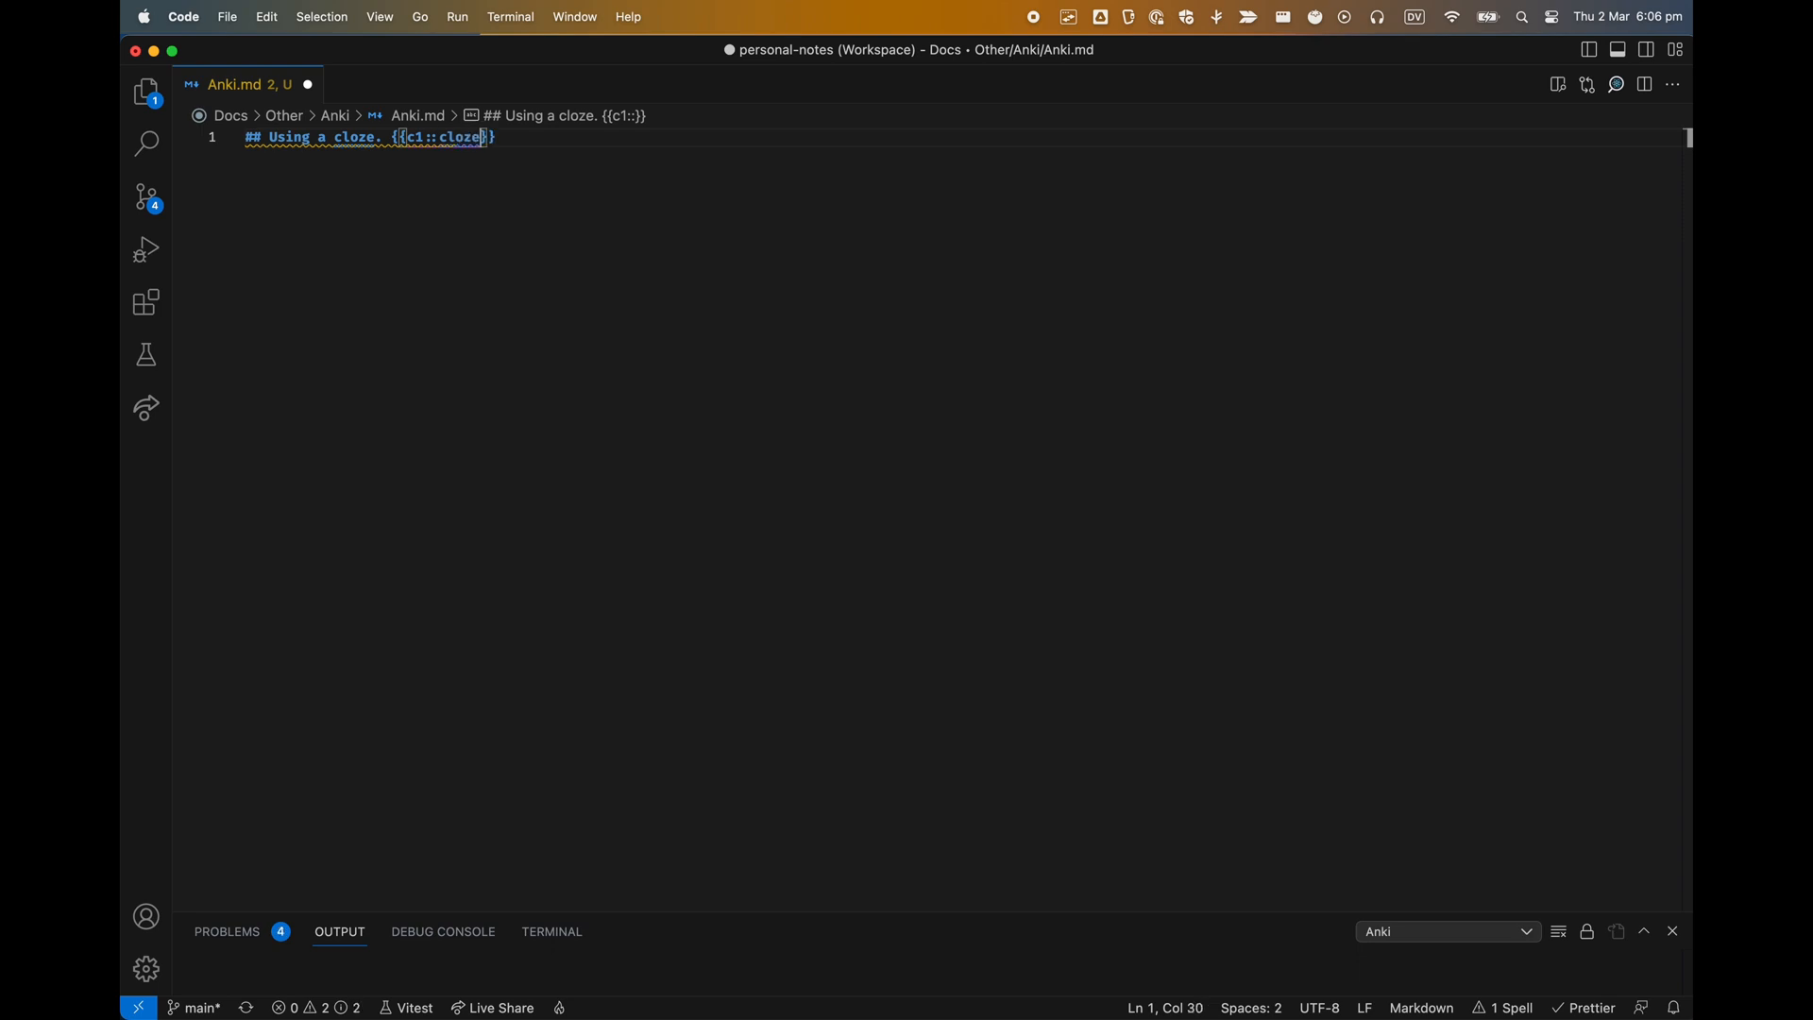
pyautogui.write('is a')
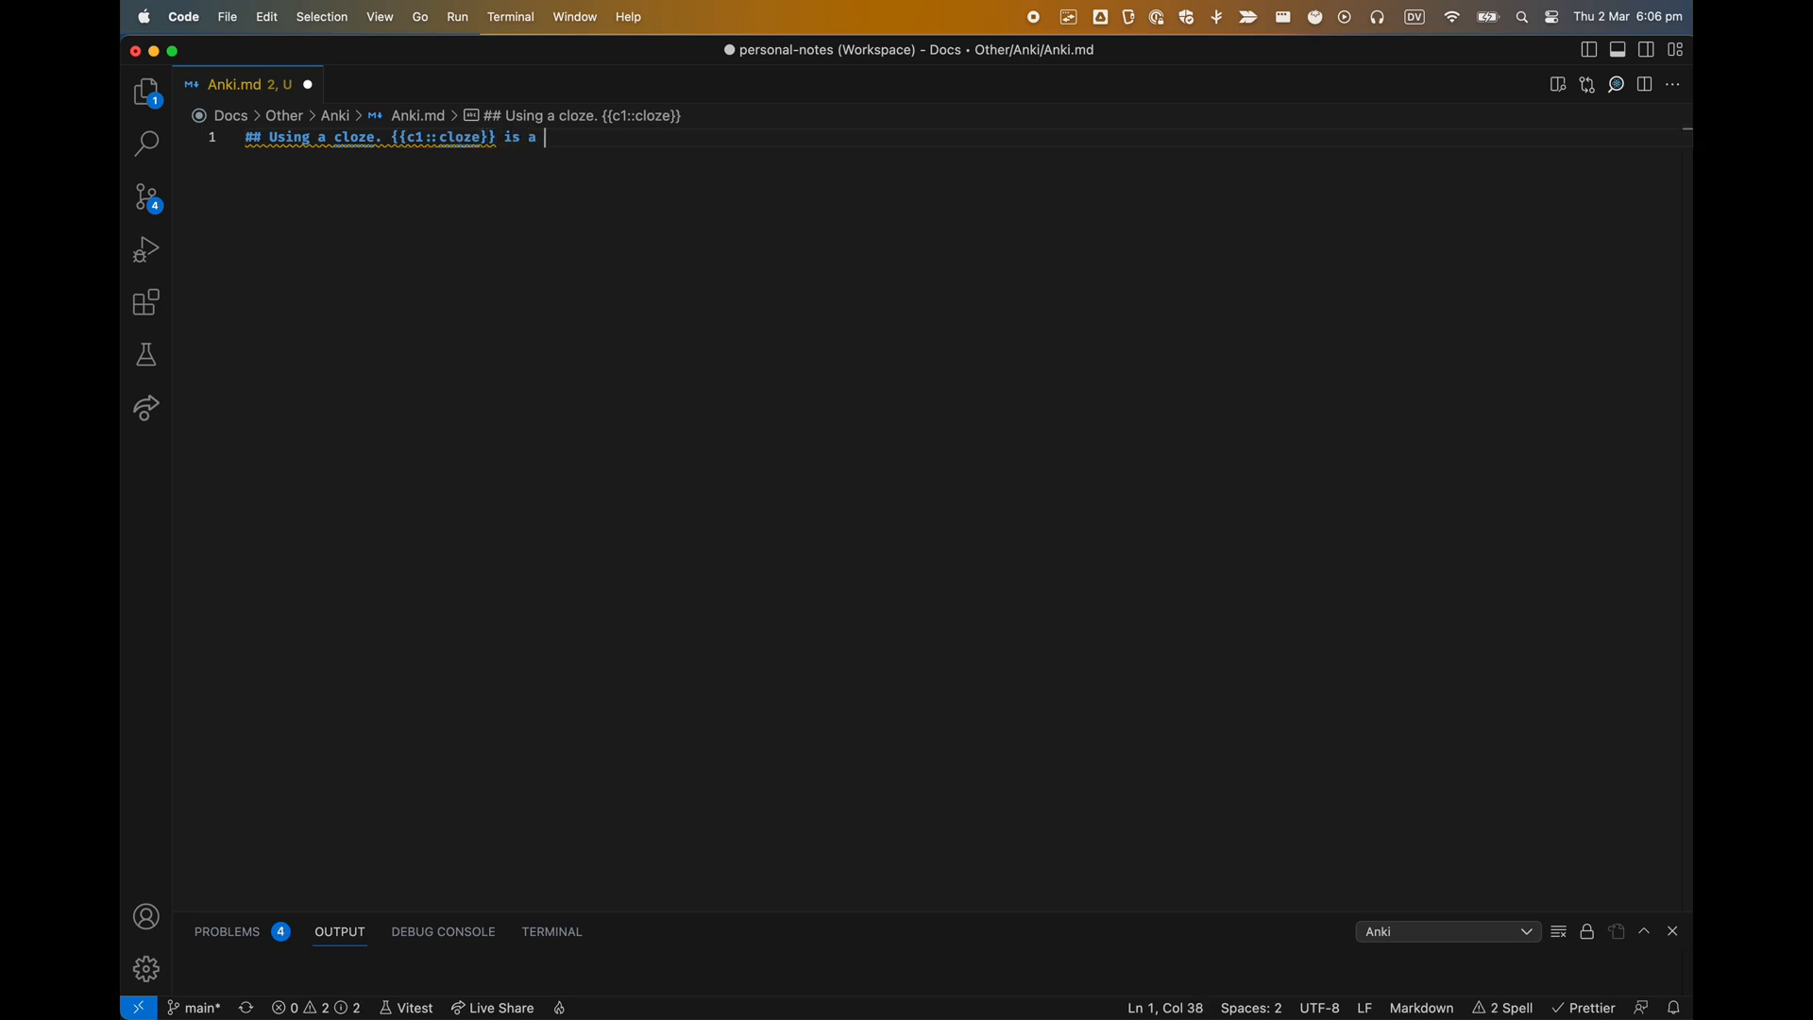
pyautogui.write('way of')
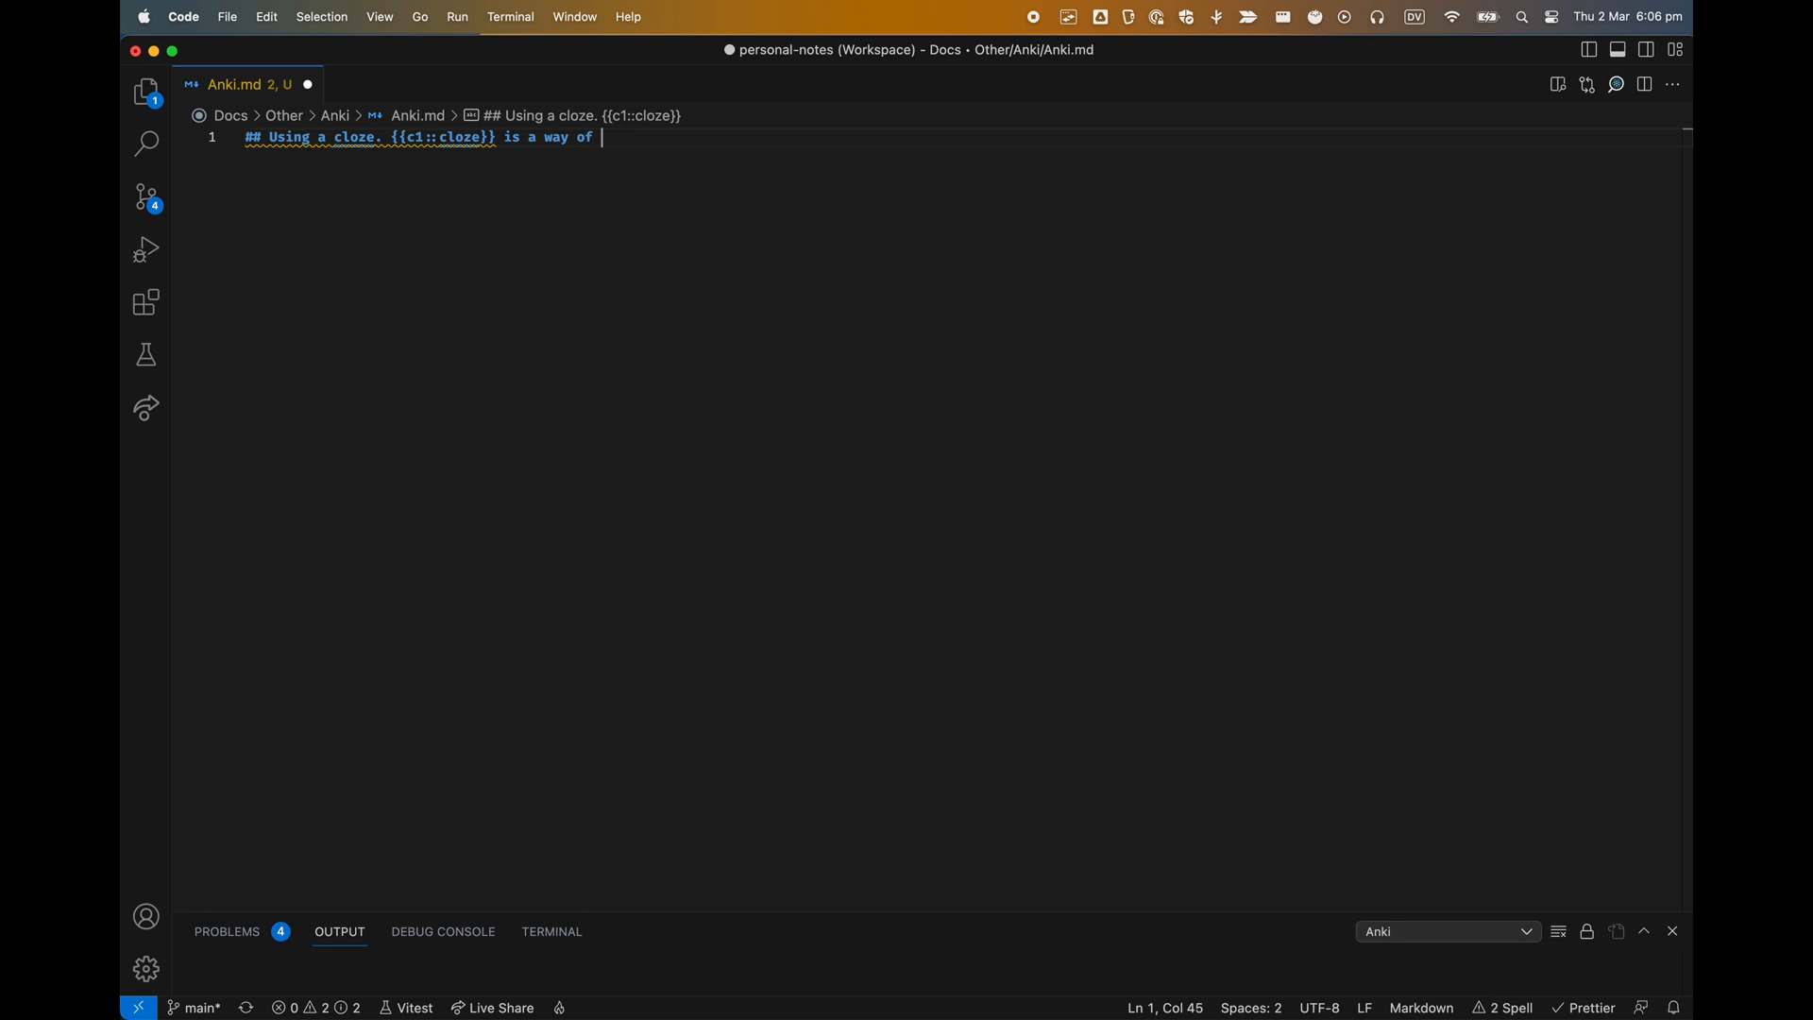
pyautogui.write('learning')
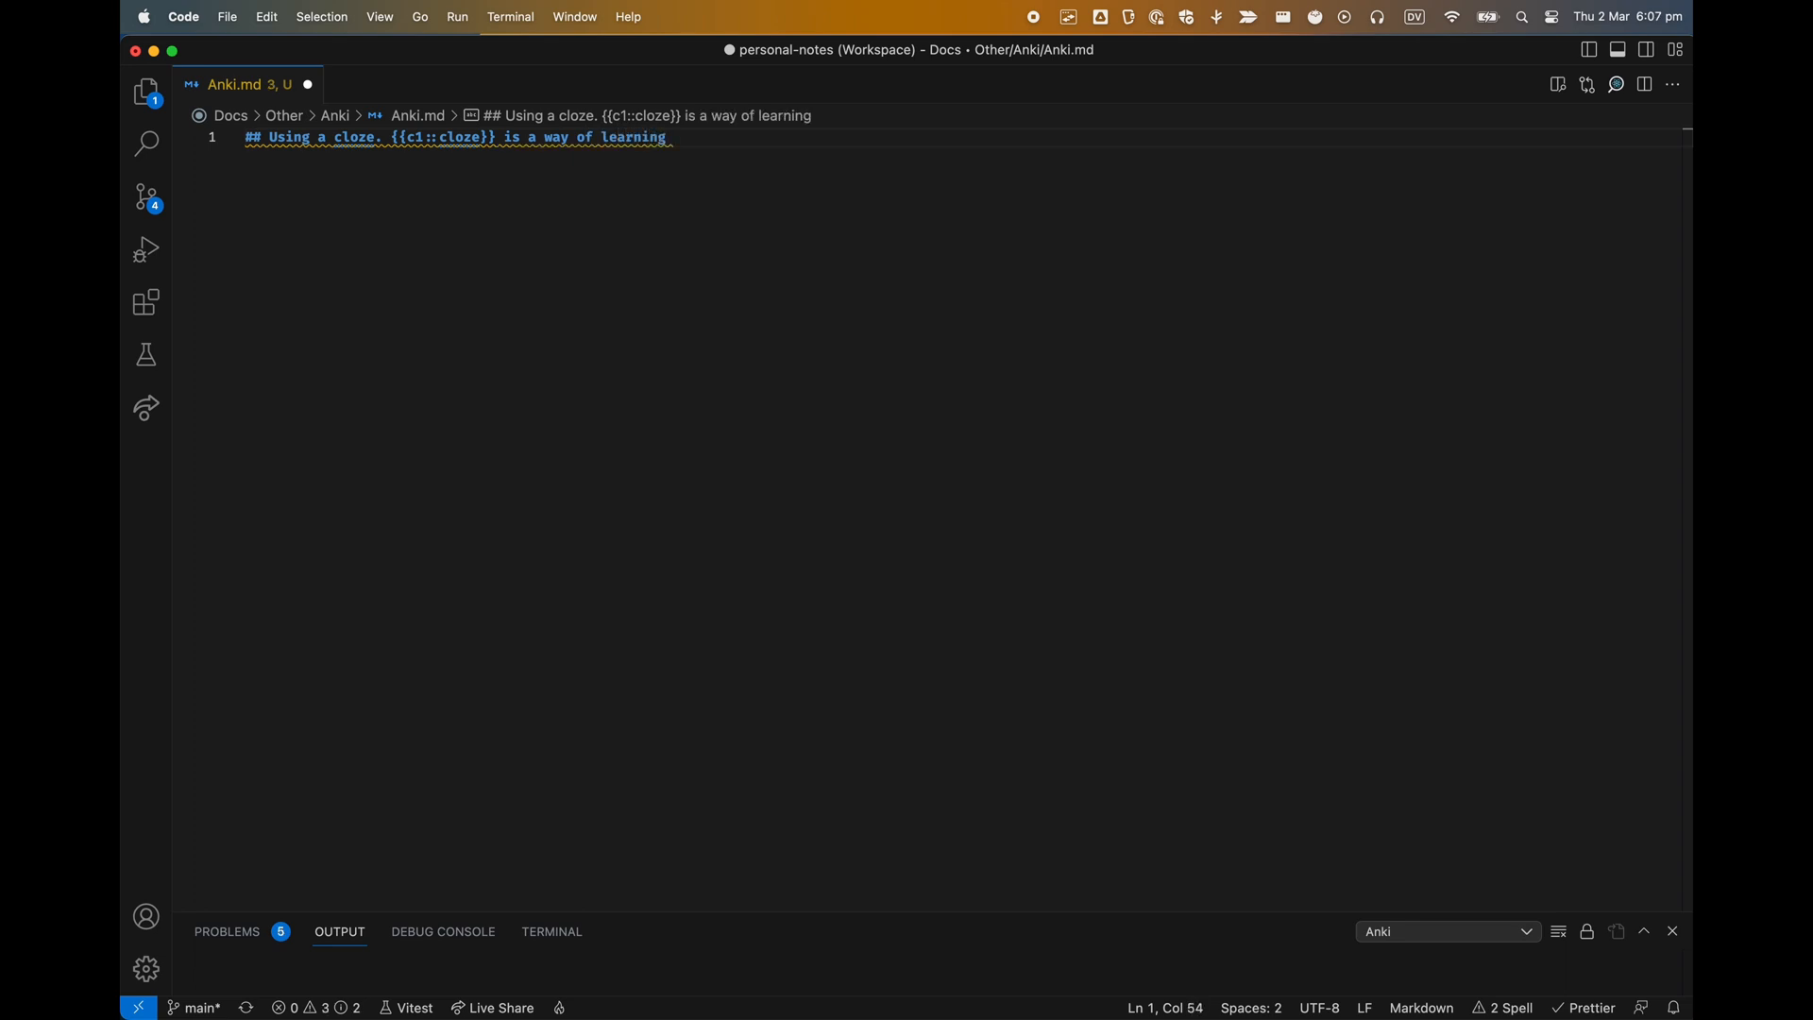
# Step: Add c2 'items' and c3 'hiding them' cloze deletions, then send the note to Anki
pyautogui.write('{{}}')
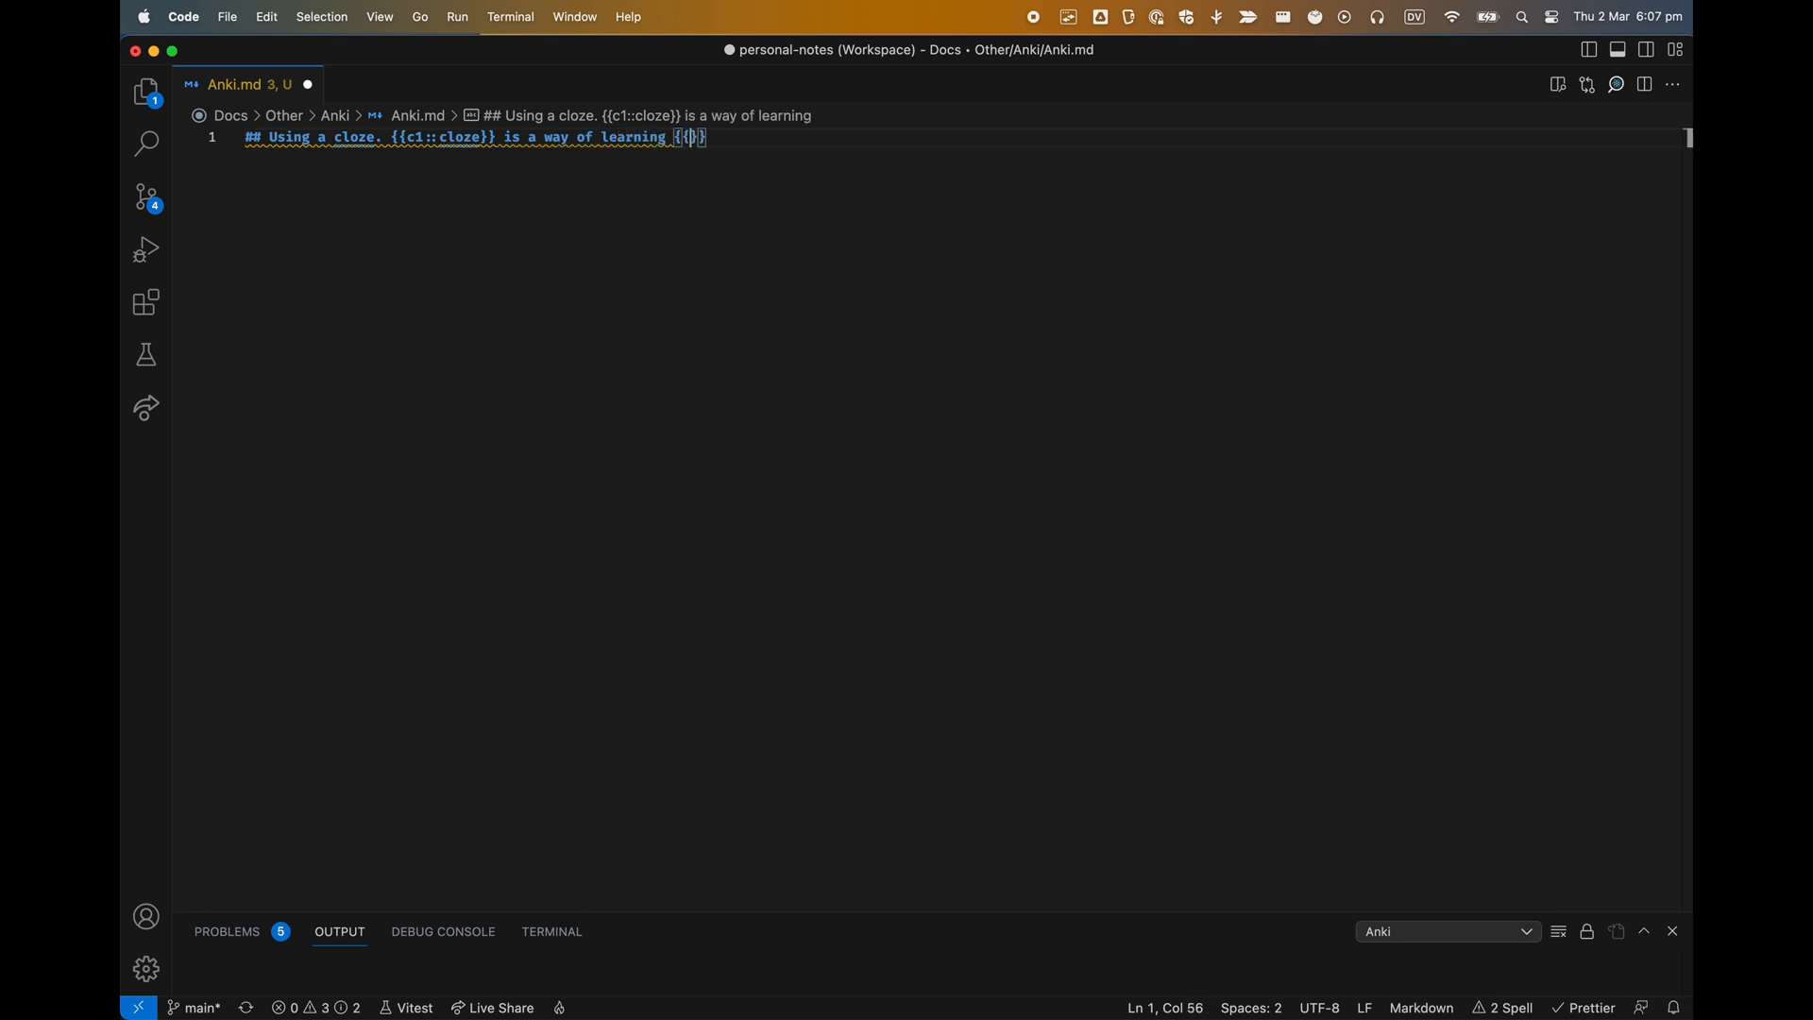
pyautogui.write('c2')
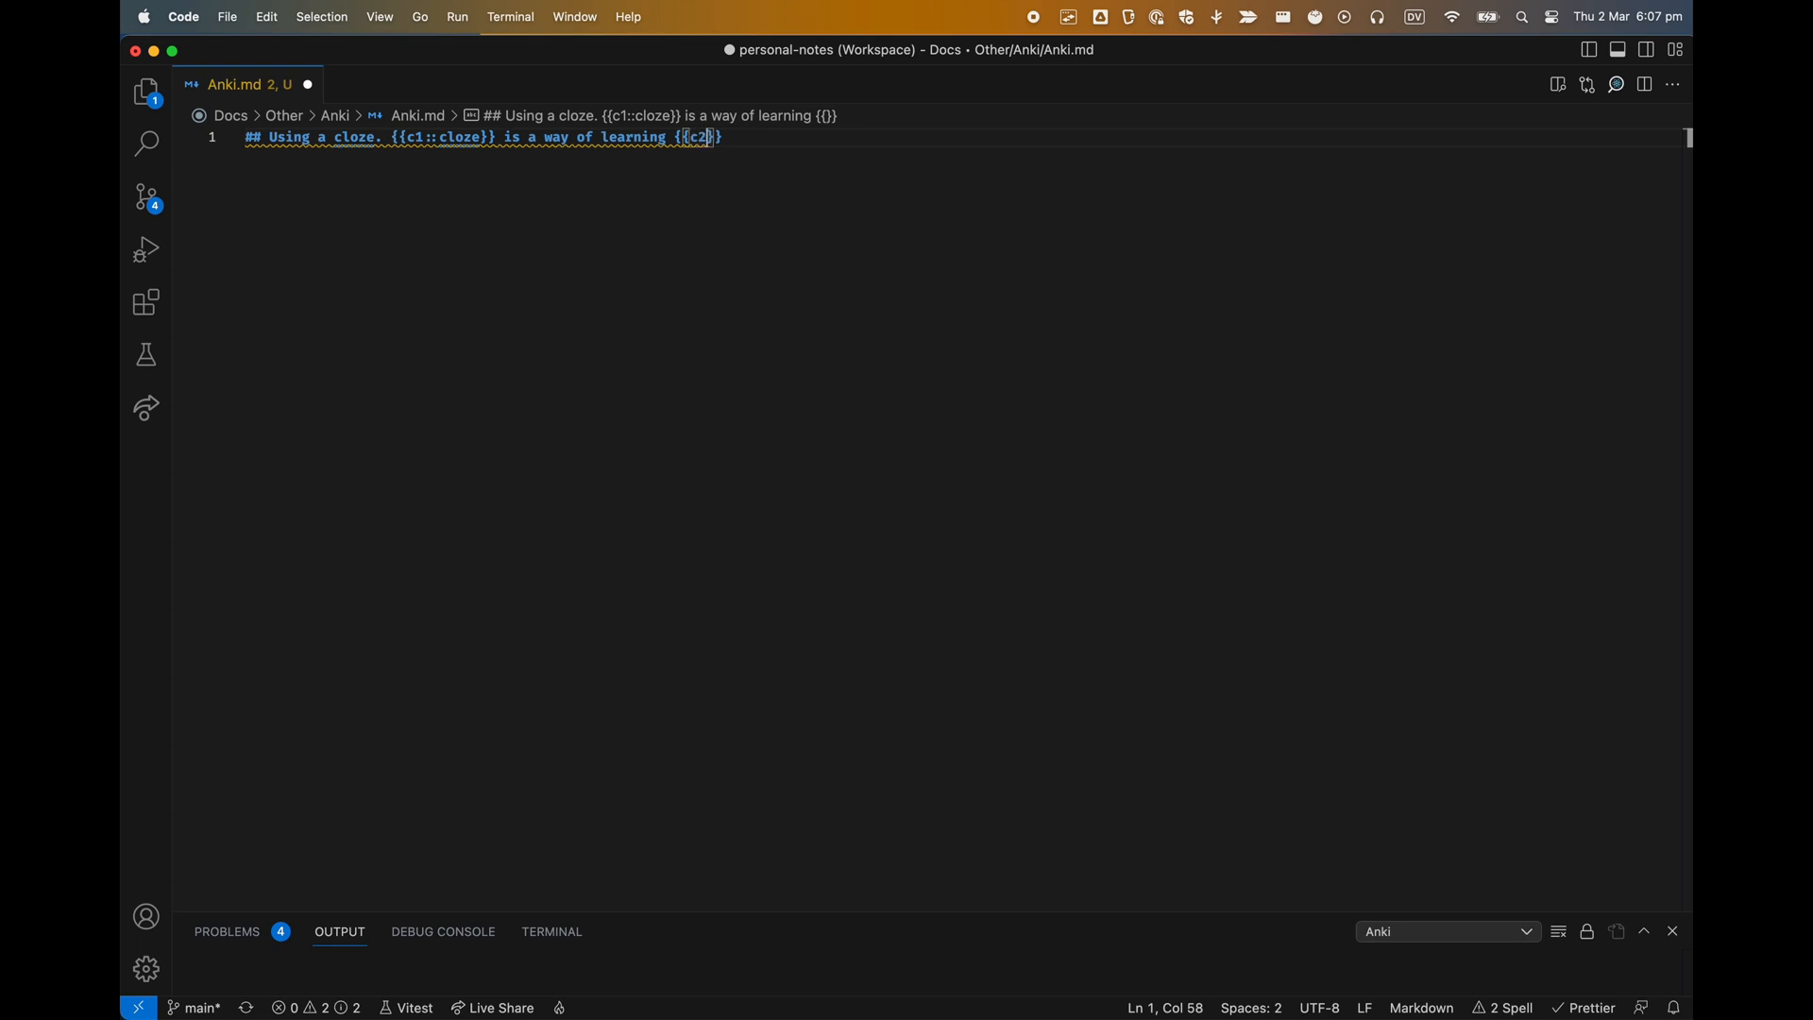
pyautogui.write(':')
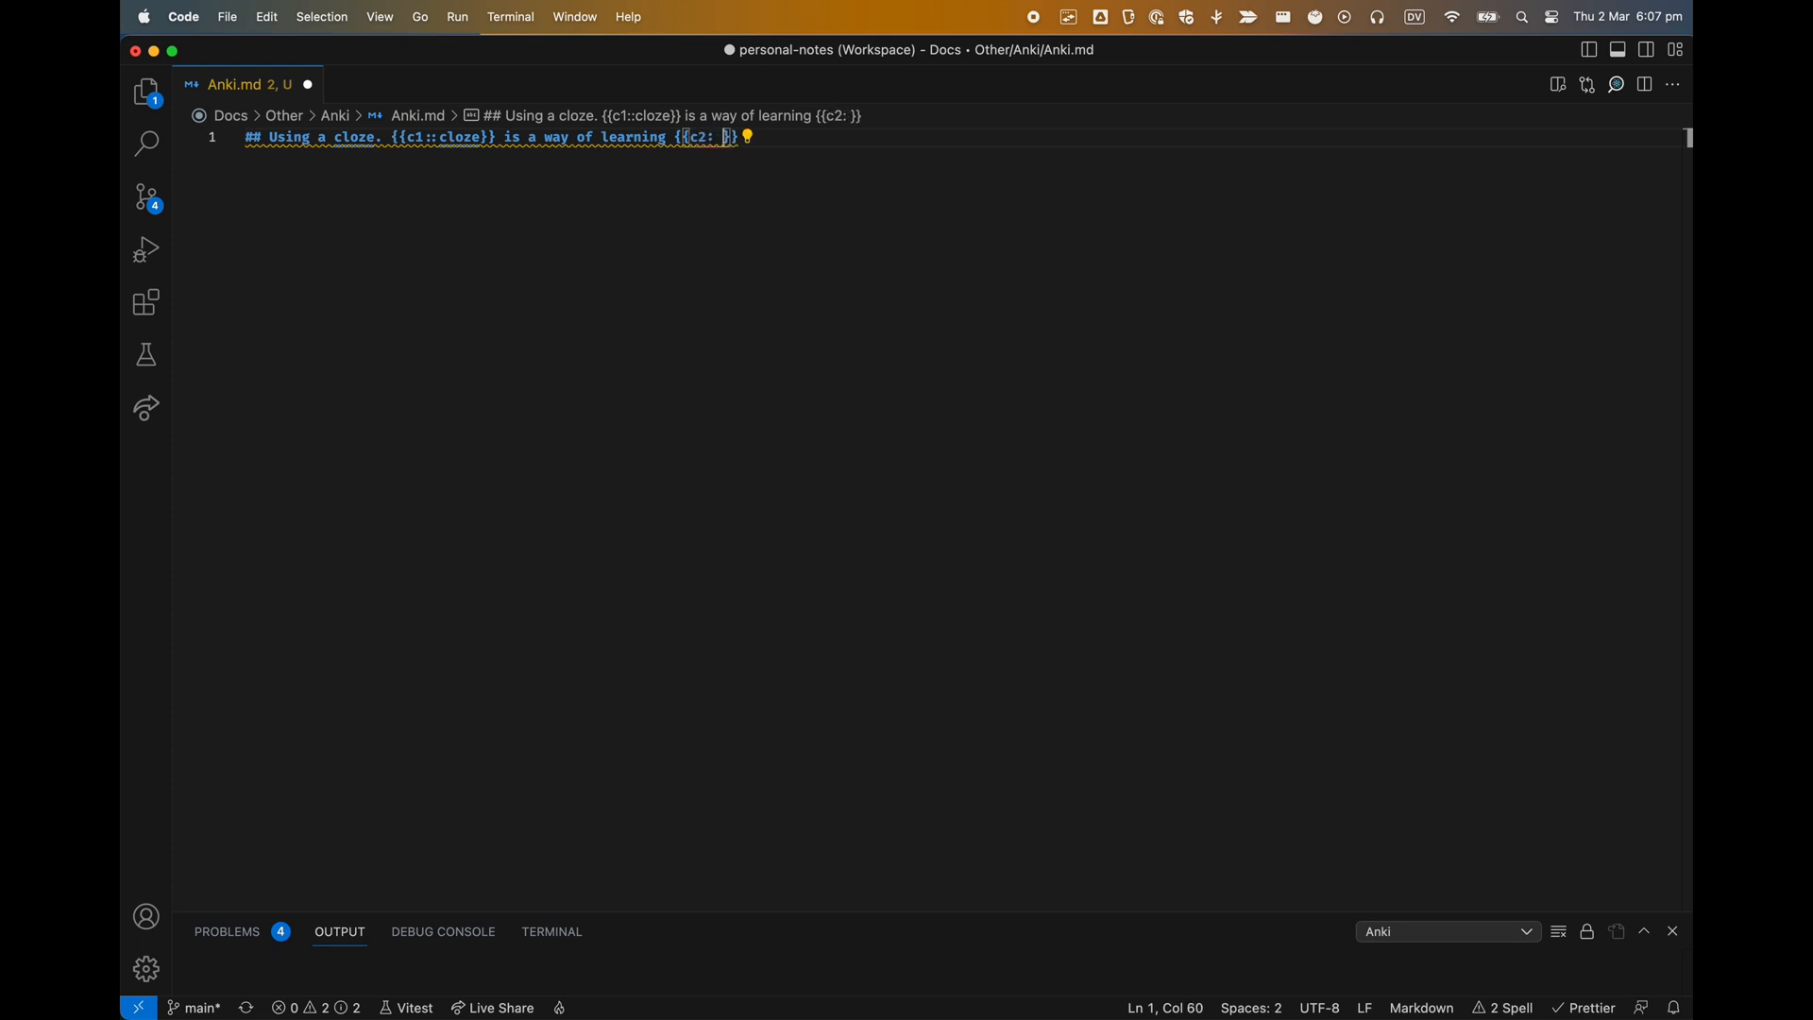
pyautogui.write('items')
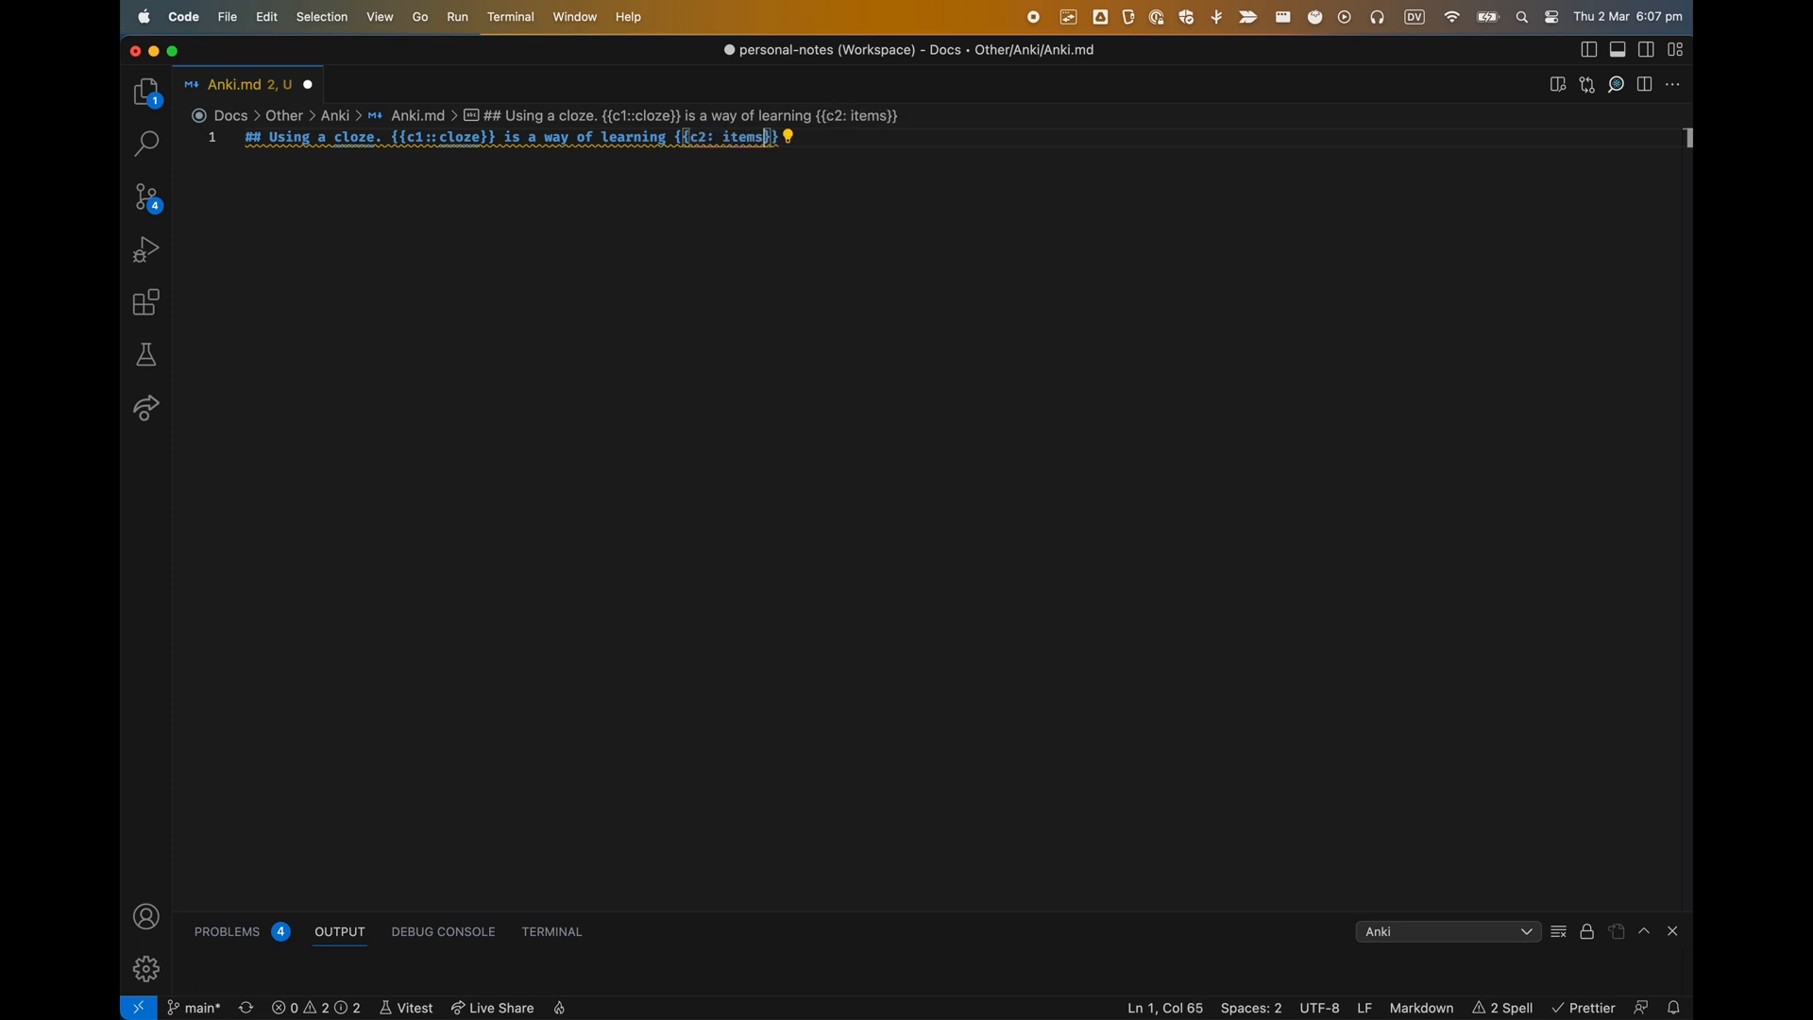
pyautogui.write('by')
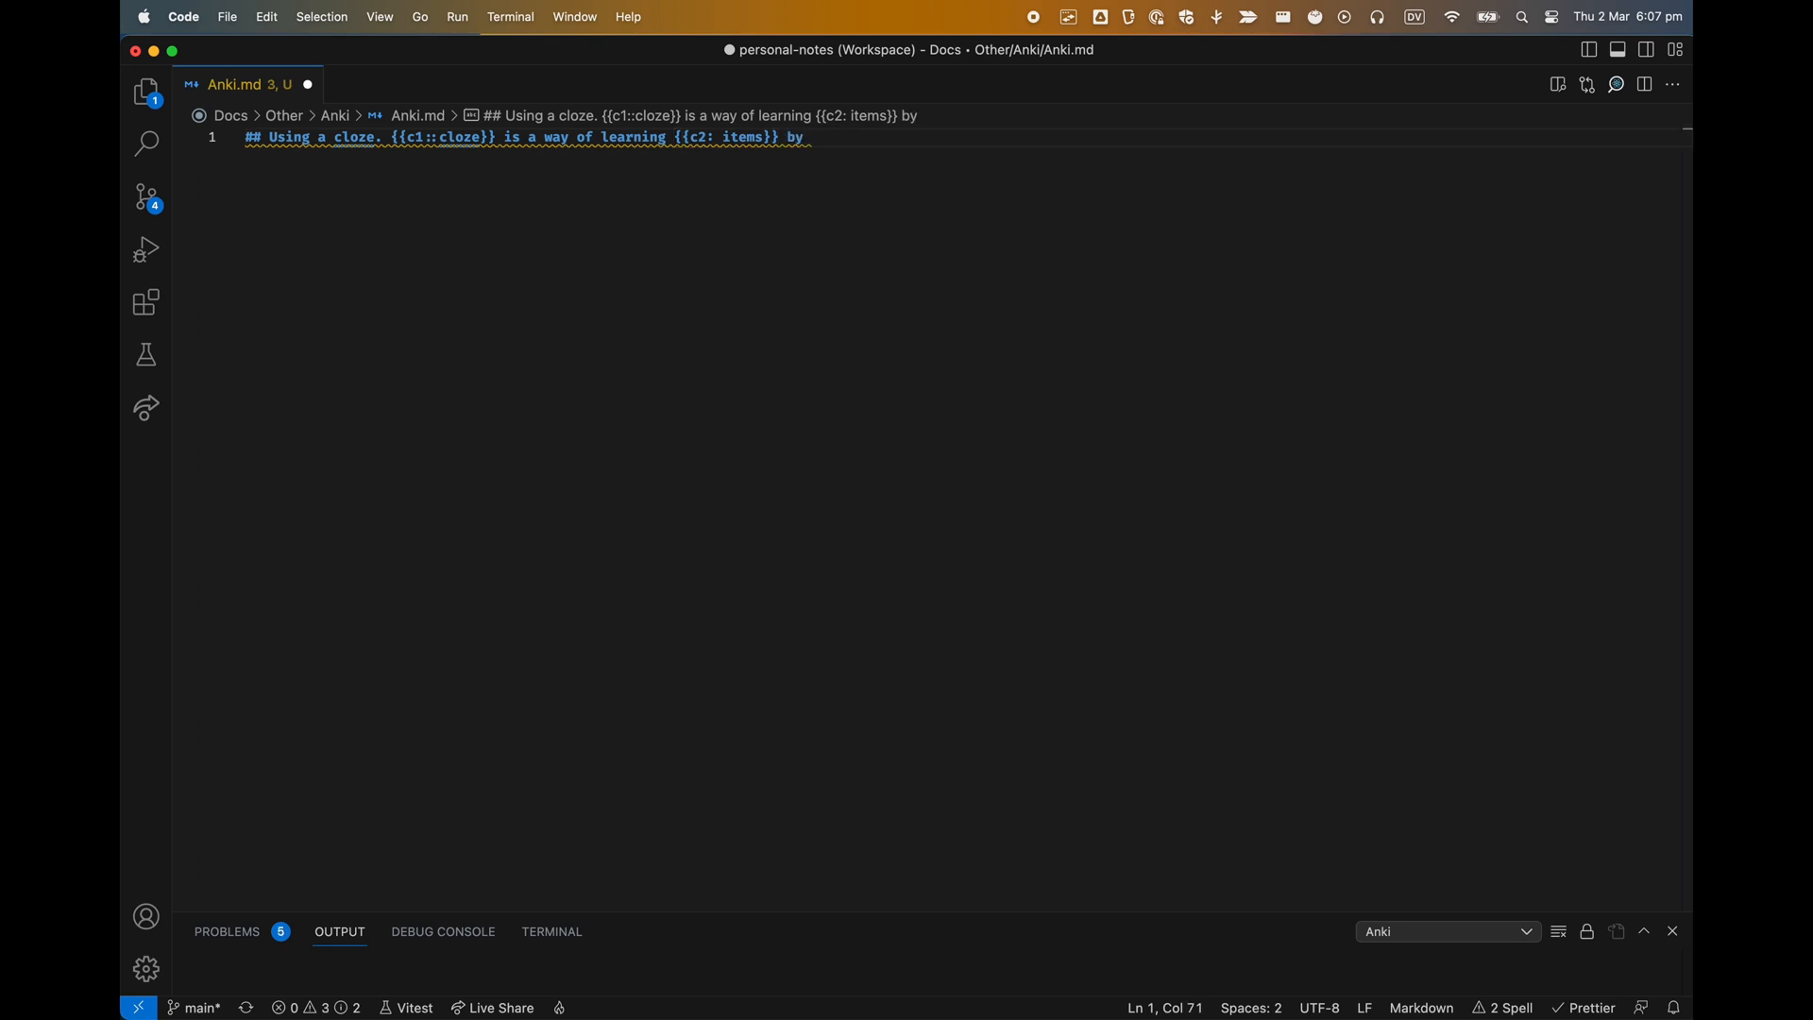
pyautogui.write('{{c2}}')
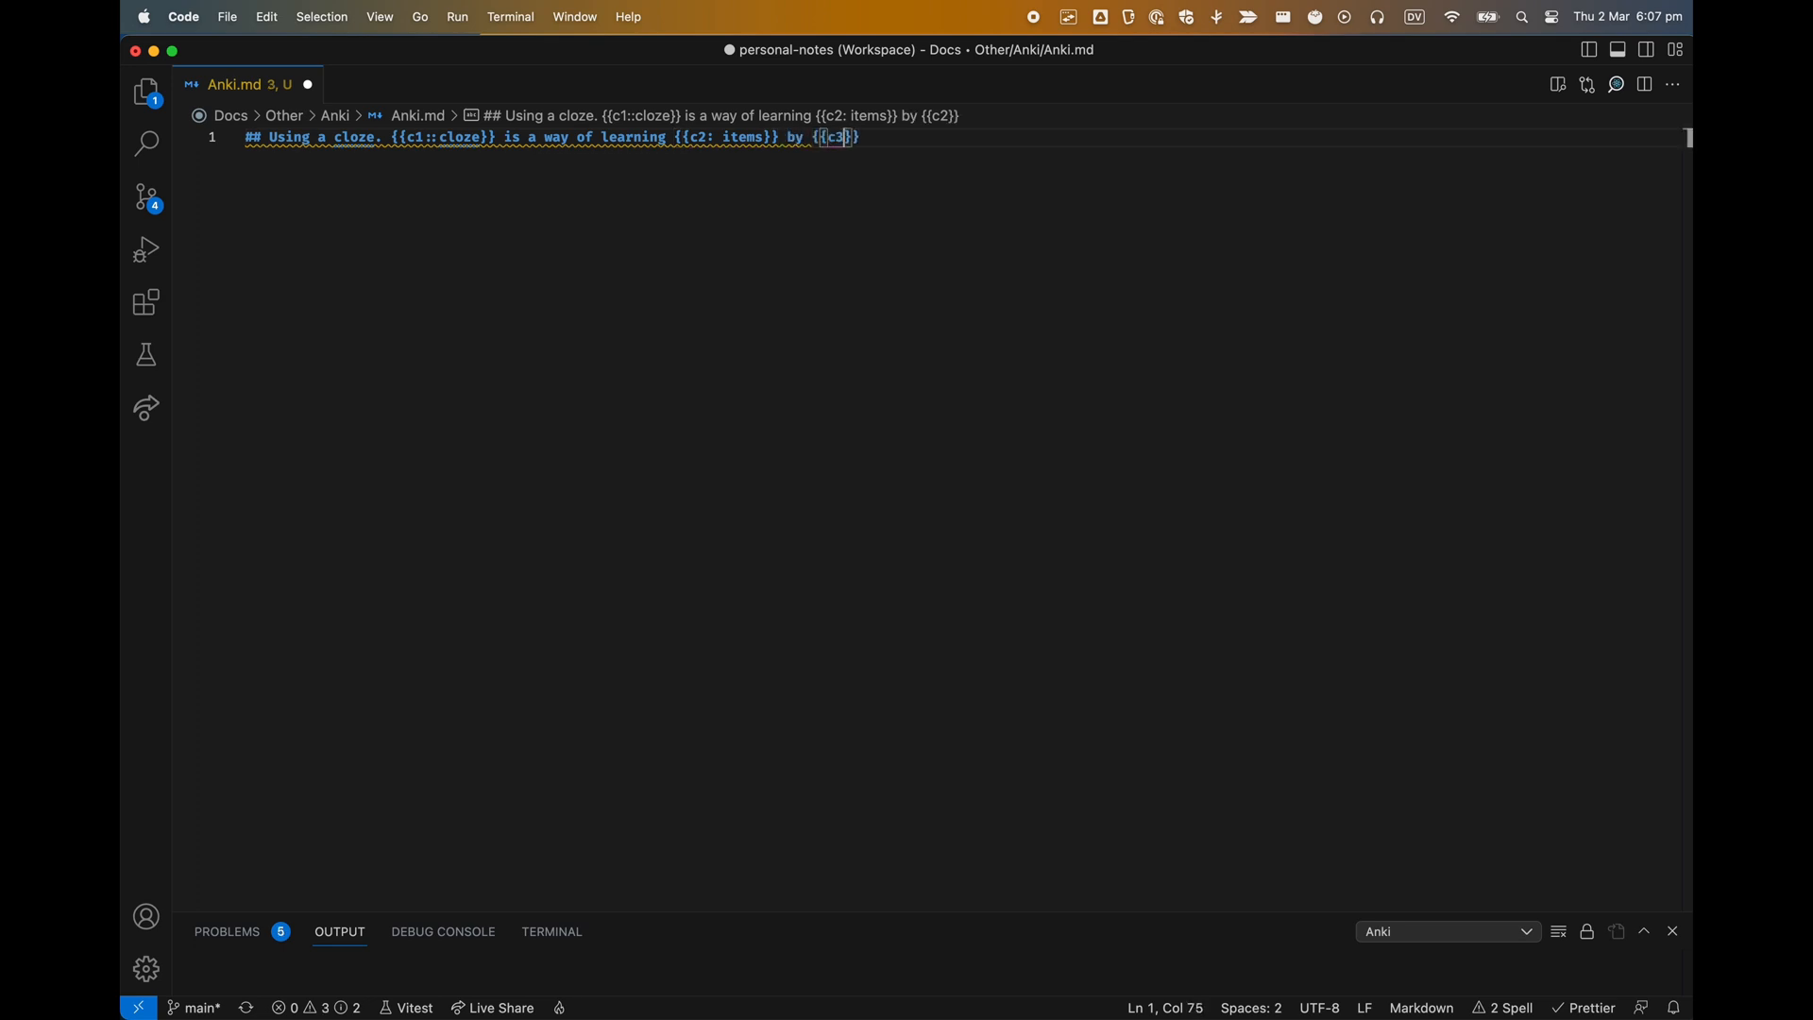
pyautogui.write('3::')
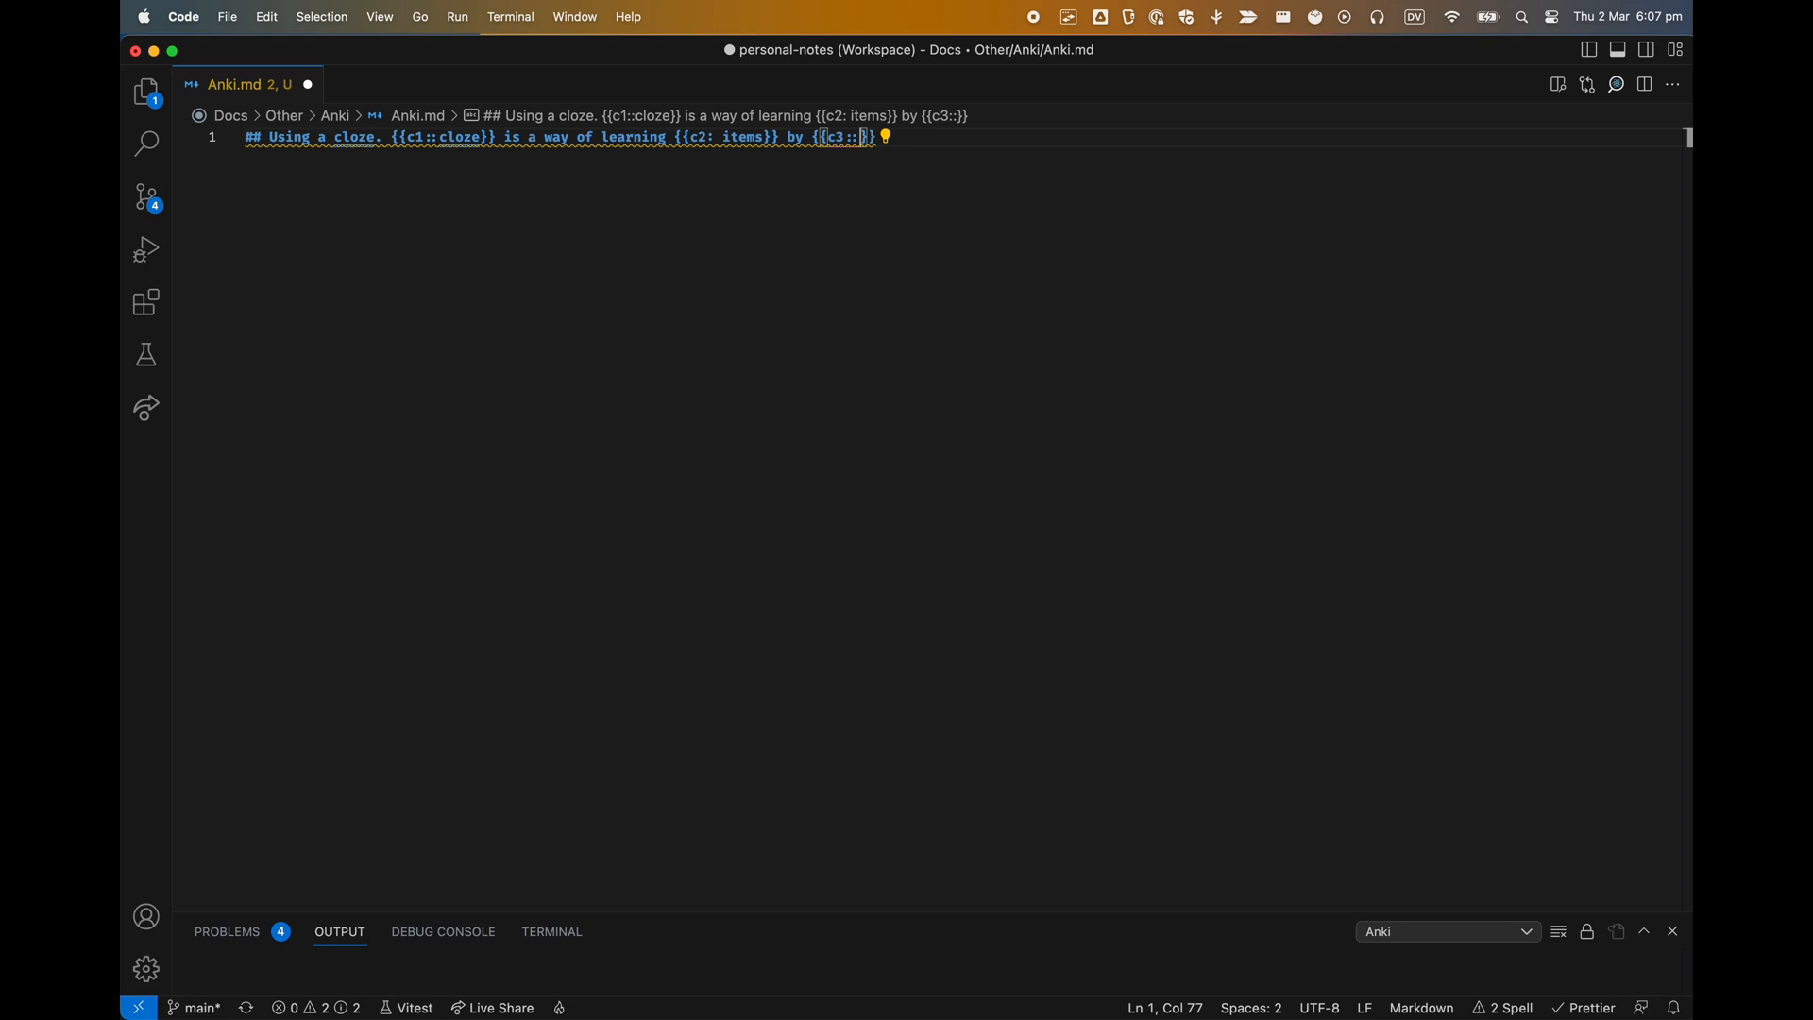
pyautogui.write('hidi')
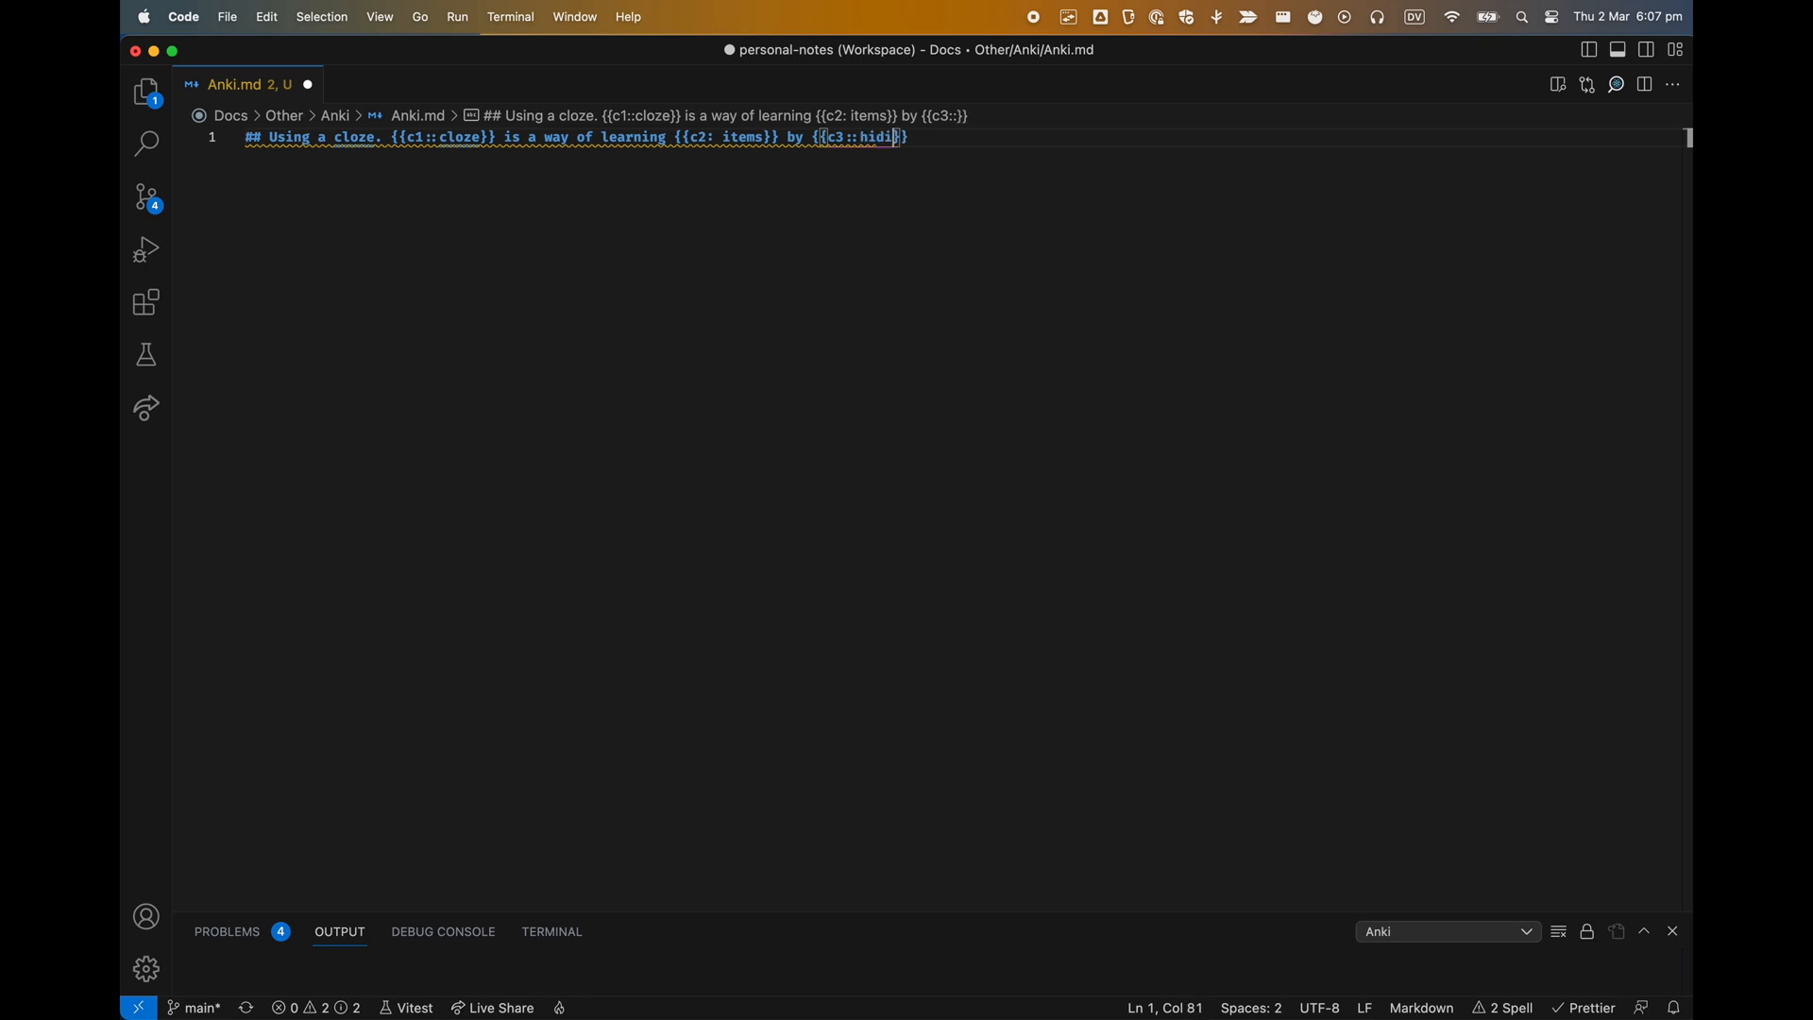
pyautogui.write('ng')
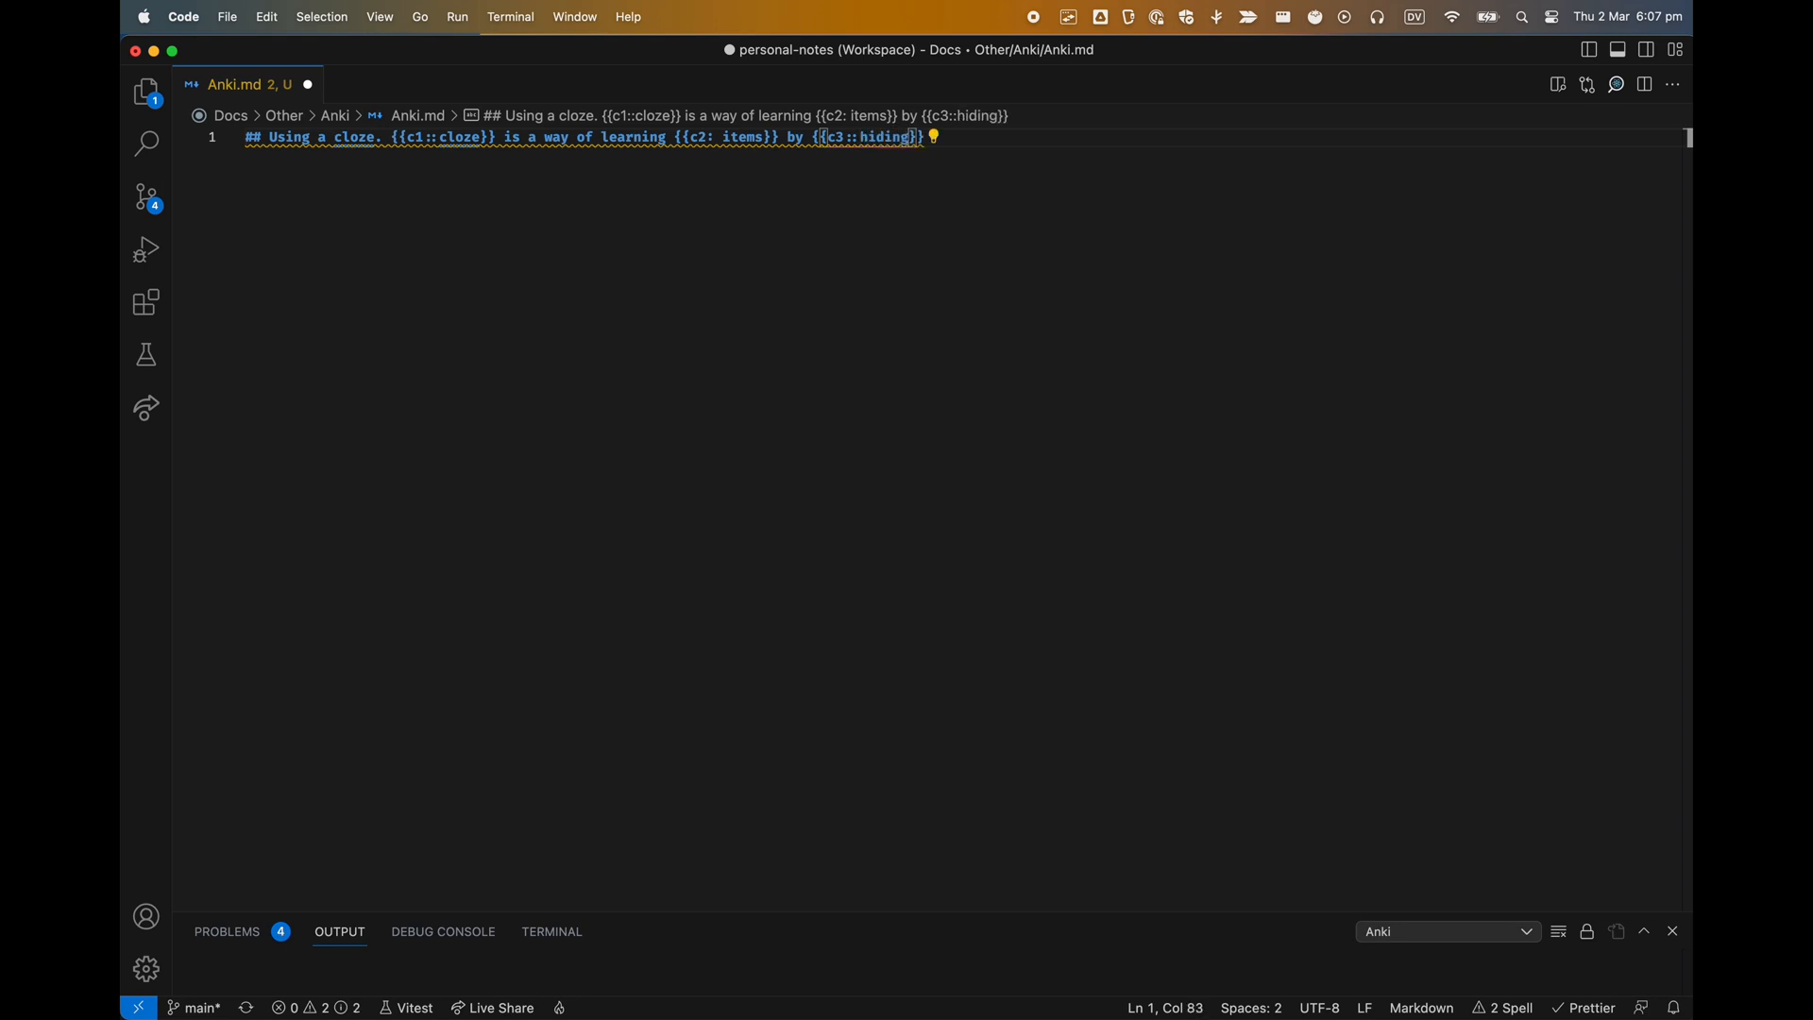
pyautogui.write('them')
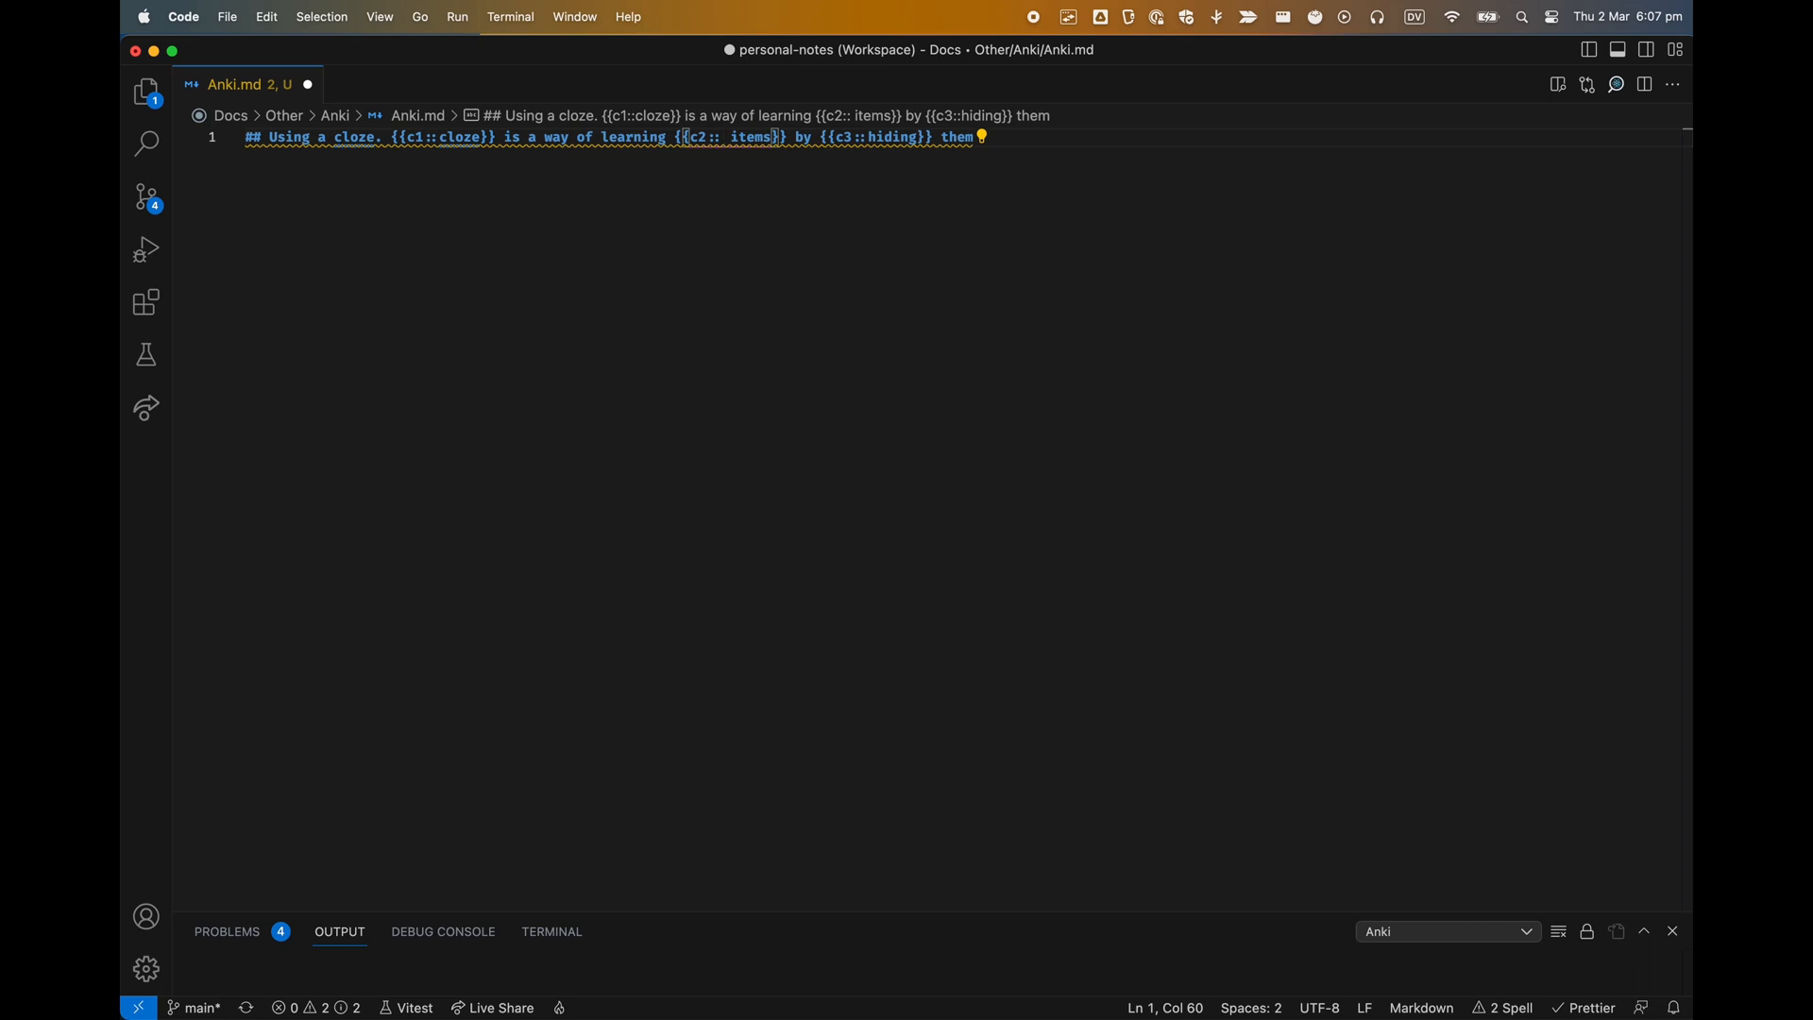
pyautogui.press('cmd+shift+p')
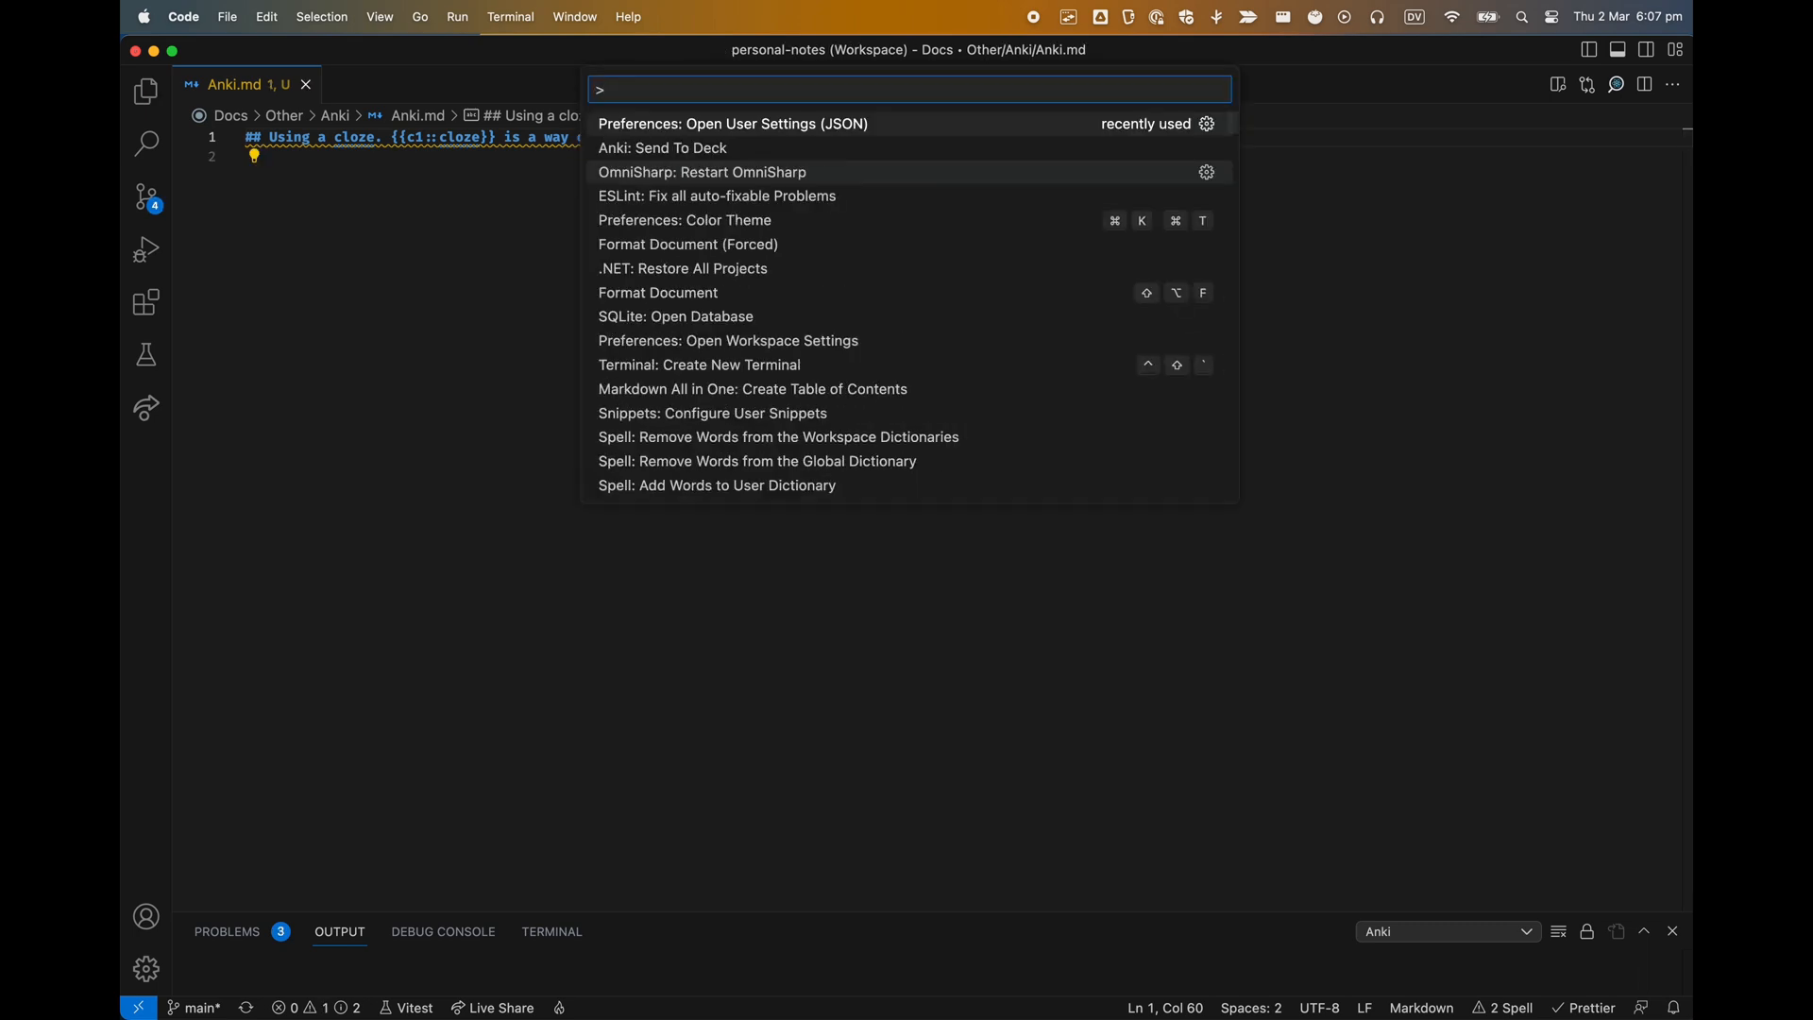
pyautogui.click(661, 149)
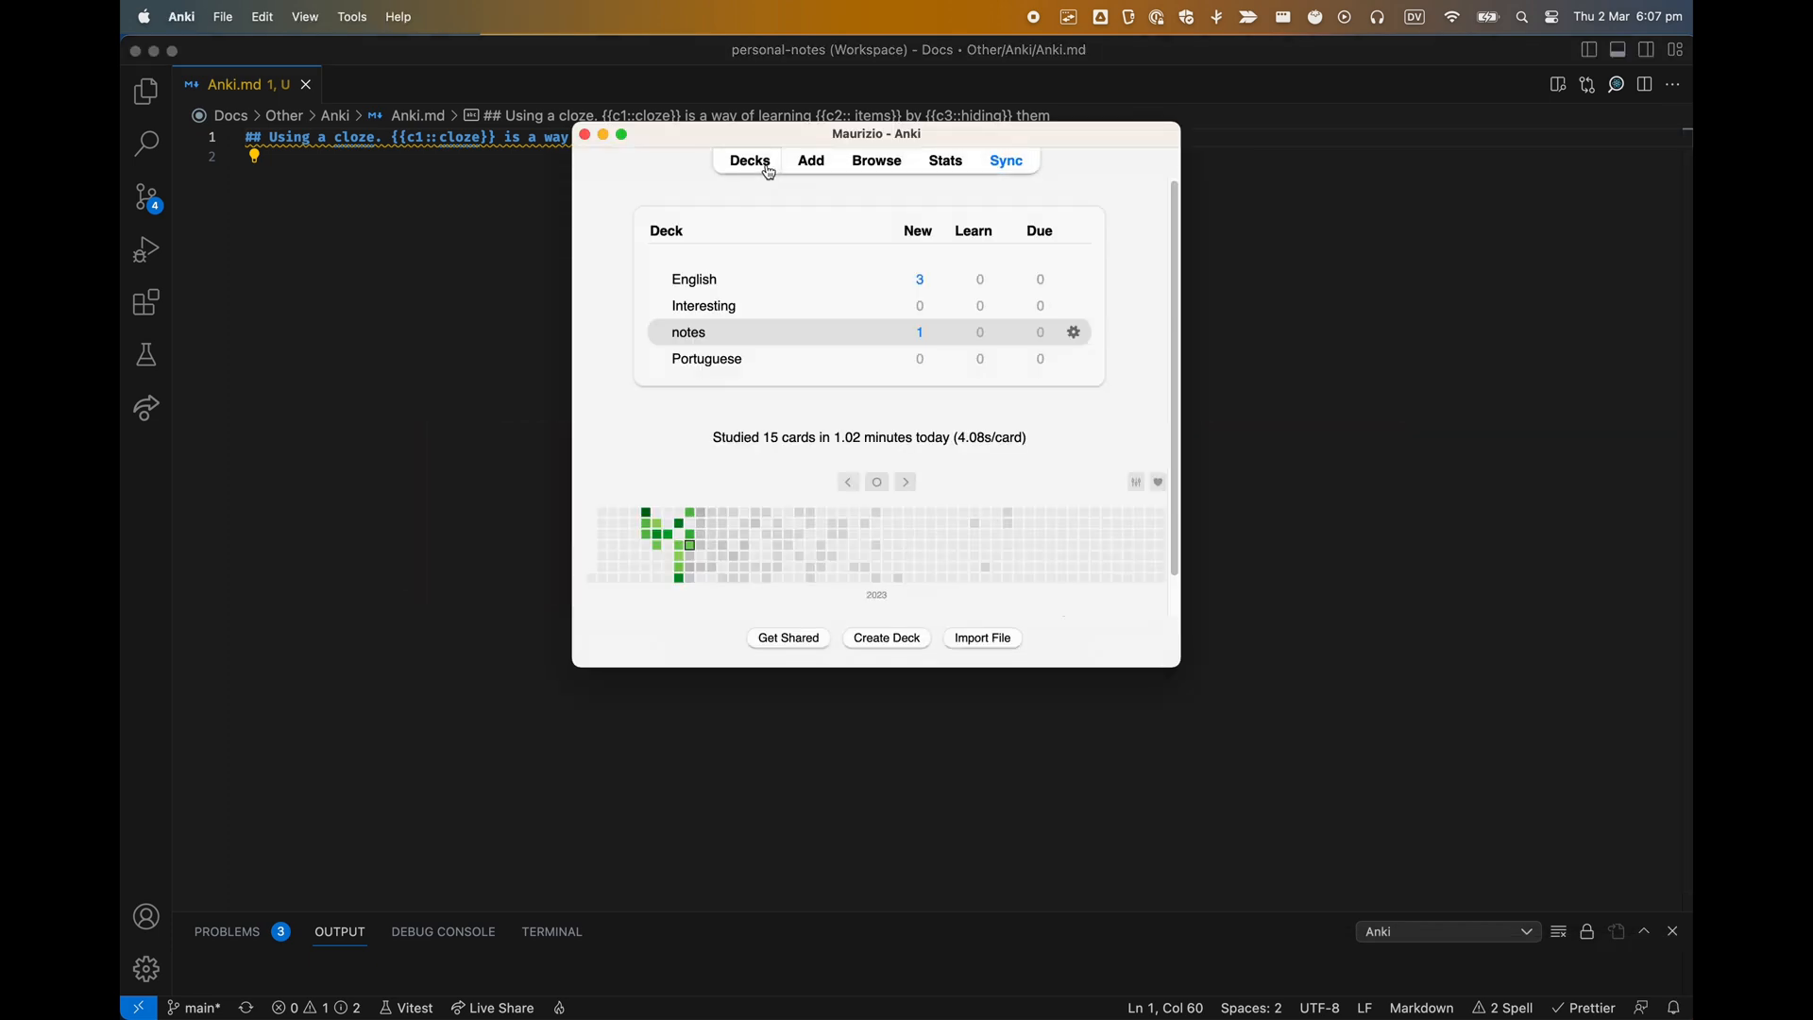
pyautogui.moveTo(694, 279)
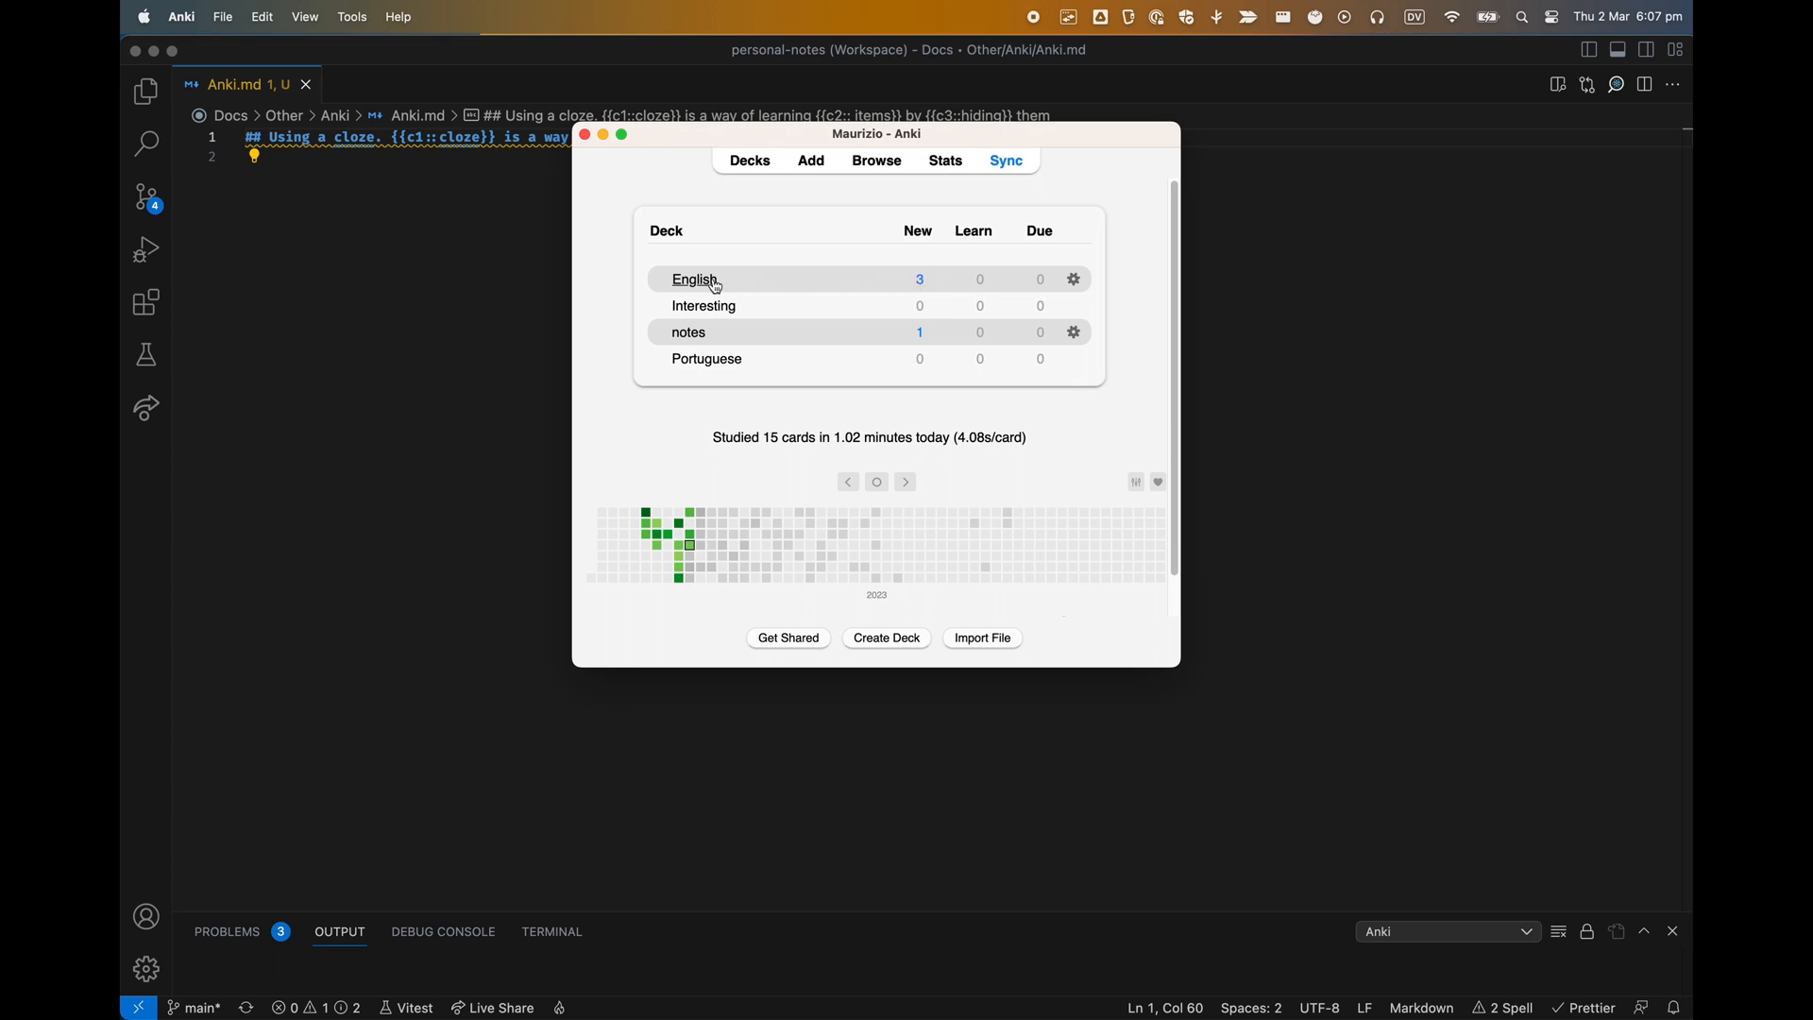
# Step: Review the cloze card in the English deck, then delete its note via More
pyautogui.click(695, 278)
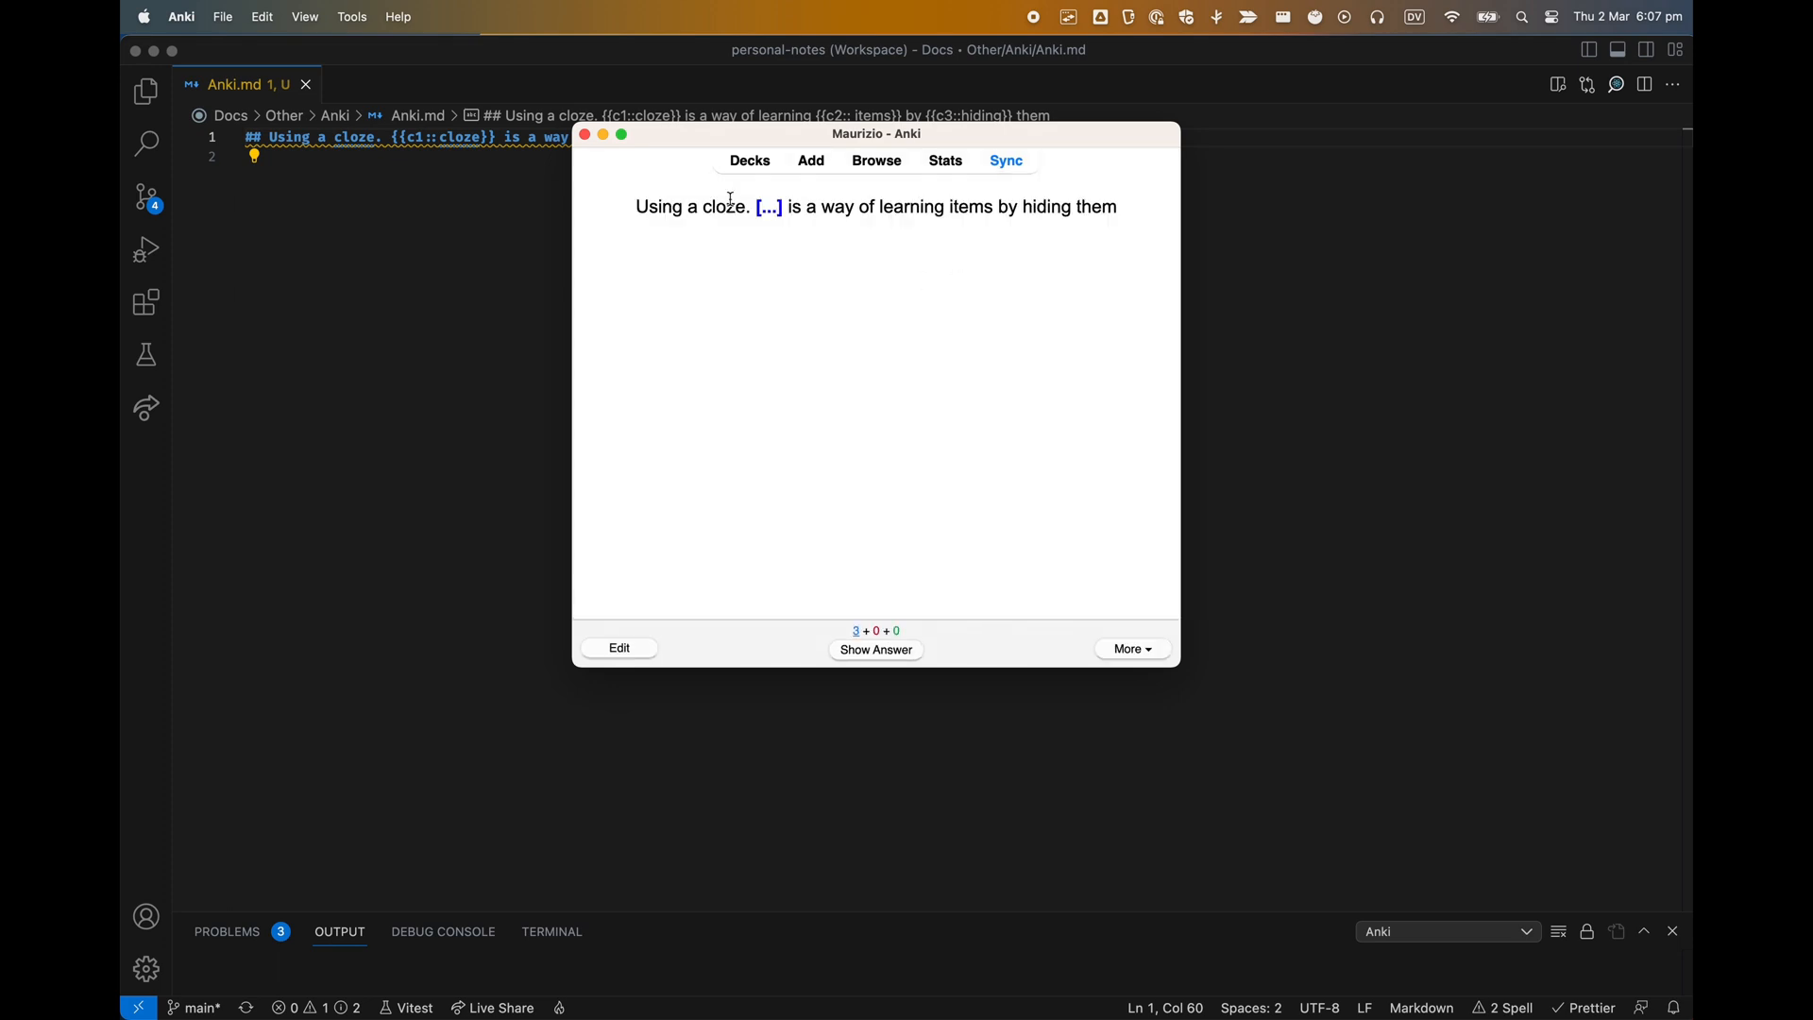
pyautogui.click(875, 649)
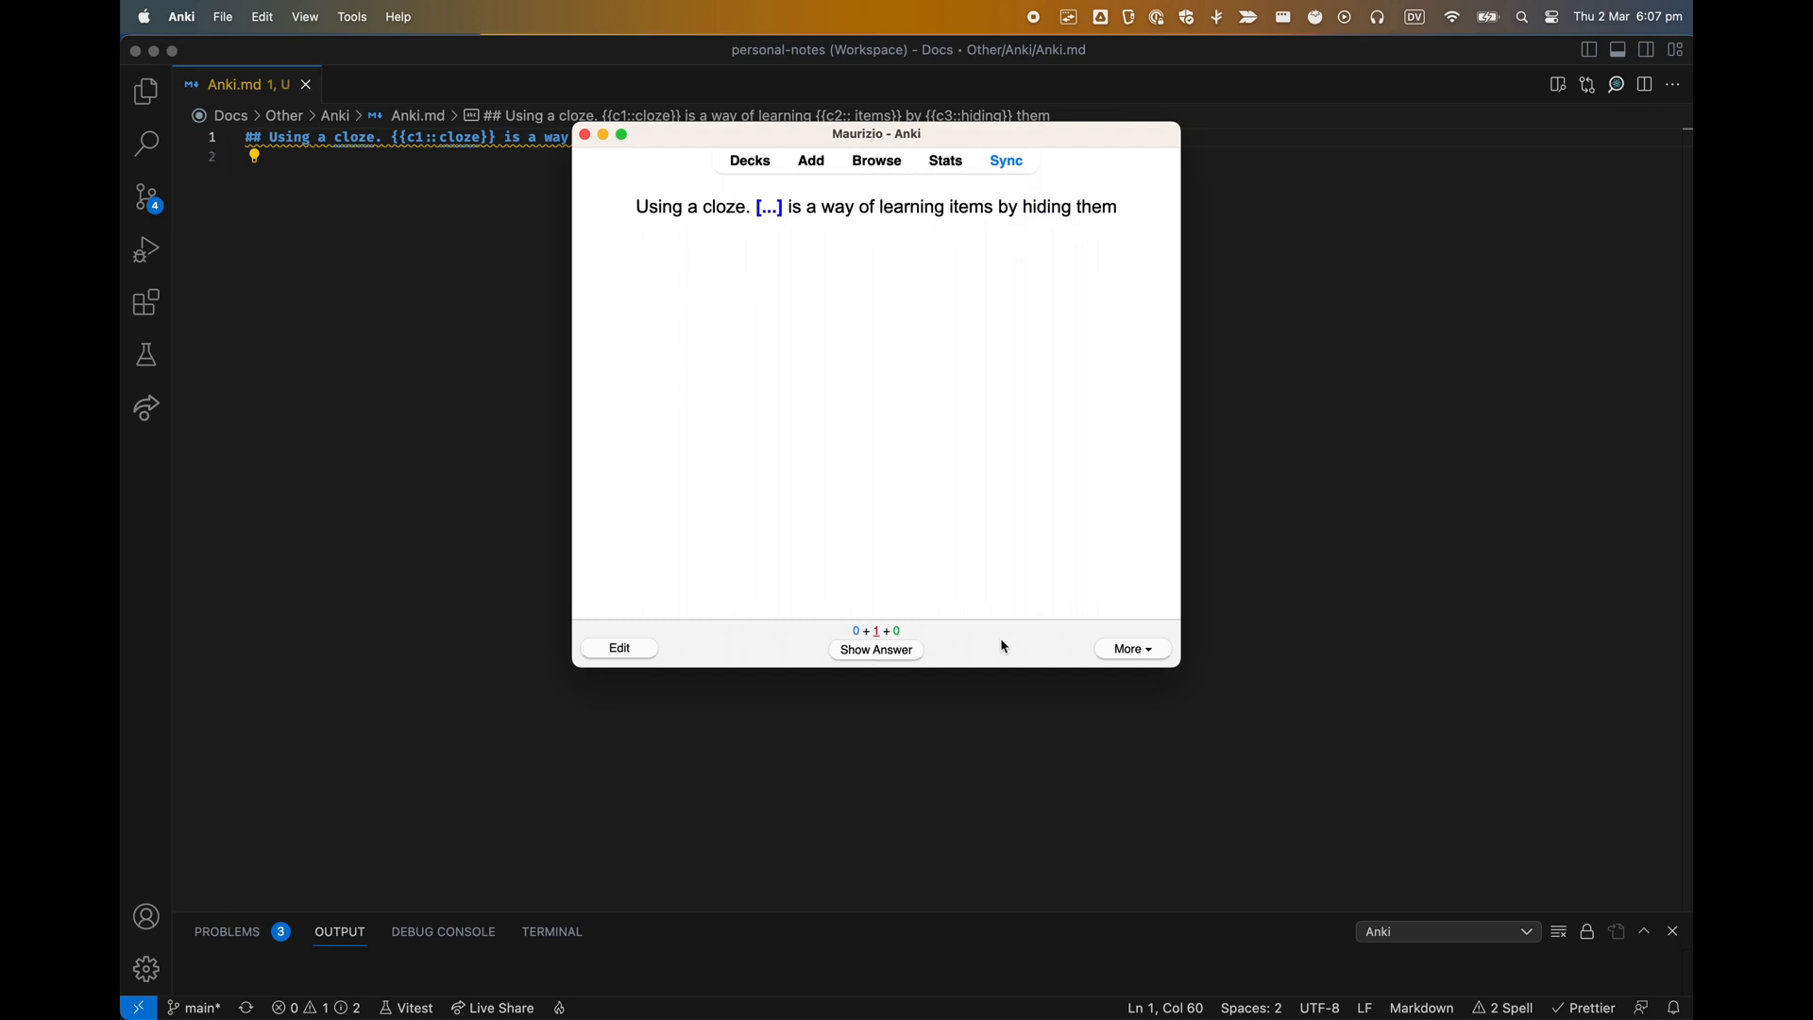
pyautogui.click(1132, 648)
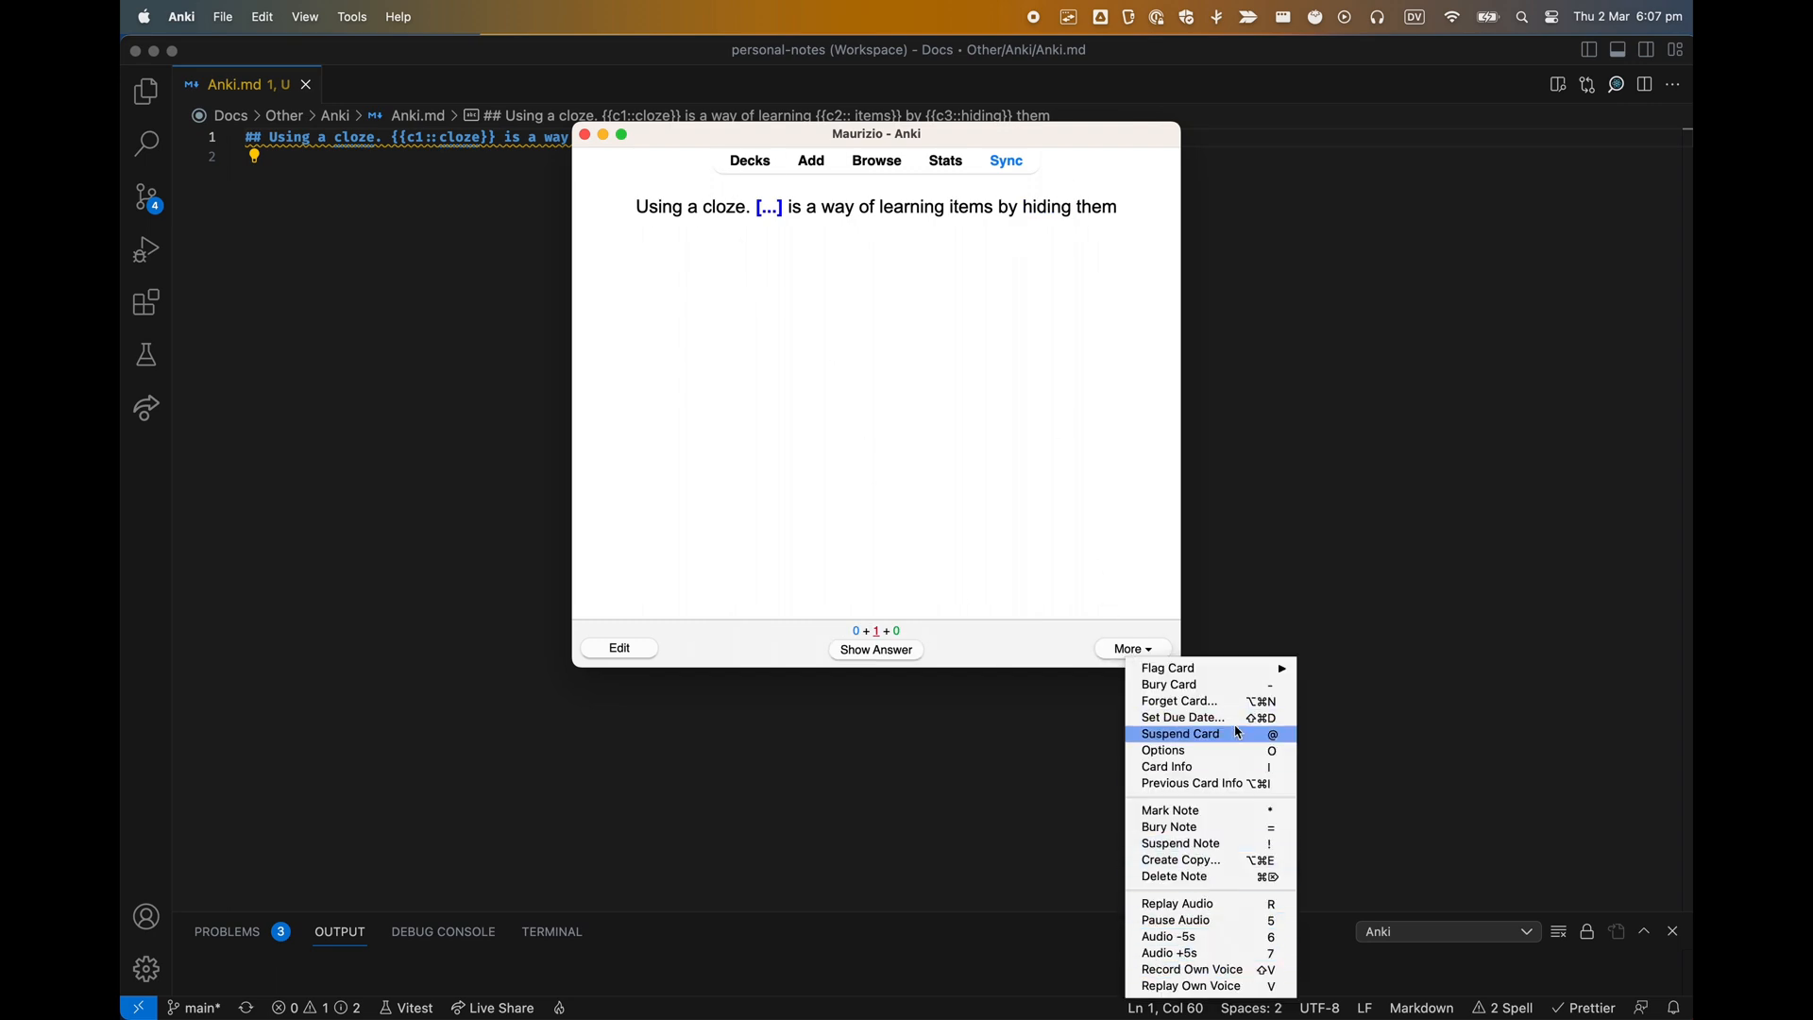
pyautogui.moveTo(1191, 783)
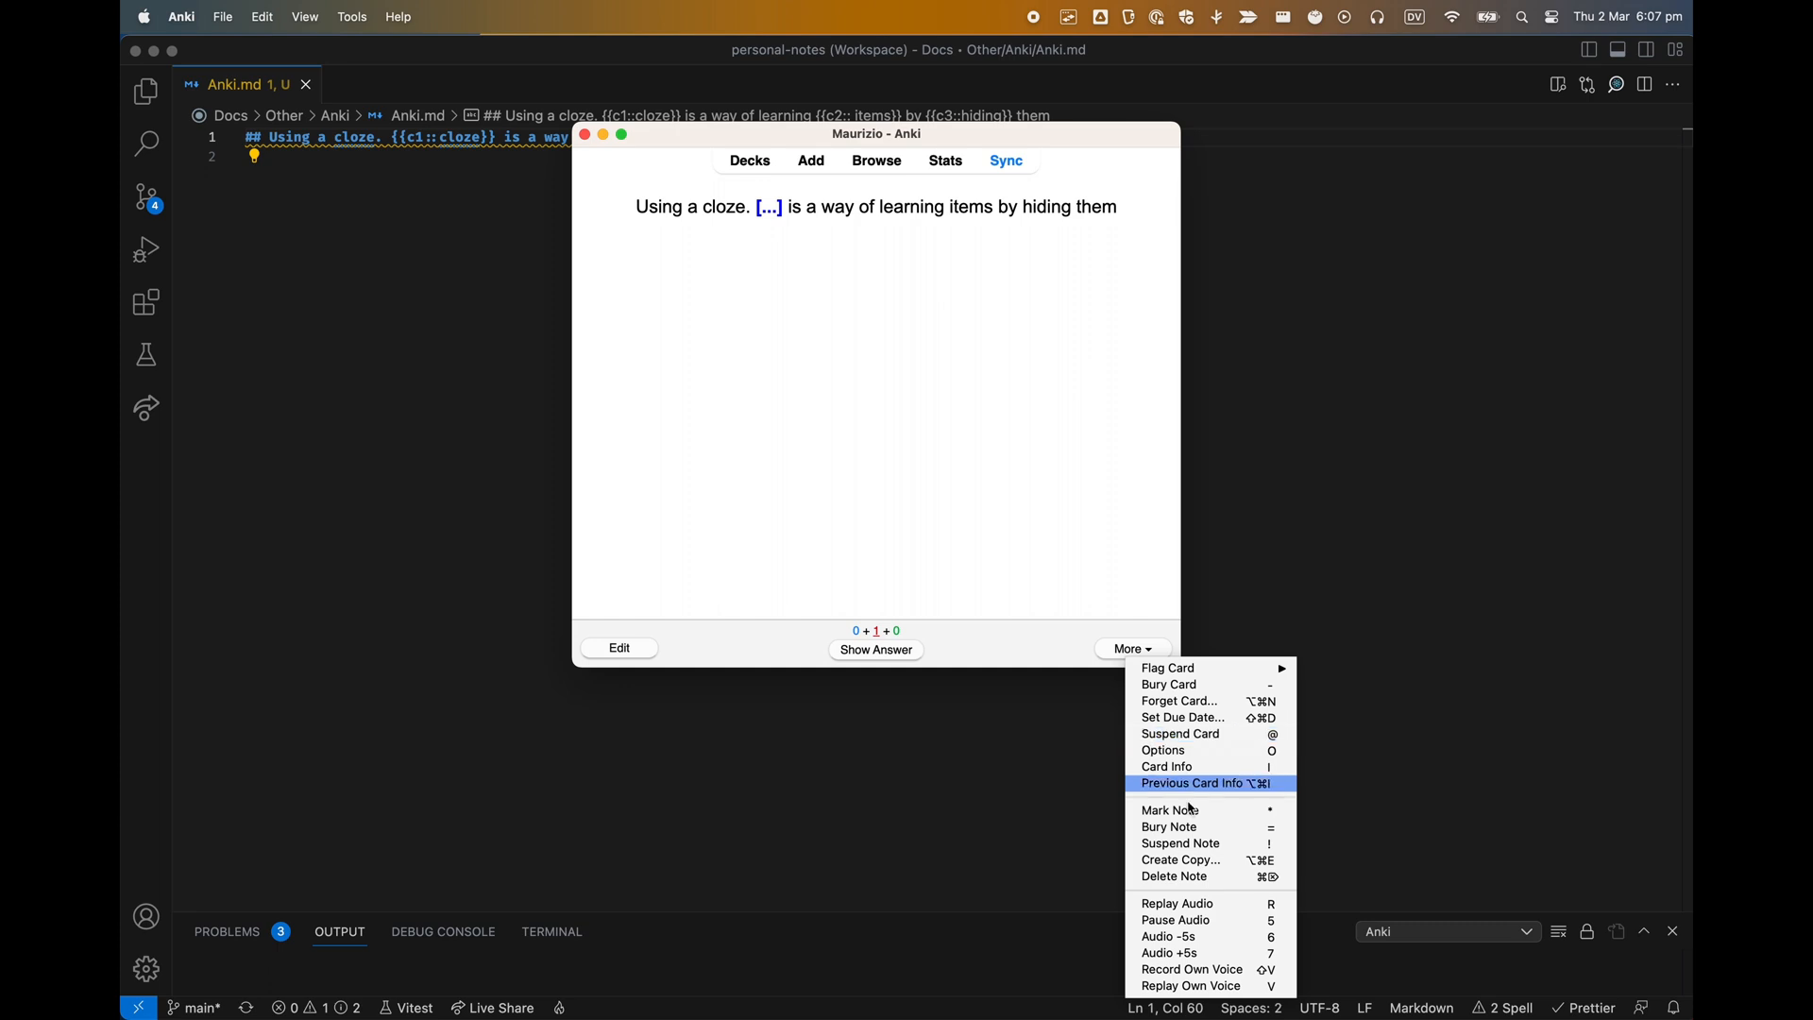
pyautogui.click(1173, 875)
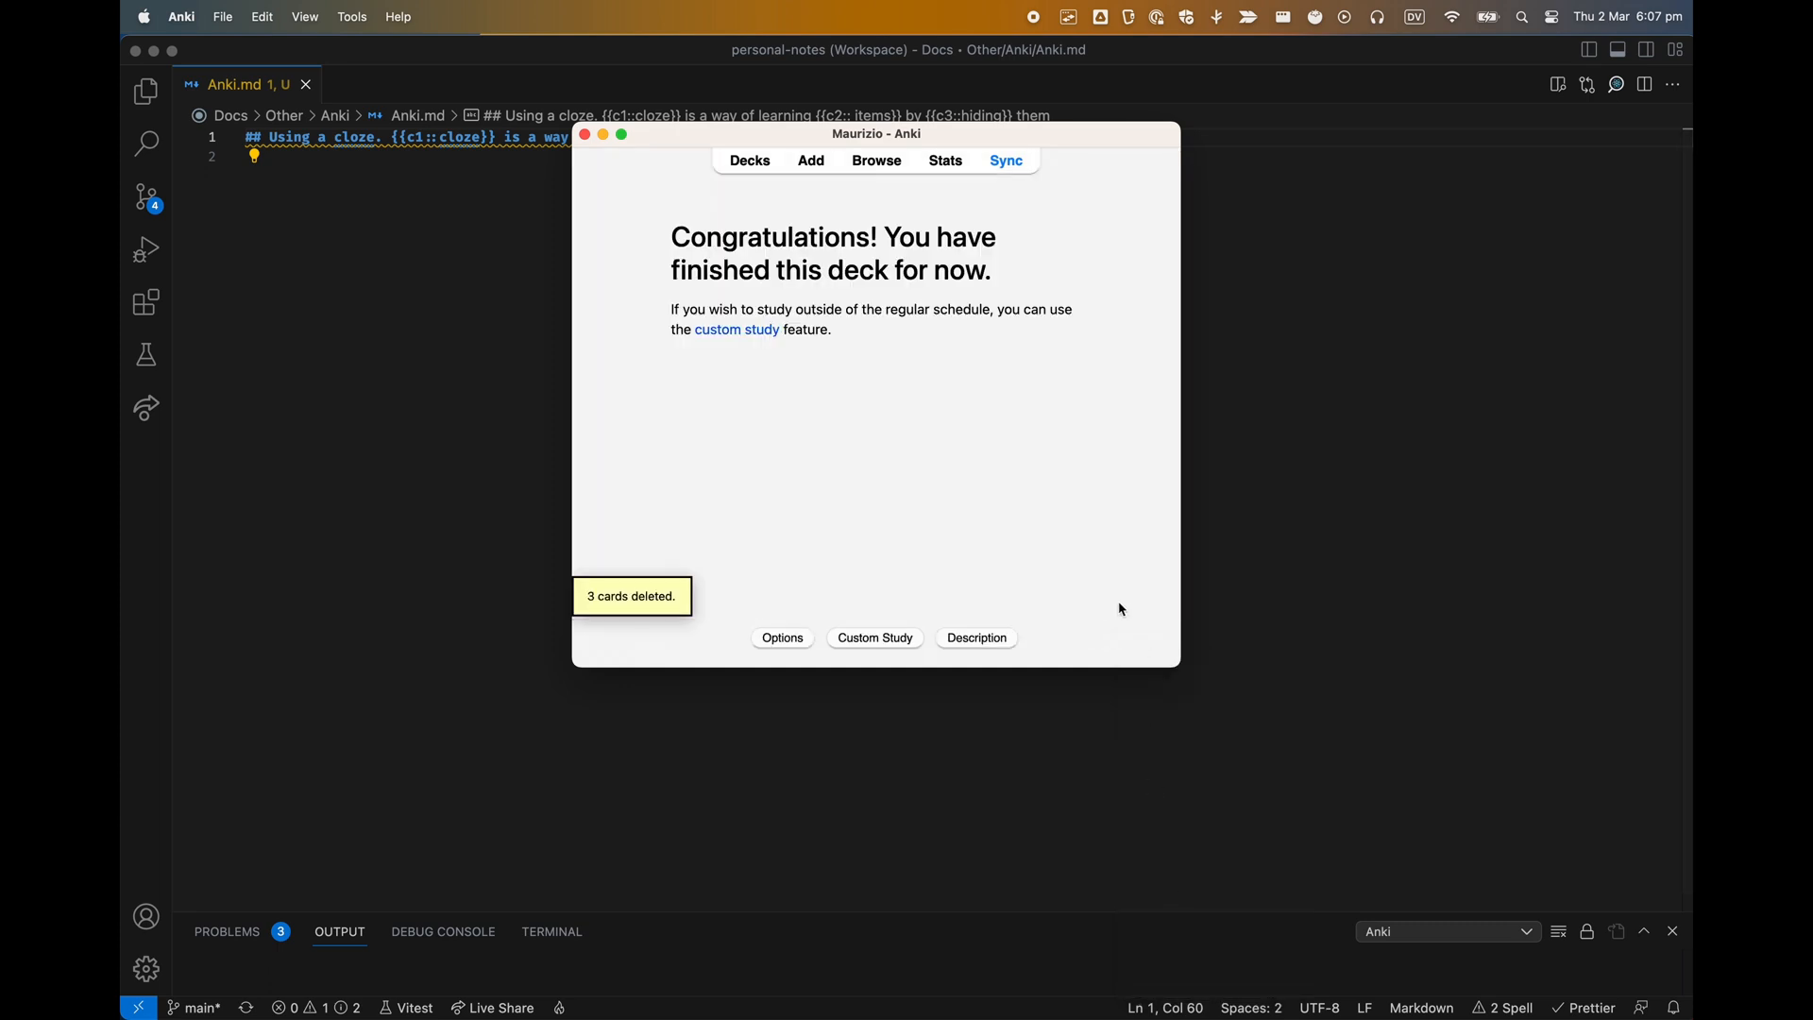